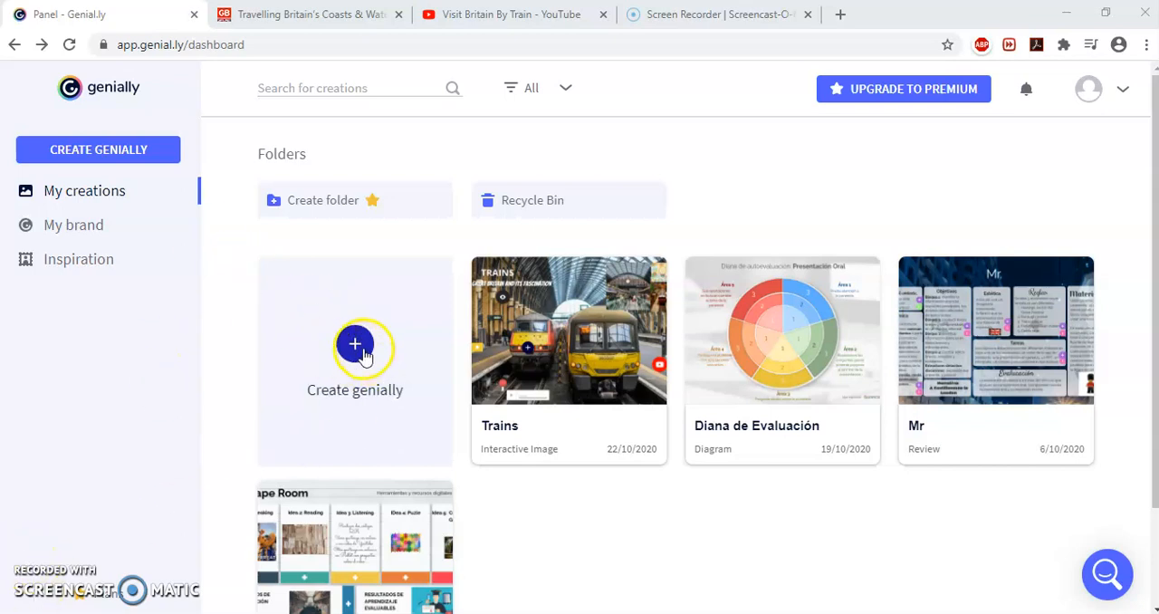
Step: Start a new genially from the dashboard to reach the creation types page
{"action": "left_click", "coordinate": [355, 346]}
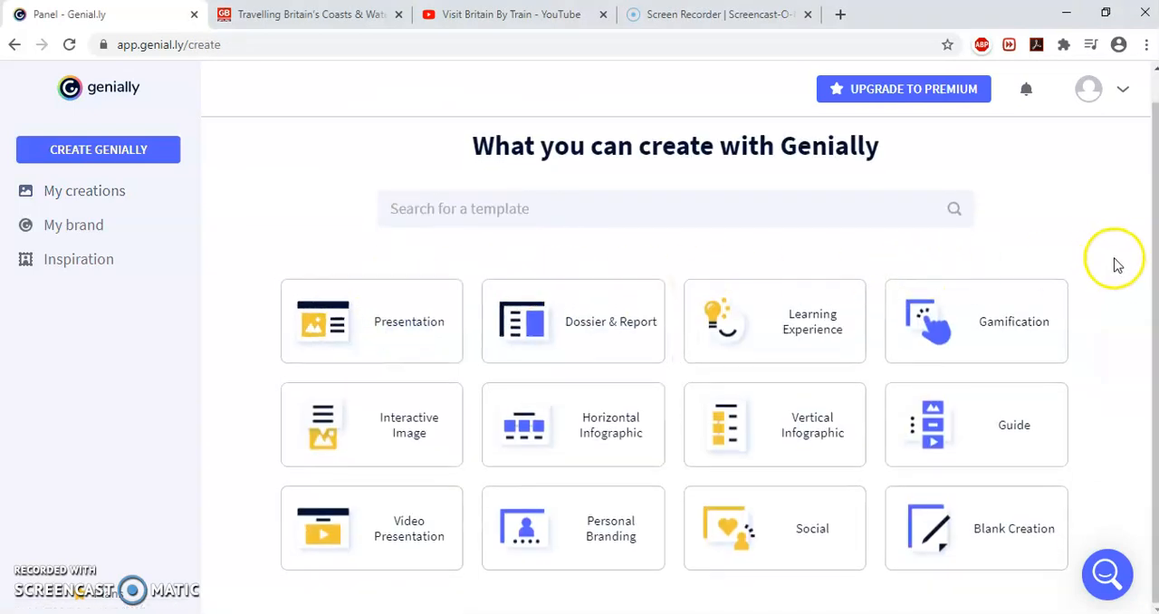
{"action": "mouse_move", "coordinate": [1119, 301]}
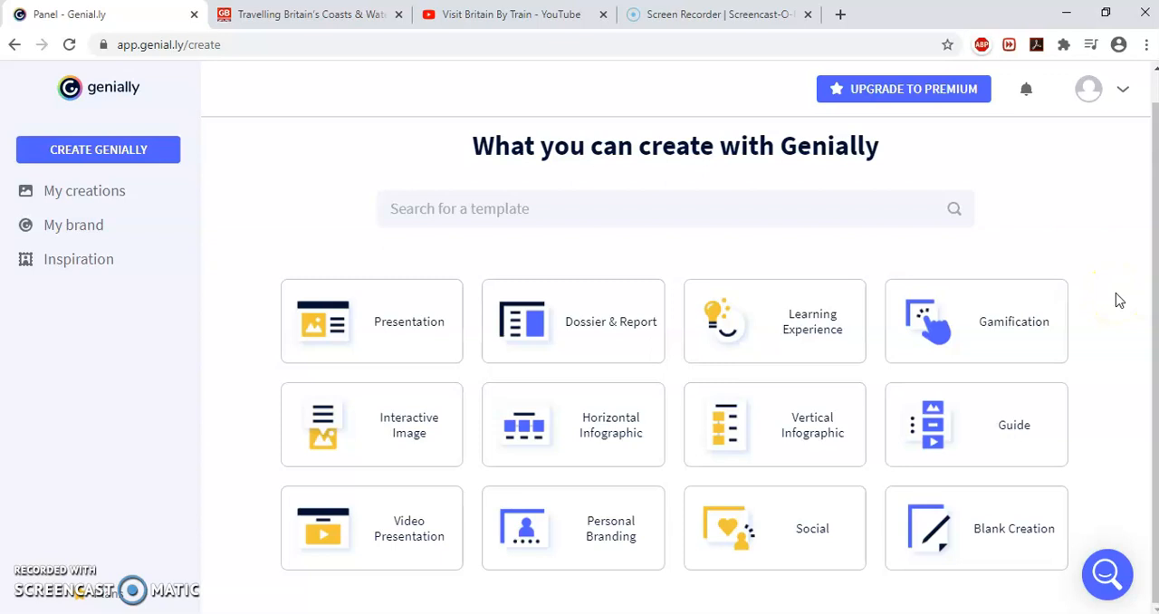
{"action": "mouse_move", "coordinate": [1117, 301]}
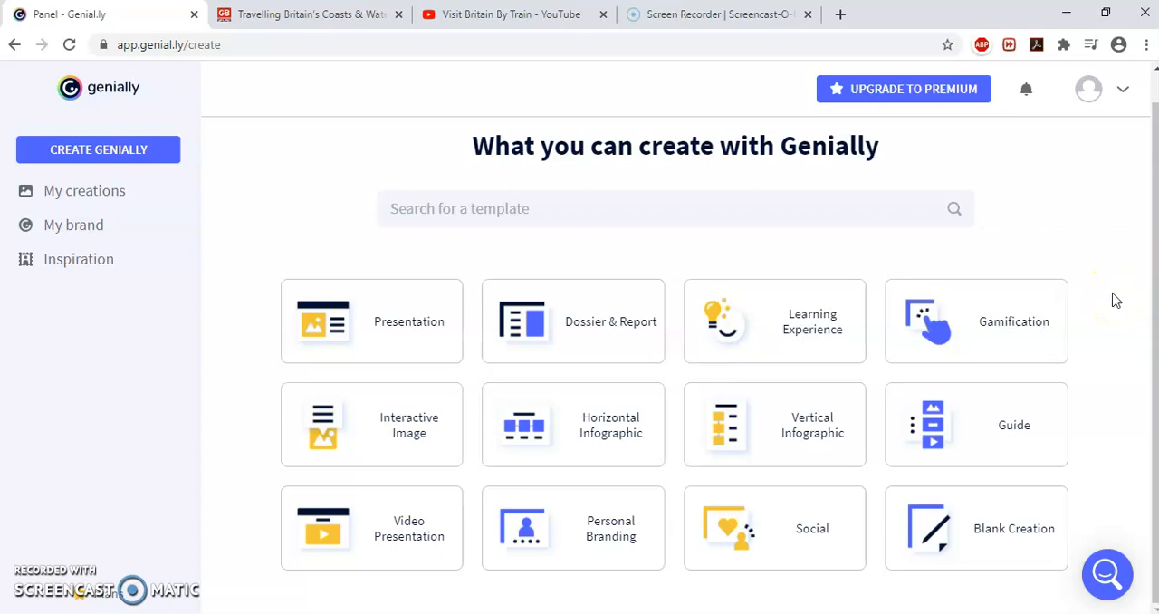
{"action": "mouse_move", "coordinate": [951, 341]}
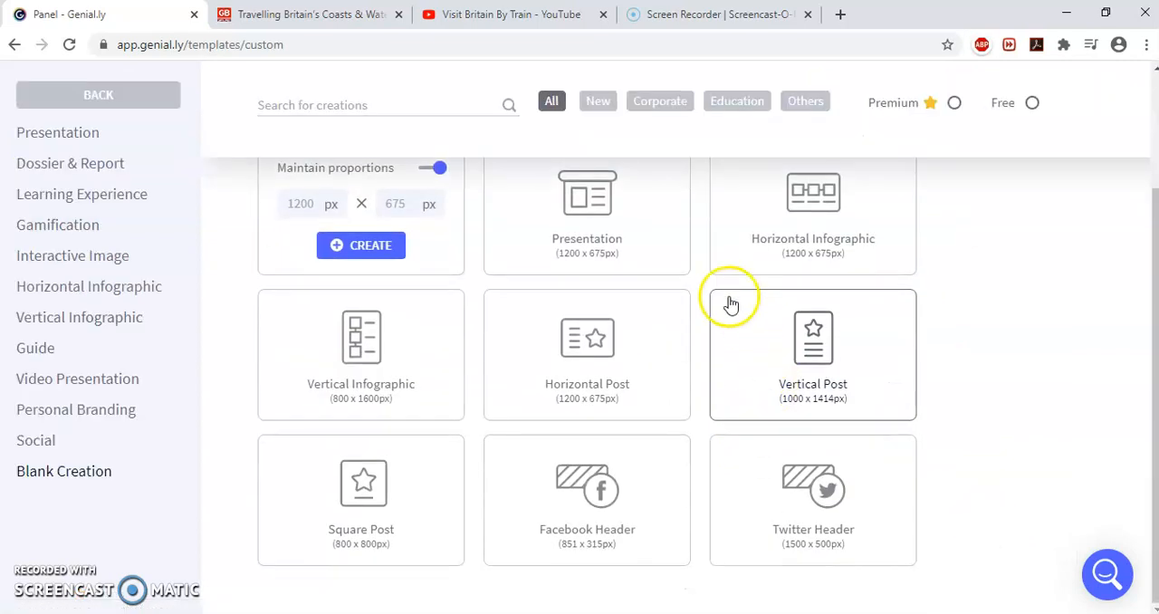
{"action": "mouse_move", "coordinate": [456, 461]}
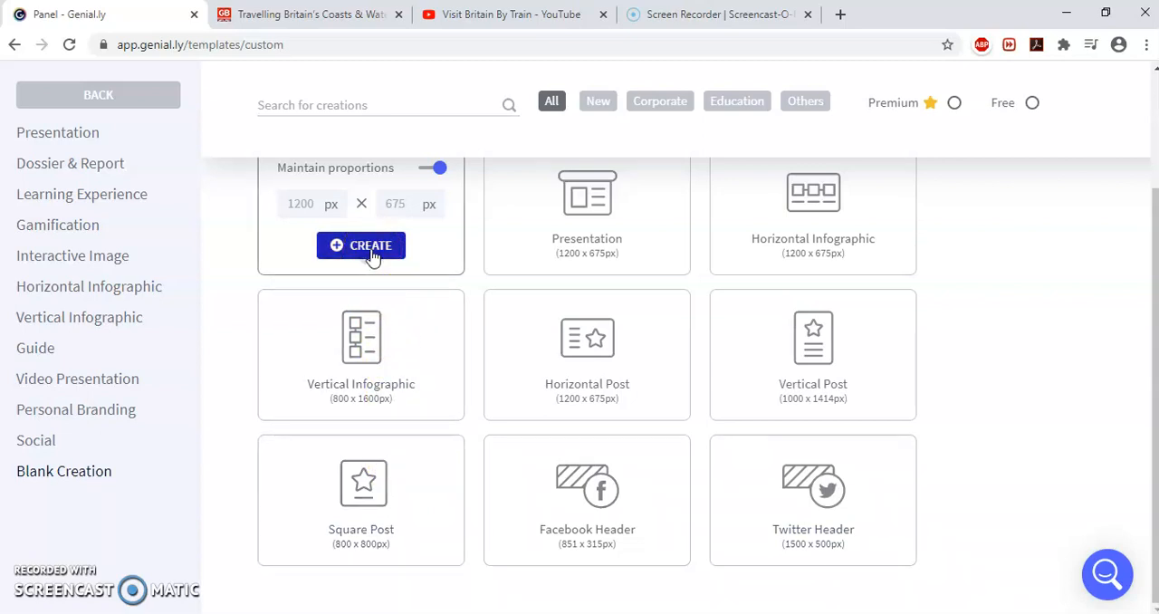
Step: Create a blank genially at the custom 1200 × 675 px size
{"action": "left_click", "coordinate": [360, 247]}
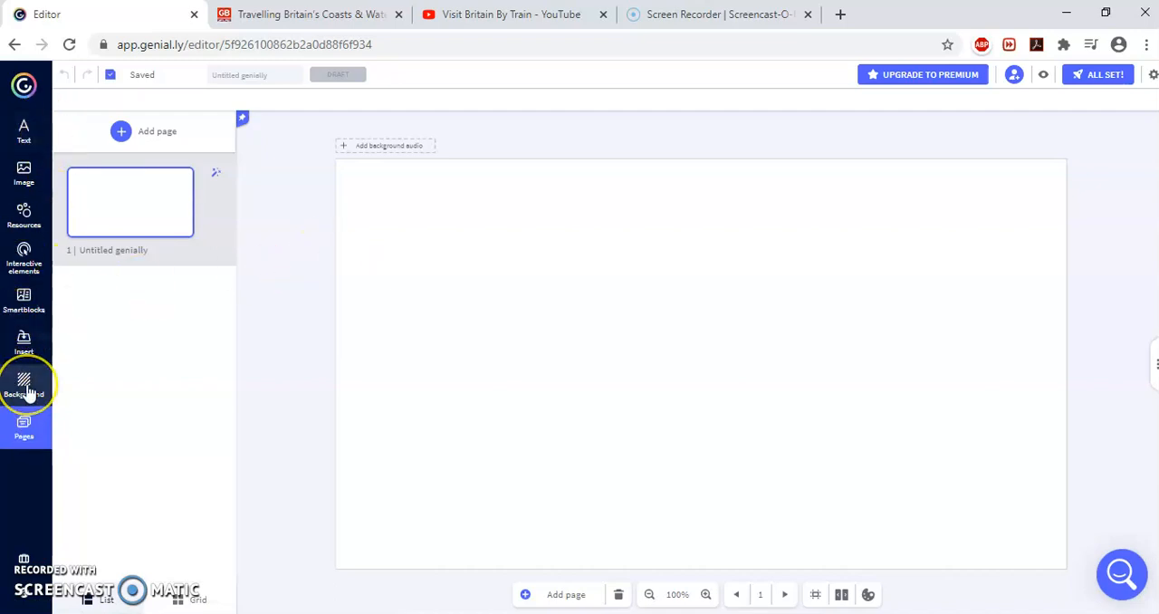
Step: Reach the background settings and start uploading a background image from the computer
{"action": "left_click", "coordinate": [23, 384]}
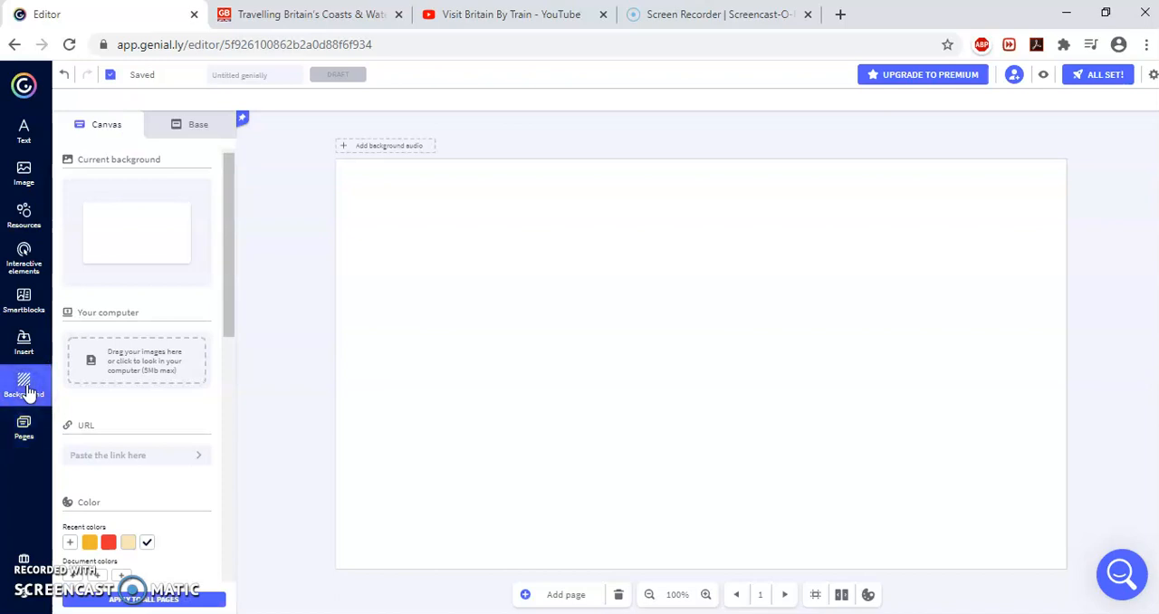
{"action": "scroll", "scroll_direction": "down", "scroll_amount": 3}
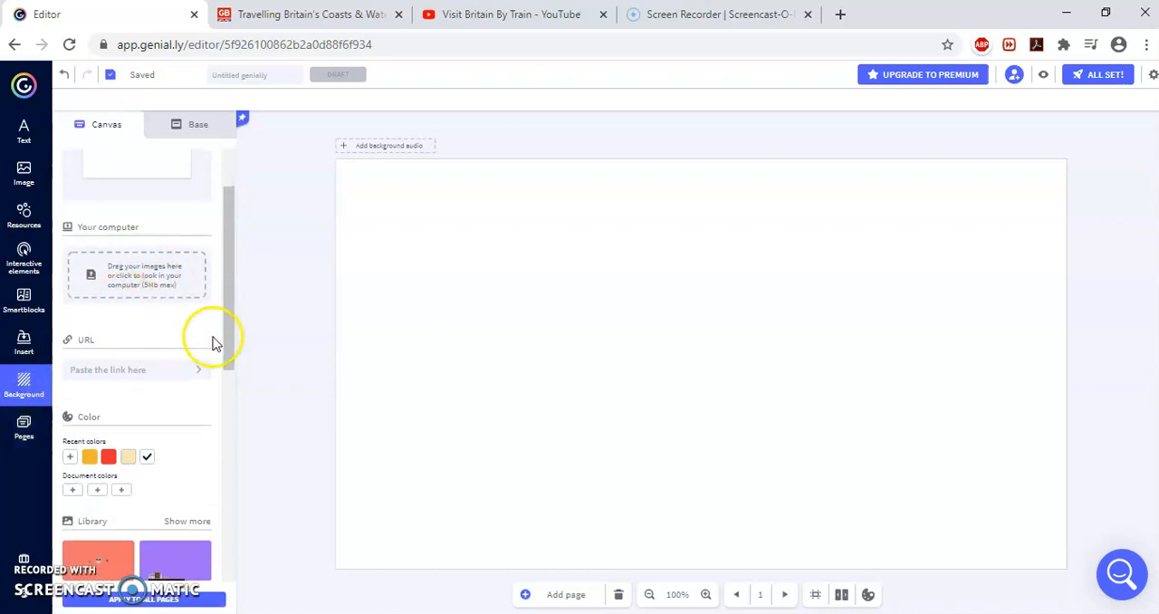
{"action": "scroll", "scroll_direction": "down", "scroll_amount": 3}
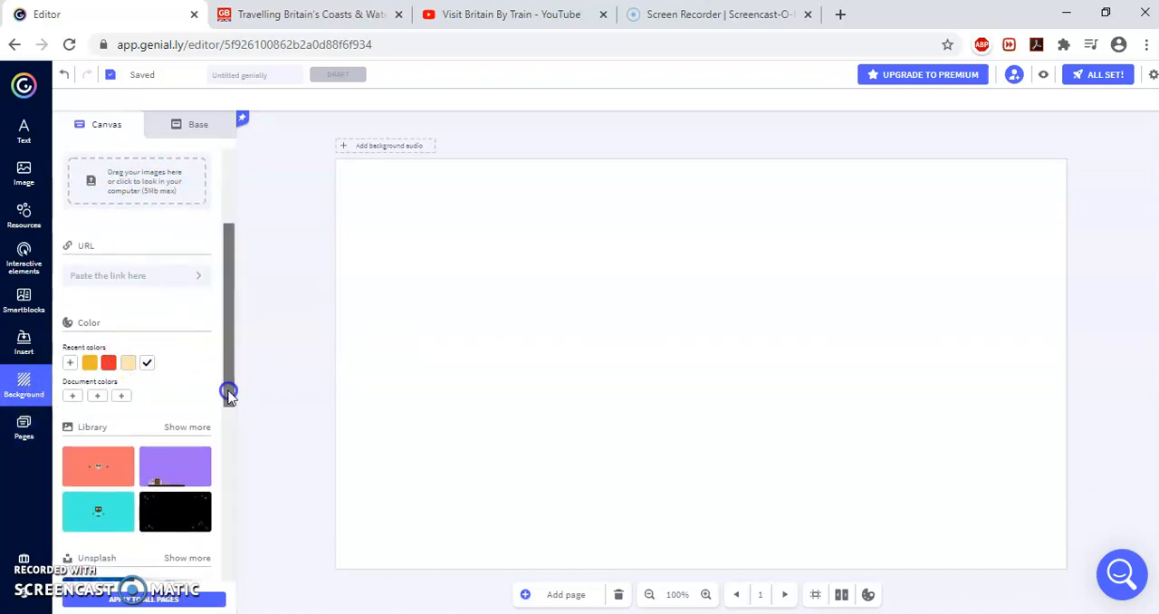
{"action": "scroll", "scroll_direction": "down", "scroll_amount": 3}
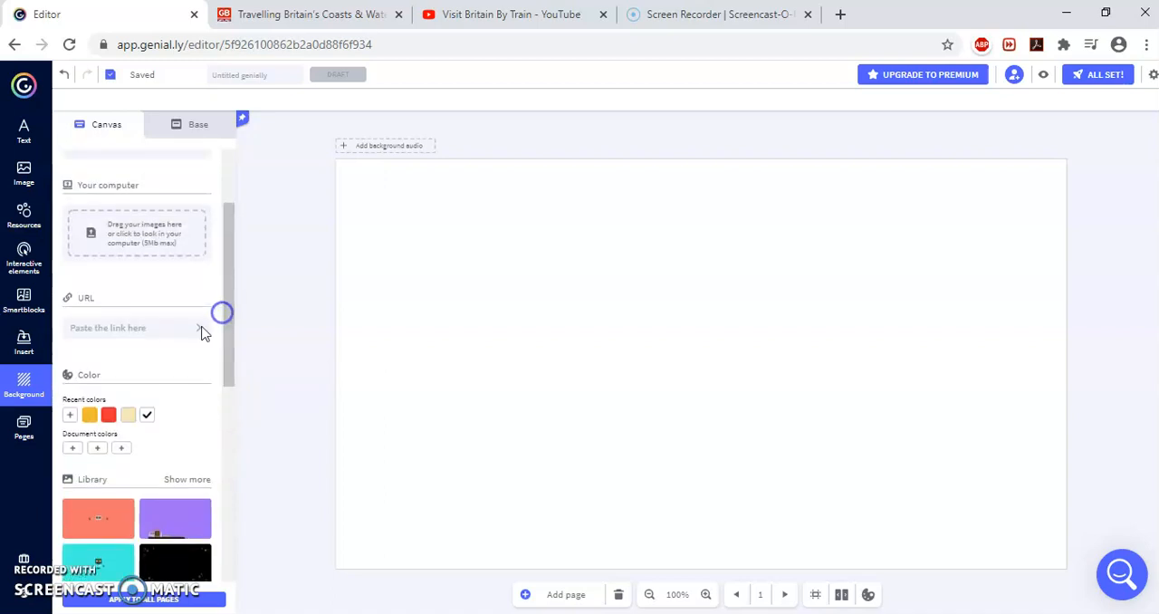
{"action": "left_click", "coordinate": [136, 232]}
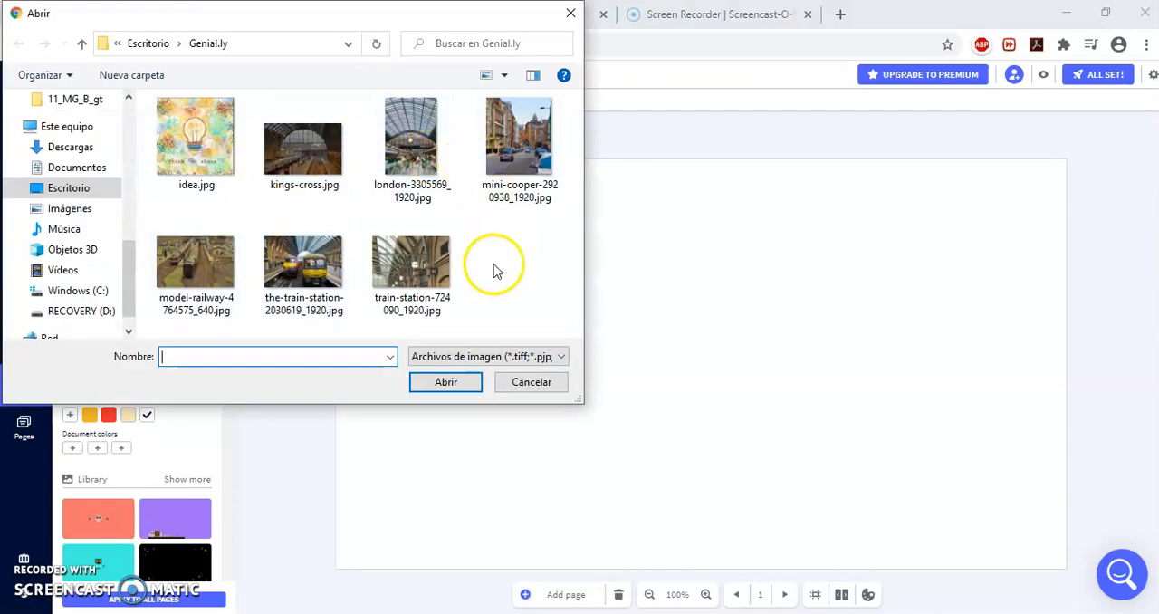
{"action": "mouse_move", "coordinate": [243, 208]}
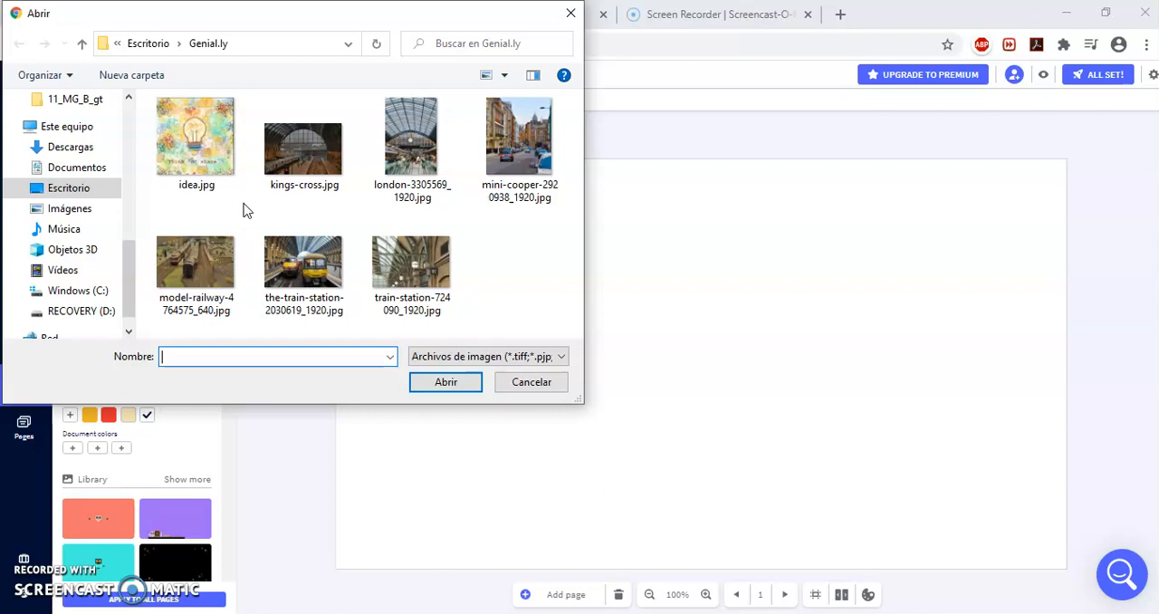
Step: Upload kings-cross.jpg and apply it as the slide background
{"action": "left_click", "coordinate": [304, 144]}
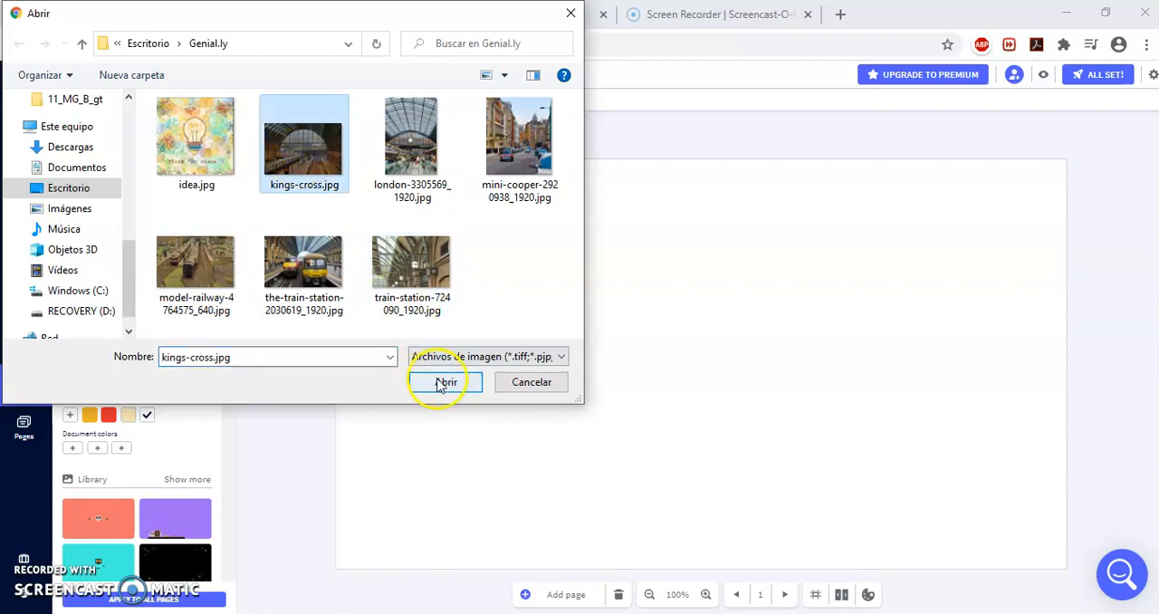
{"action": "left_click", "coordinate": [445, 380]}
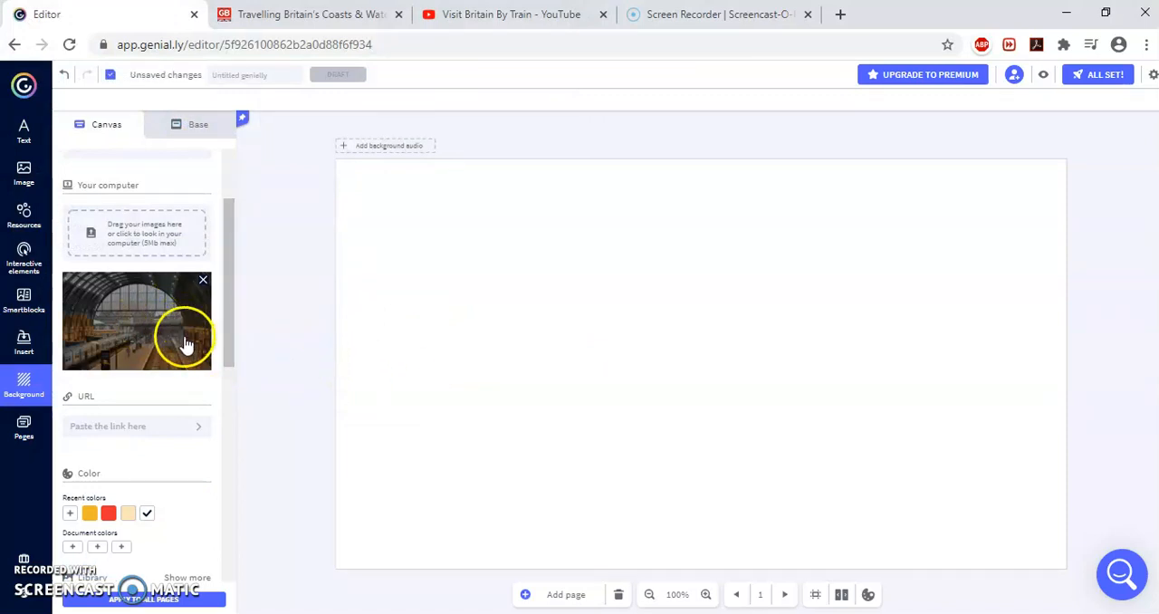
{"action": "mouse_move", "coordinate": [142, 333]}
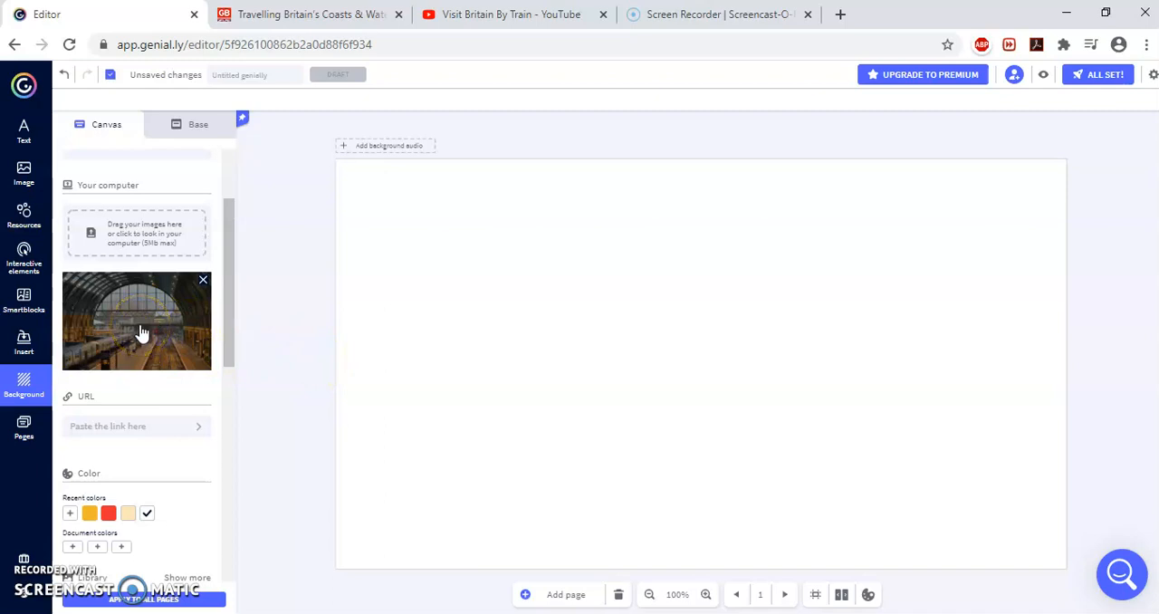
{"action": "left_click", "coordinate": [137, 321]}
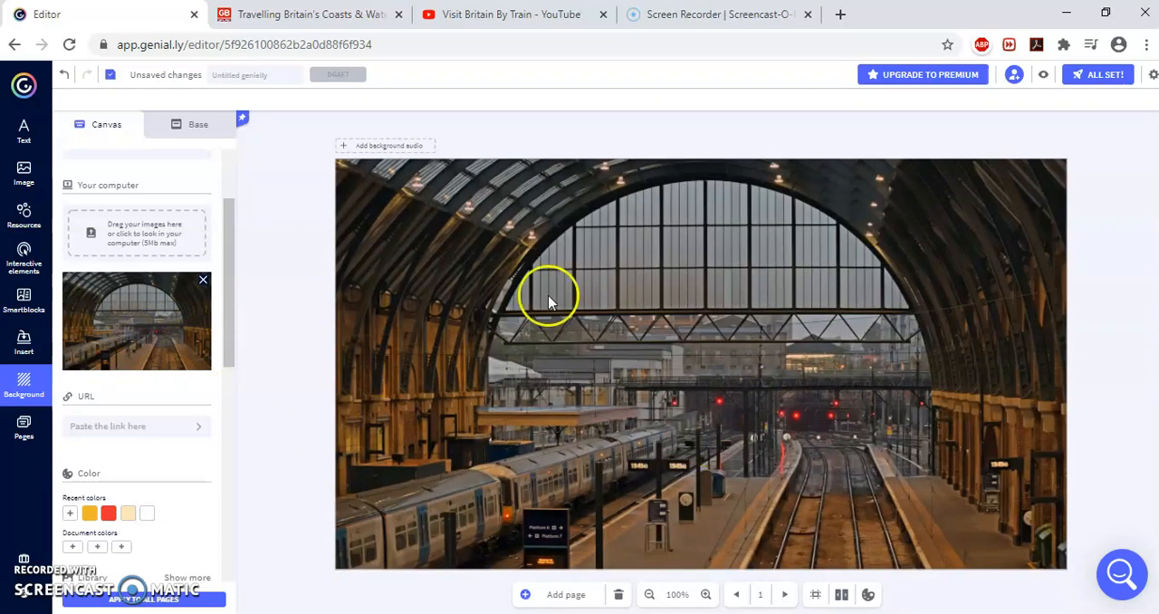
{"action": "mouse_move", "coordinate": [867, 251]}
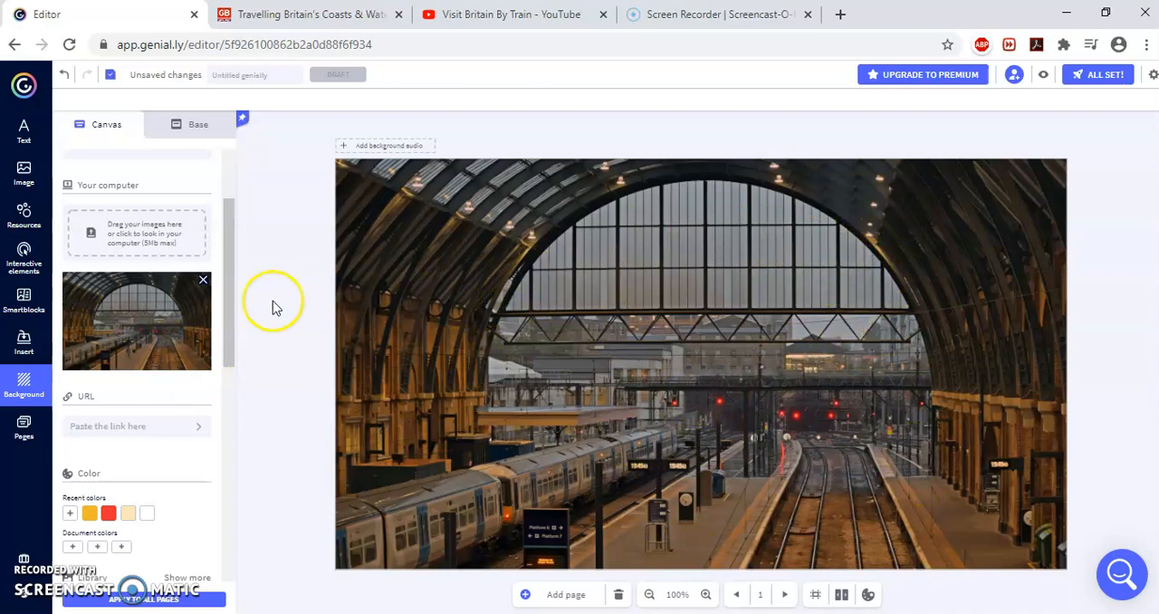
Step: Record a short audio clip for the slide from the Insert > Audio options
{"action": "left_click", "coordinate": [24, 344]}
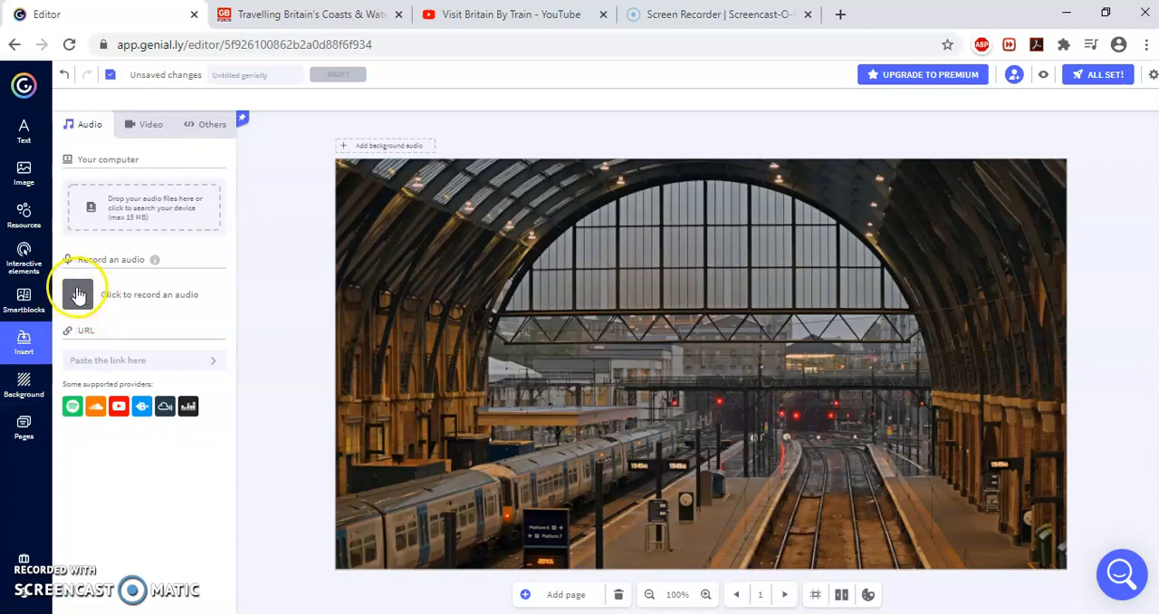
{"action": "left_click", "coordinate": [76, 293]}
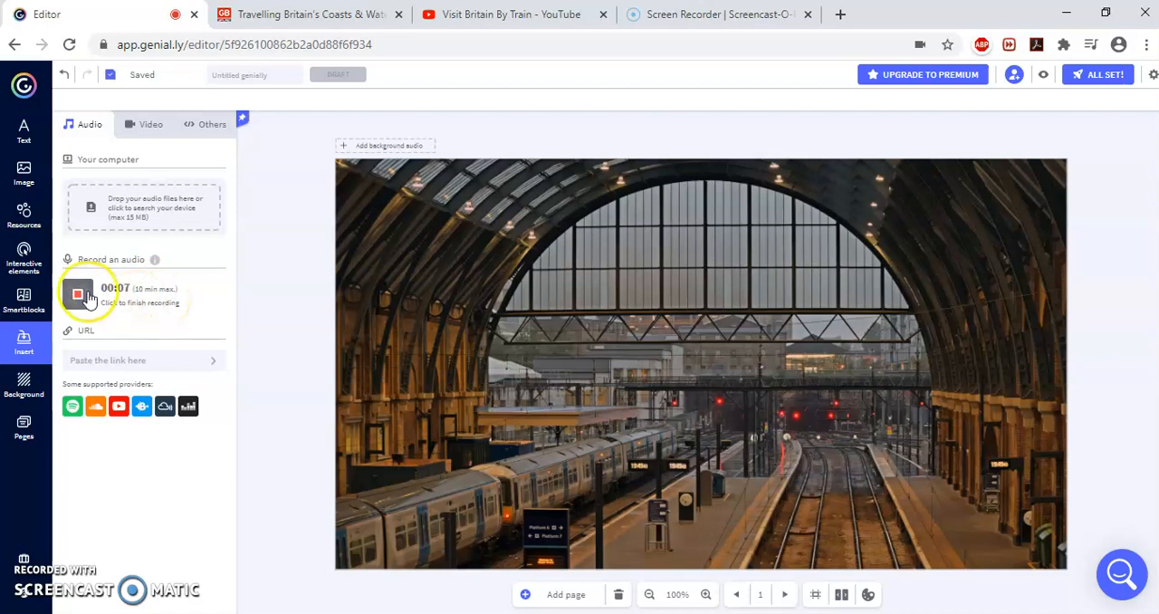
{"action": "left_click", "coordinate": [78, 294]}
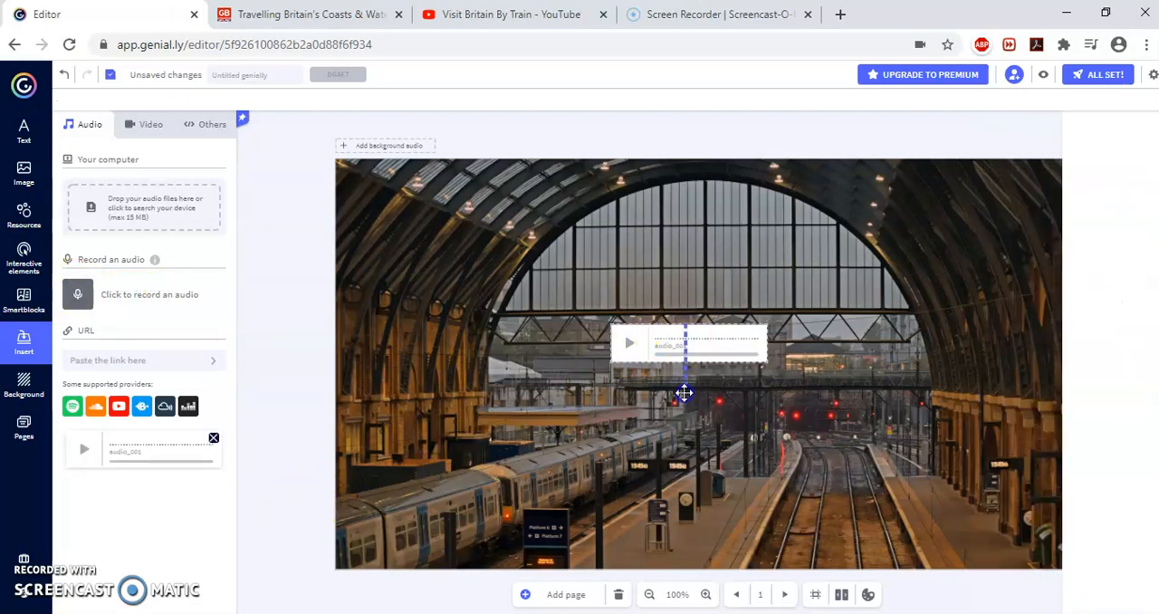
Step: Give the audio player a mouse-hover animation effect
{"action": "left_click", "coordinate": [686, 344]}
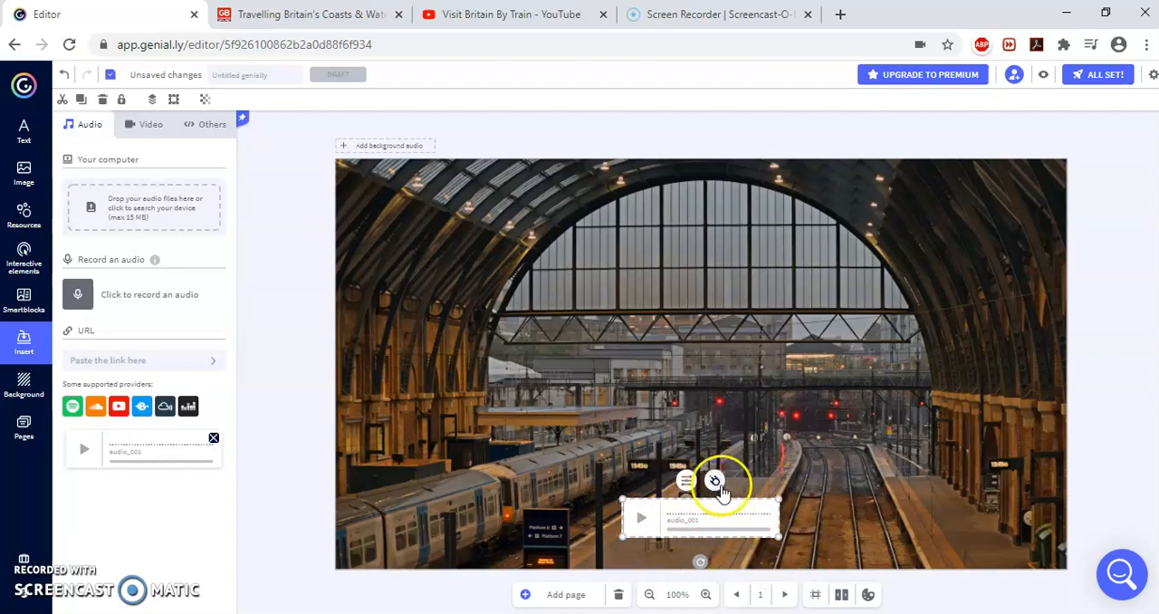
{"action": "left_click", "coordinate": [714, 479]}
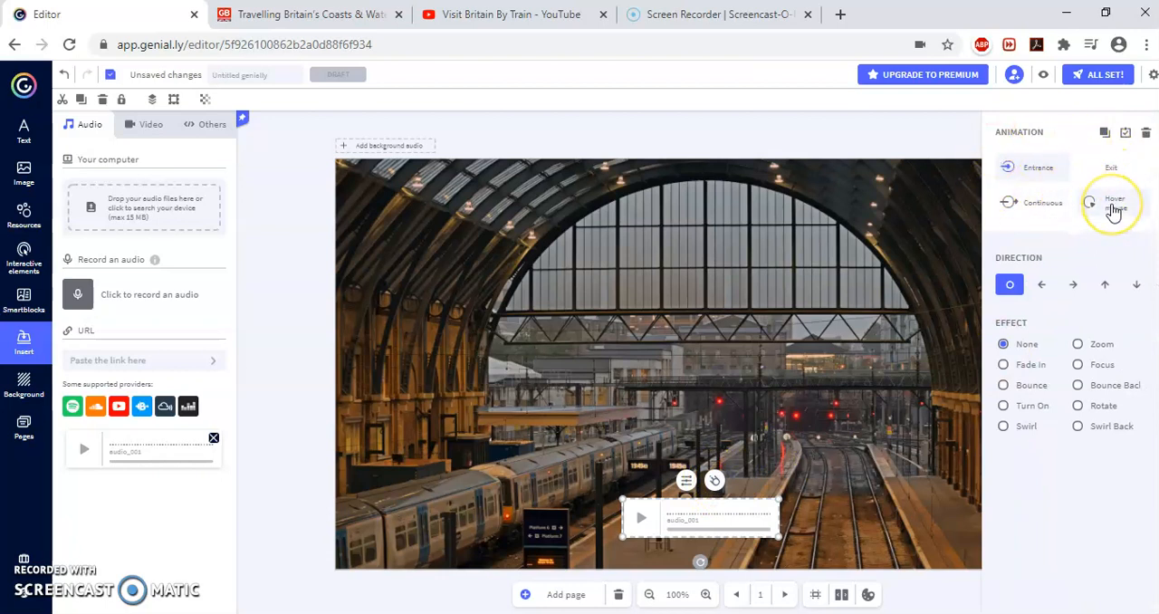
{"action": "left_click", "coordinate": [1115, 201]}
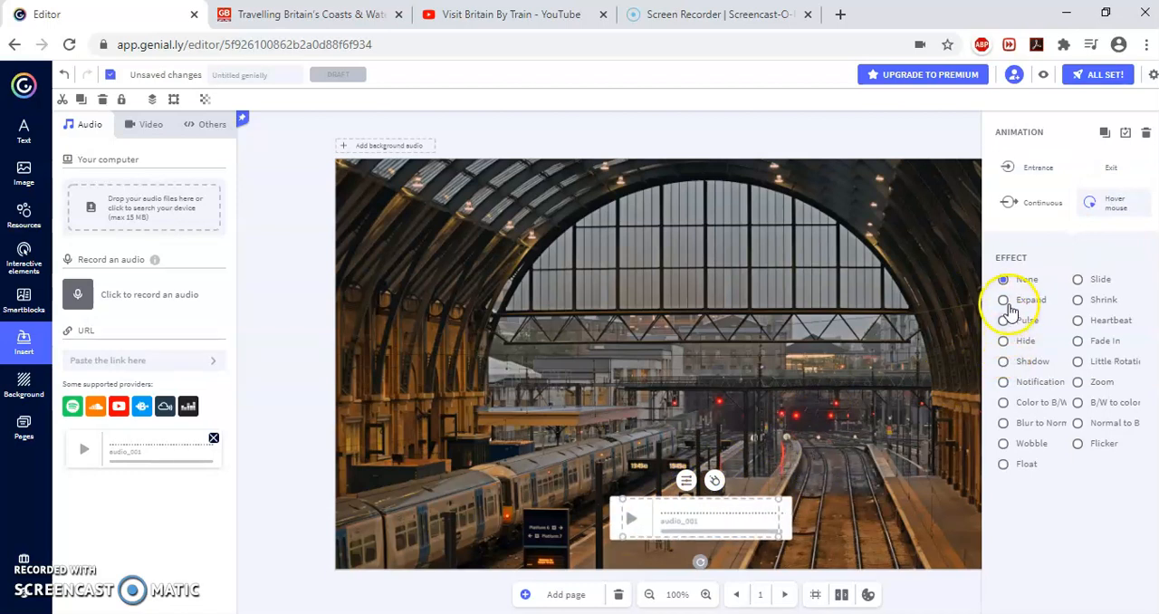
{"action": "left_click", "coordinate": [1003, 301]}
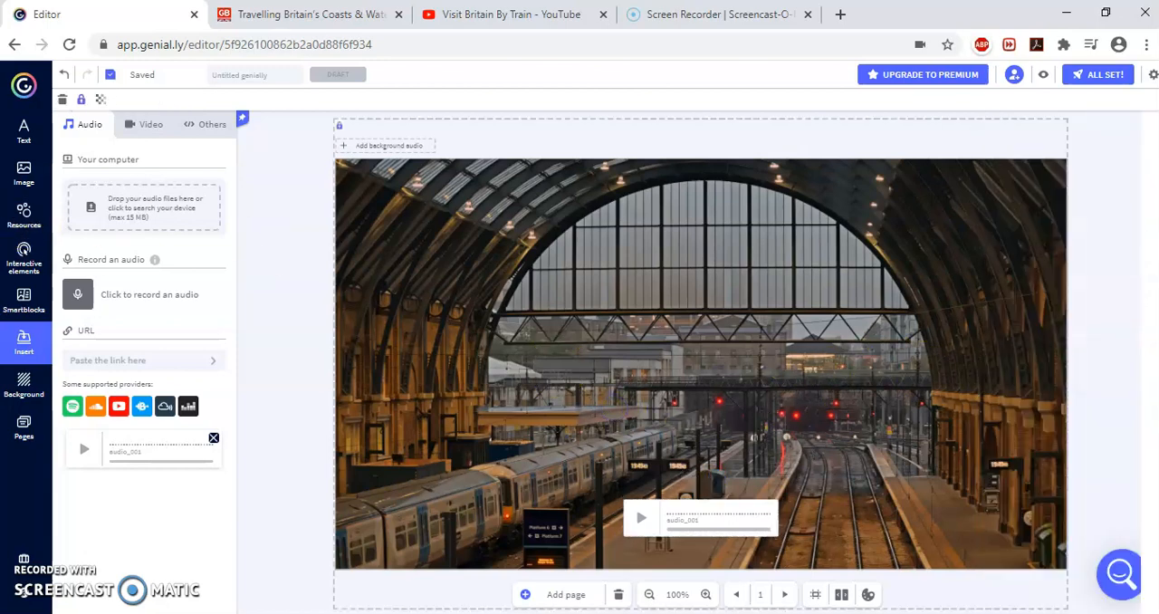
Step: Insert a photo gallery smartblock and place it toward the slide's right
{"action": "left_click", "coordinate": [23, 300]}
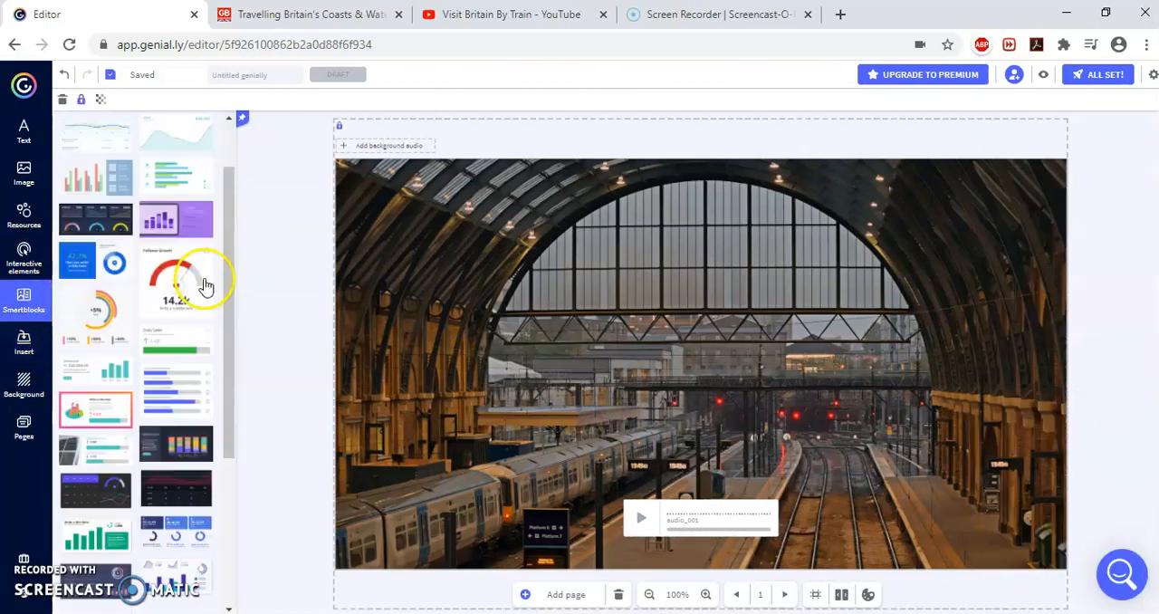
{"action": "scroll", "scroll_direction": "down", "scroll_amount": 3}
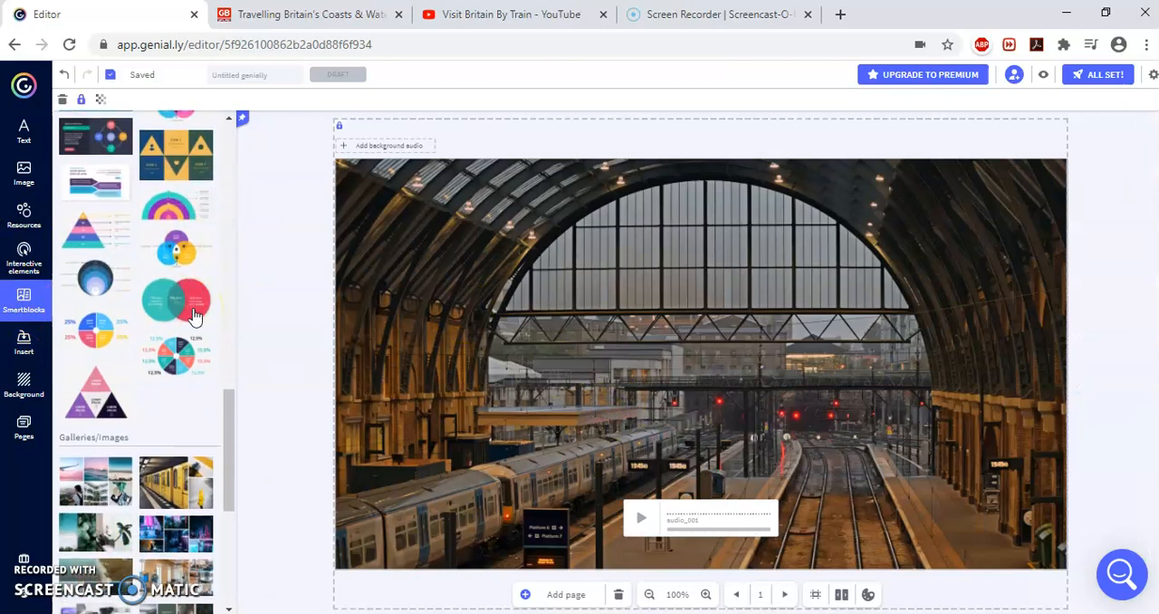
{"action": "scroll", "scroll_direction": "down", "scroll_amount": 3}
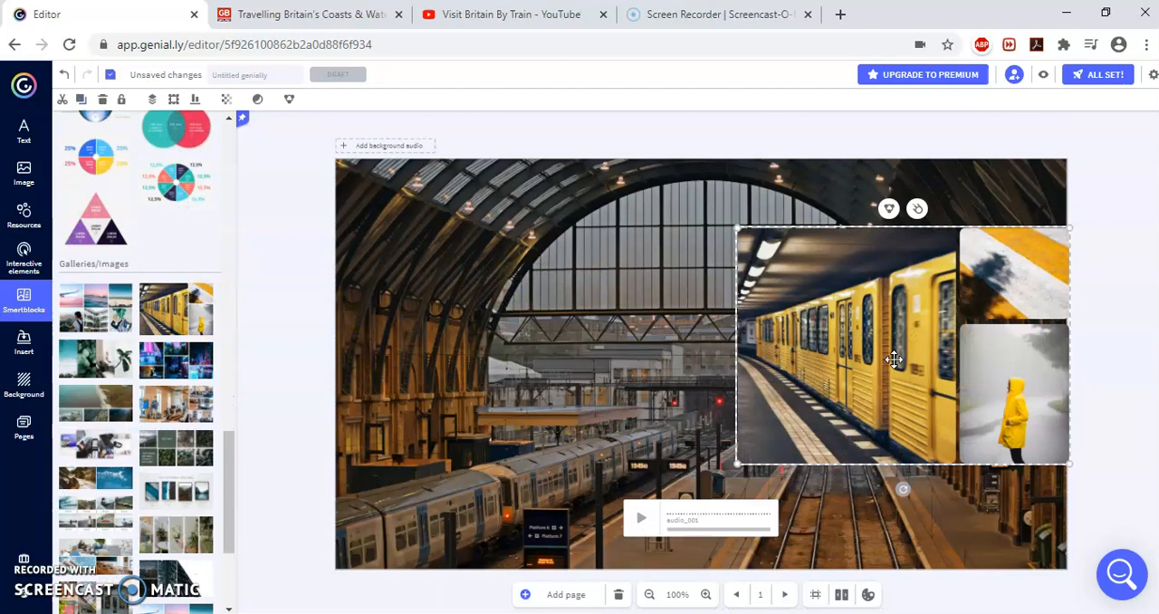
{"action": "left_click_drag", "start_coordinate": [894, 358], "coordinate": [865, 355]}
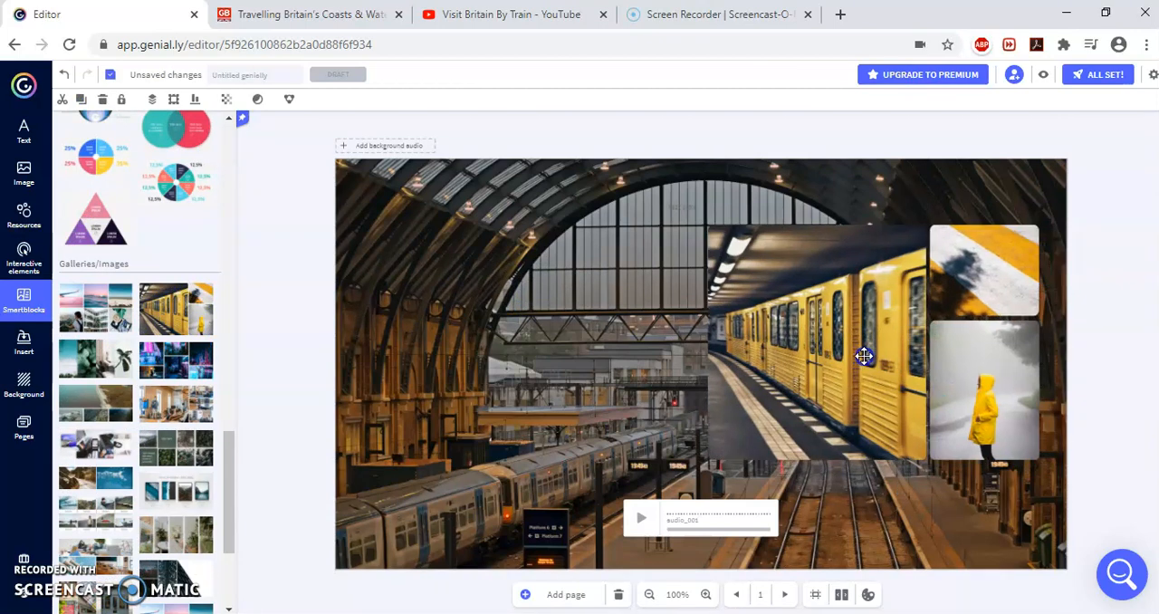
{"action": "left_click", "coordinate": [865, 355]}
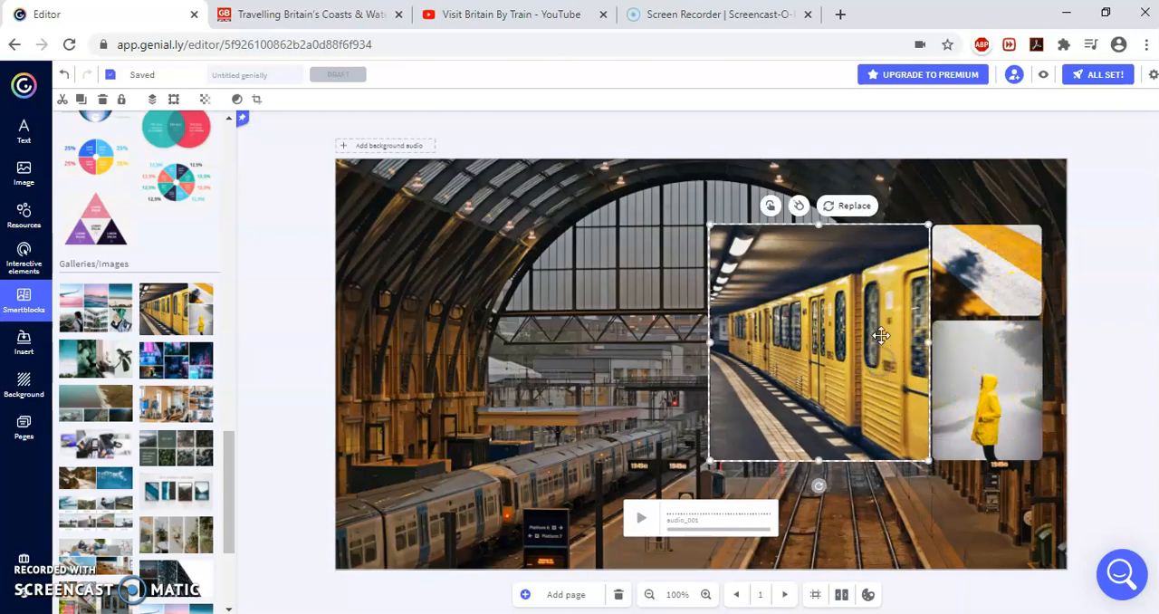
{"action": "mouse_move", "coordinate": [848, 206]}
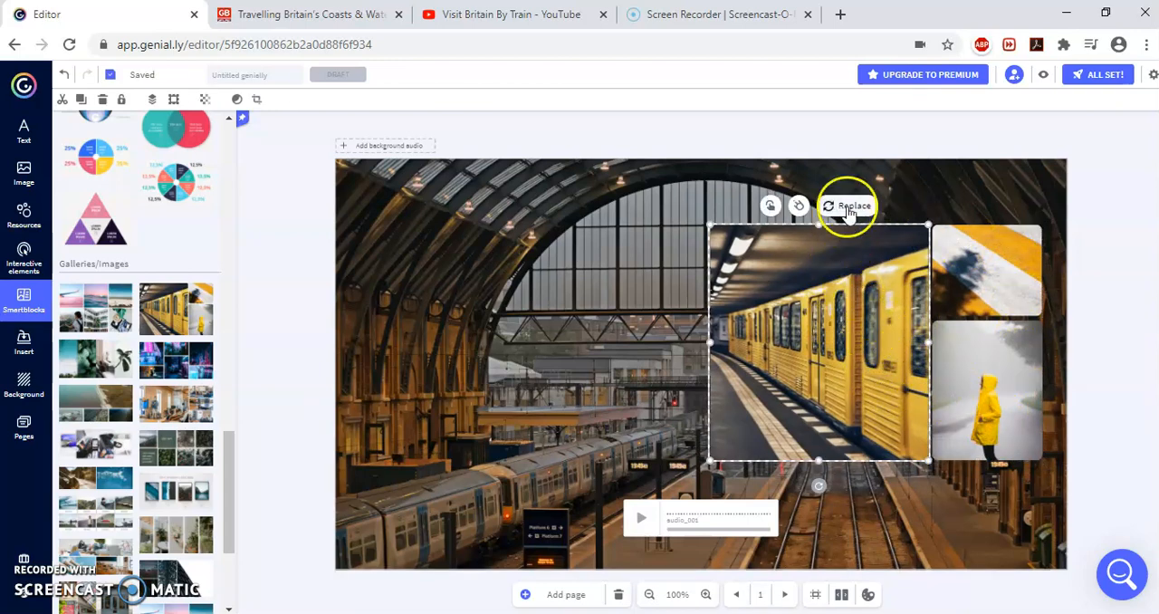
Step: Replace the gallery's yellow train photo with an uploaded city street photo
{"action": "left_click", "coordinate": [847, 207]}
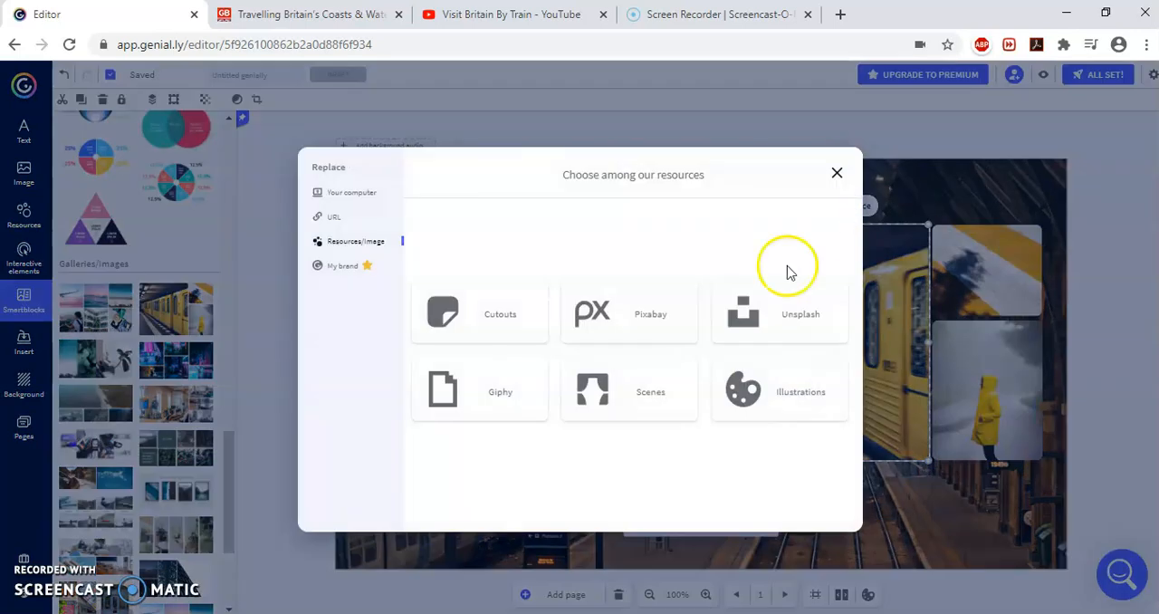
{"action": "mouse_move", "coordinate": [815, 281]}
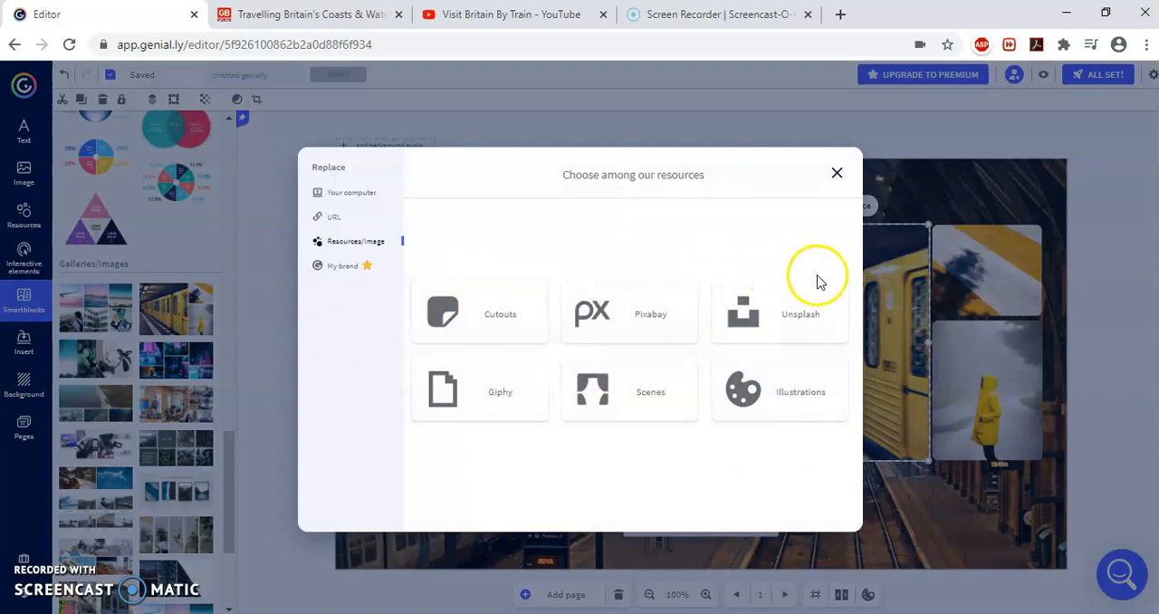
{"action": "mouse_move", "coordinate": [462, 347]}
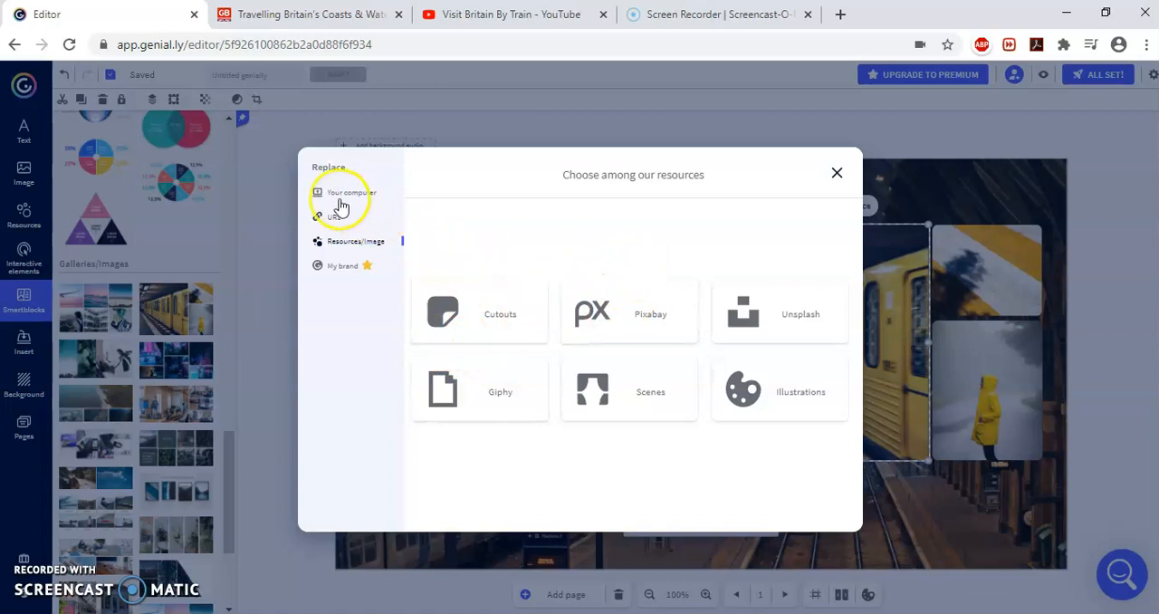
{"action": "left_click", "coordinate": [351, 192]}
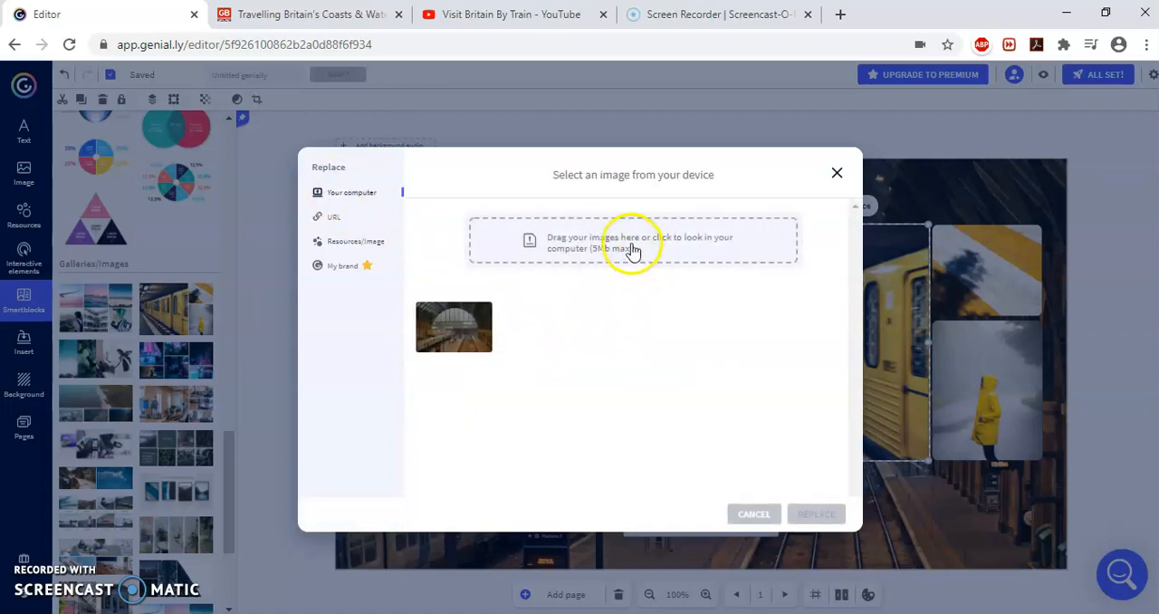
{"action": "left_click", "coordinate": [632, 239]}
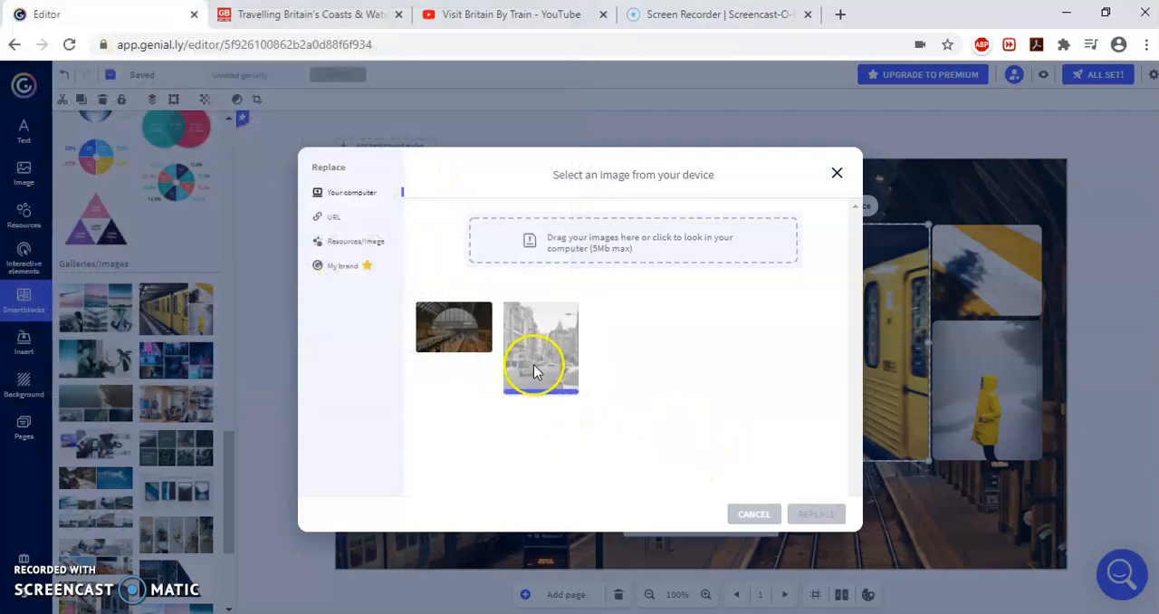
{"action": "left_click", "coordinate": [539, 348]}
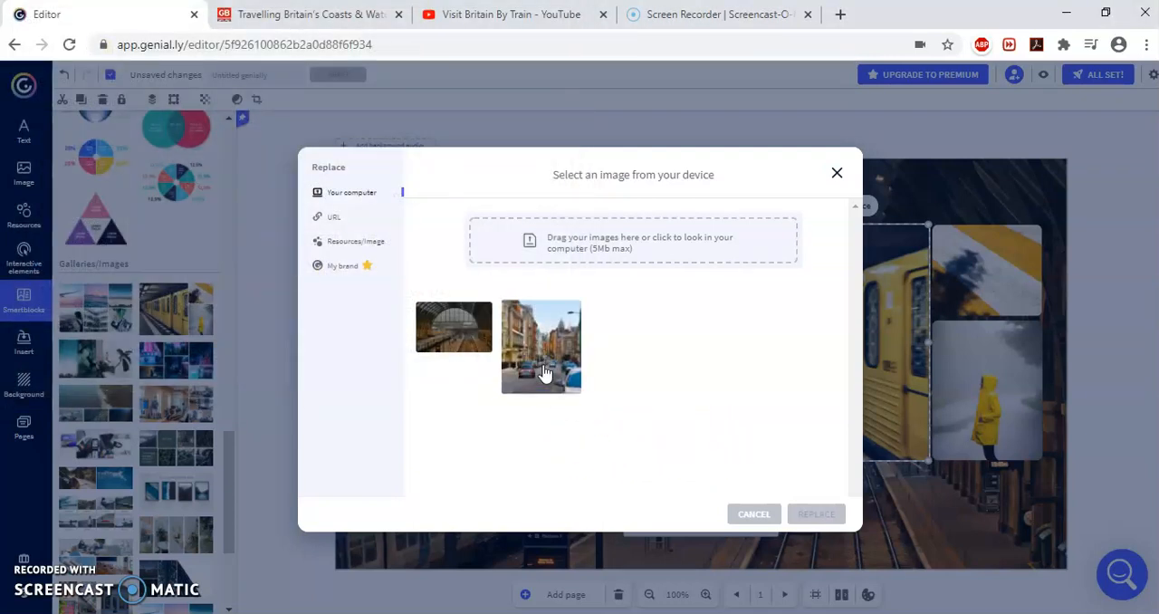
{"action": "left_click", "coordinate": [540, 348]}
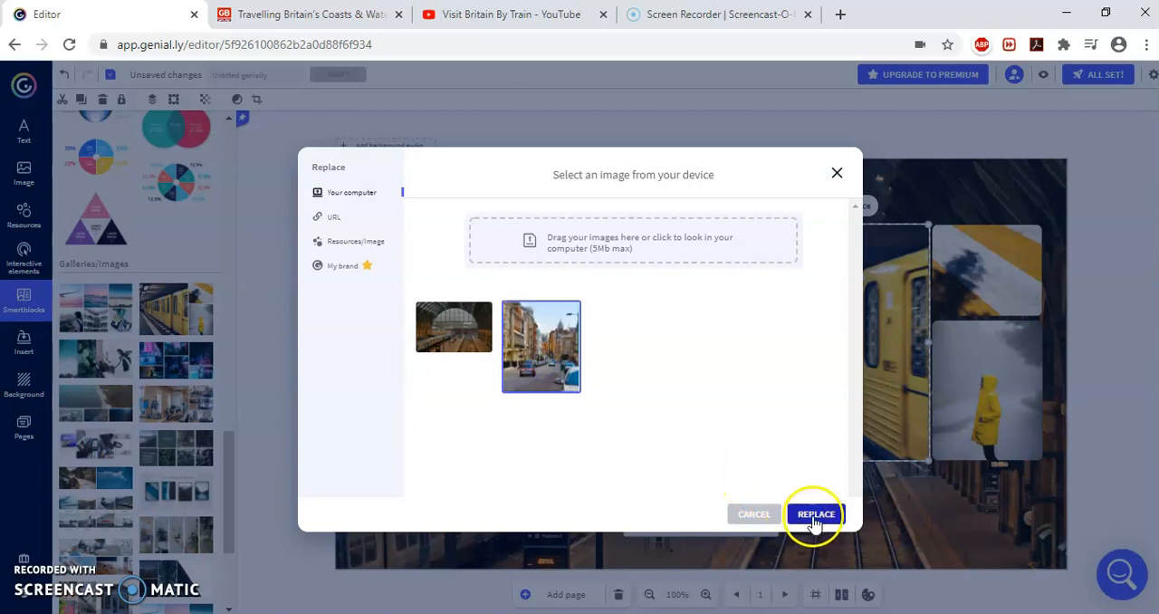
{"action": "left_click", "coordinate": [815, 514]}
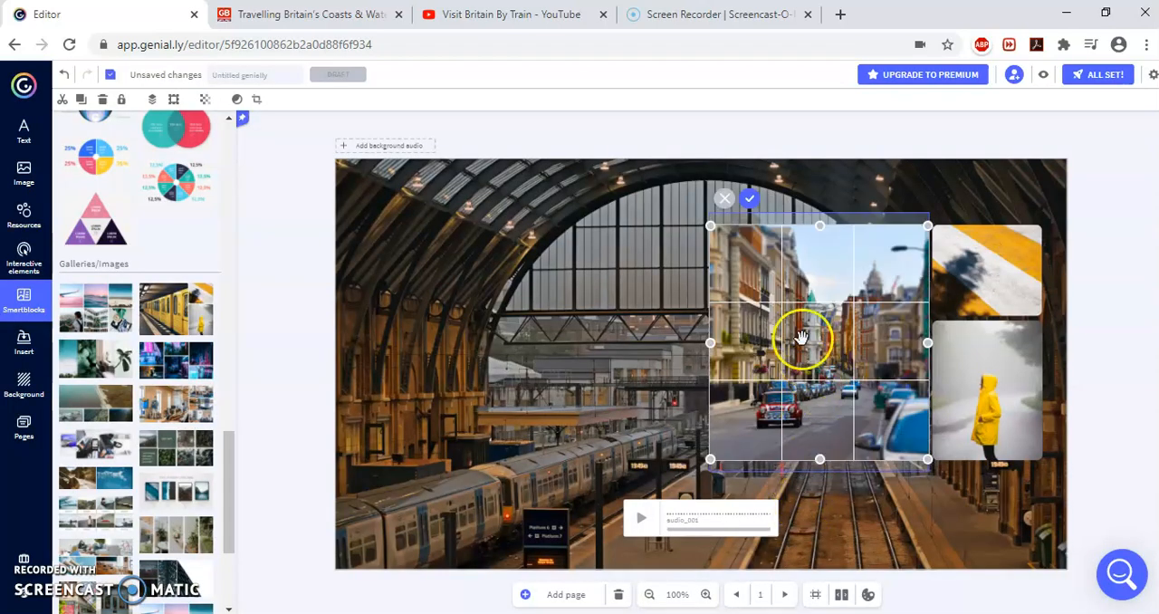
Step: Crop the street photo narrower and position it beside the other gallery photos
{"action": "left_click_drag", "start_coordinate": [927, 343], "coordinate": [855, 342]}
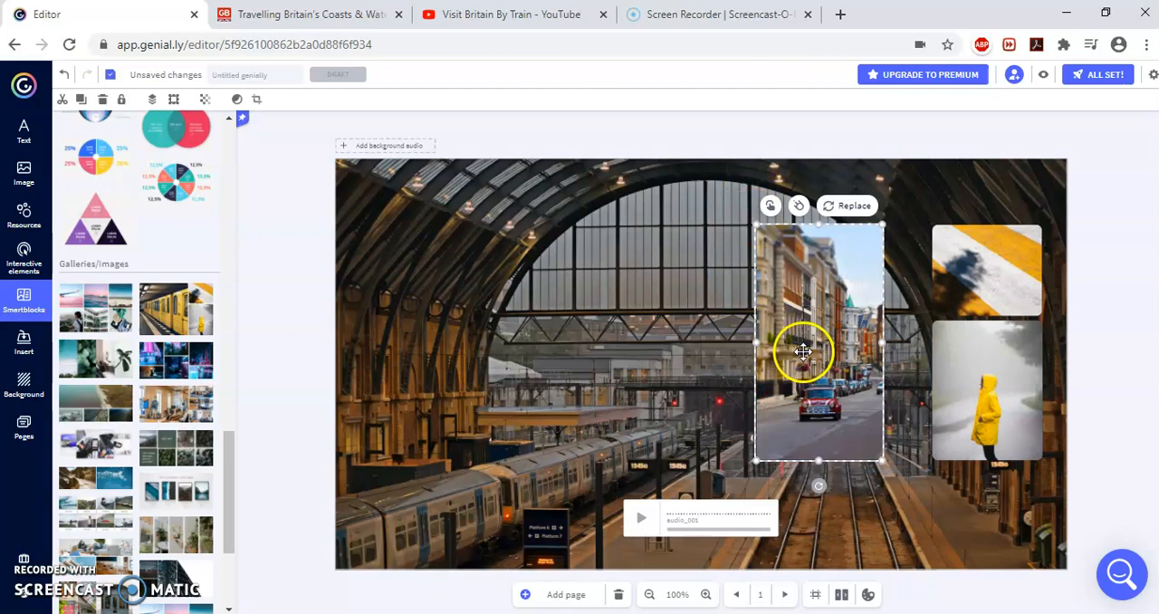
{"action": "left_click_drag", "start_coordinate": [800, 351], "coordinate": [840, 362]}
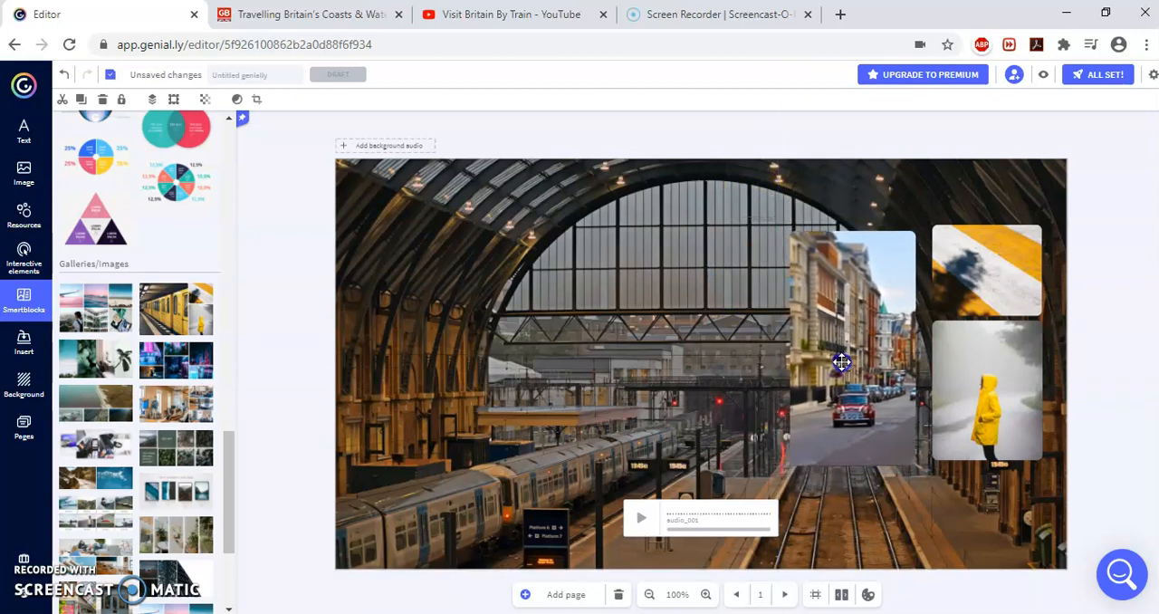
{"action": "left_click", "coordinate": [842, 362]}
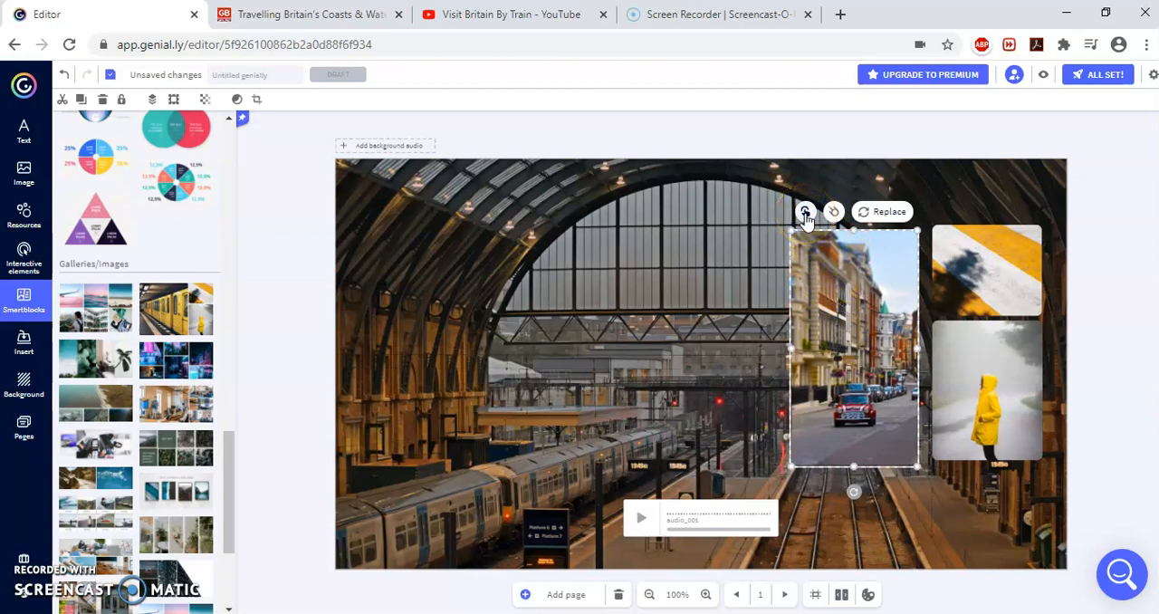
Step: Add a hover tooltip to the street photo reading "Different ways of getting around Britain."
{"action": "left_click", "coordinate": [804, 210]}
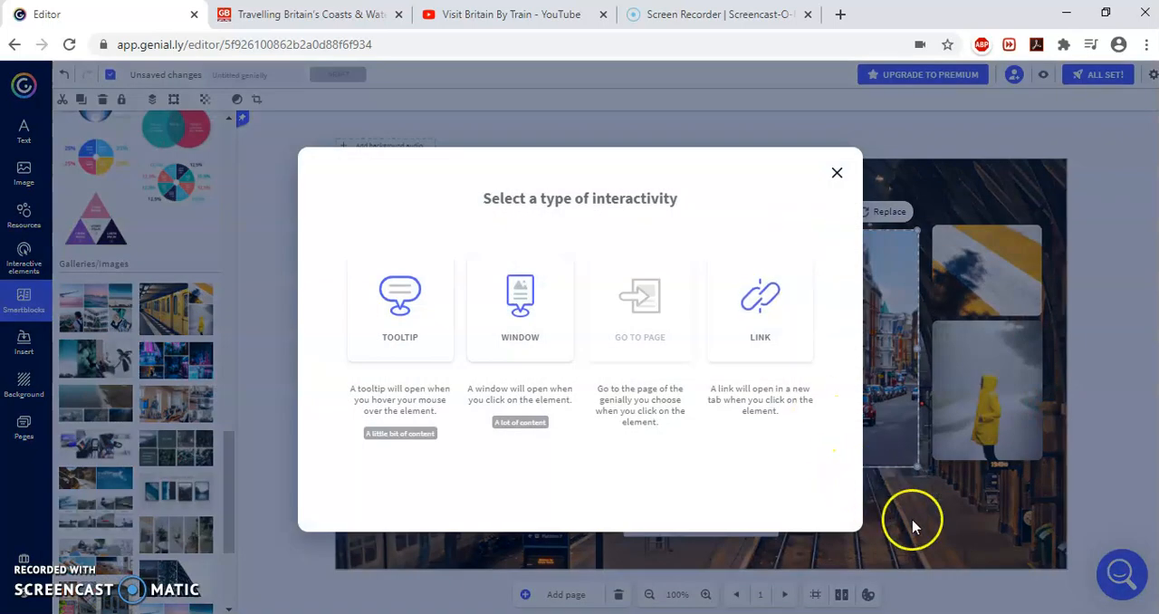
{"action": "mouse_move", "coordinate": [677, 366]}
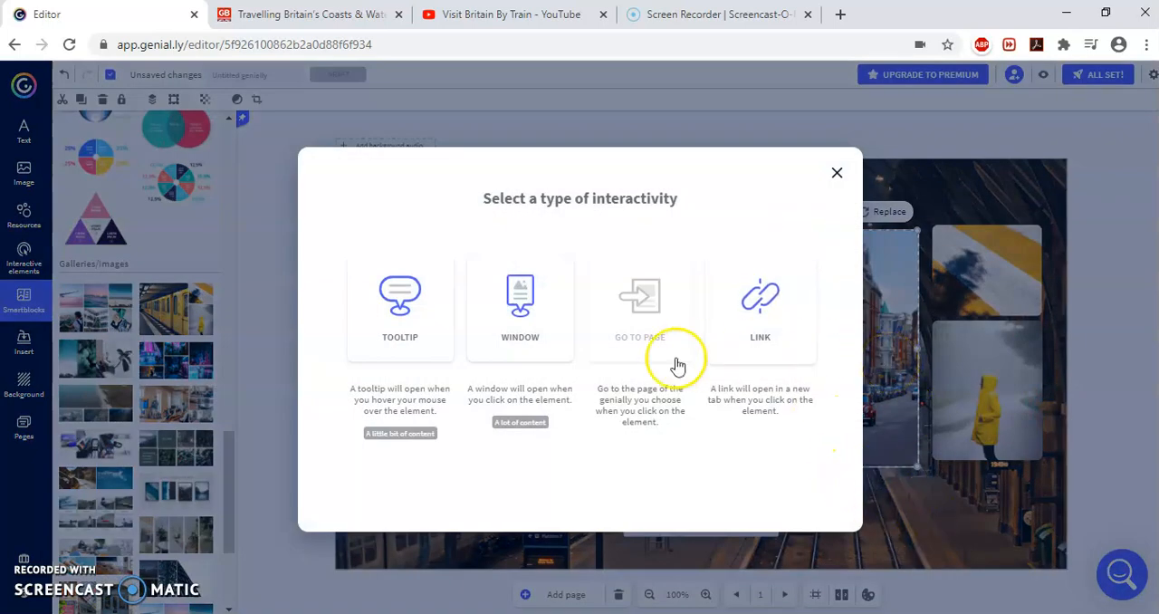
{"action": "left_click", "coordinate": [399, 308]}
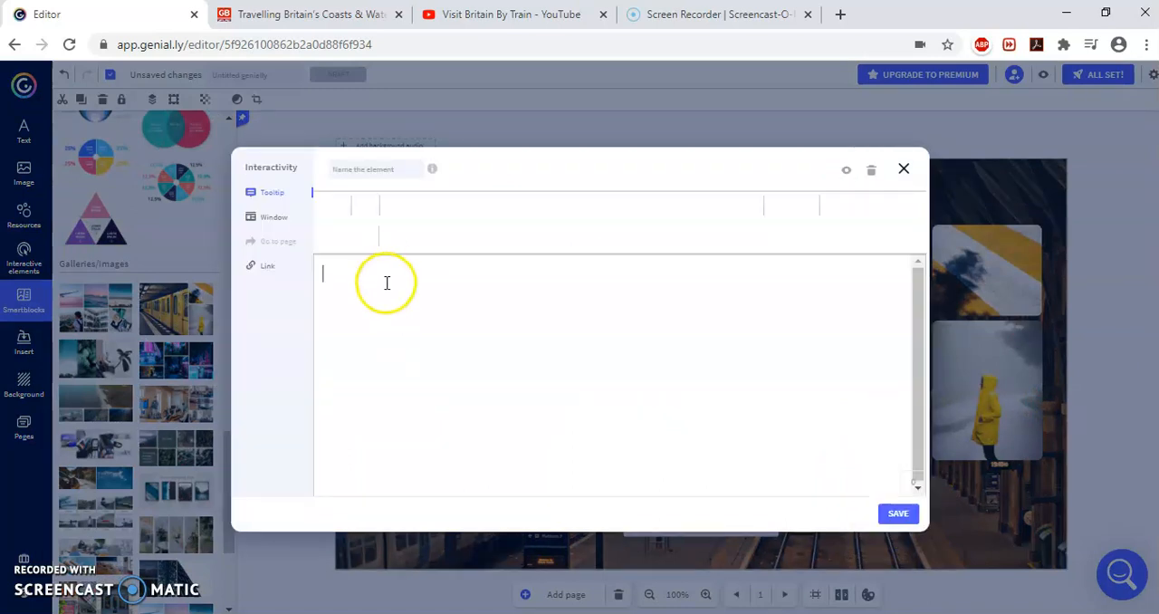
{"action": "type", "text": "Different"}
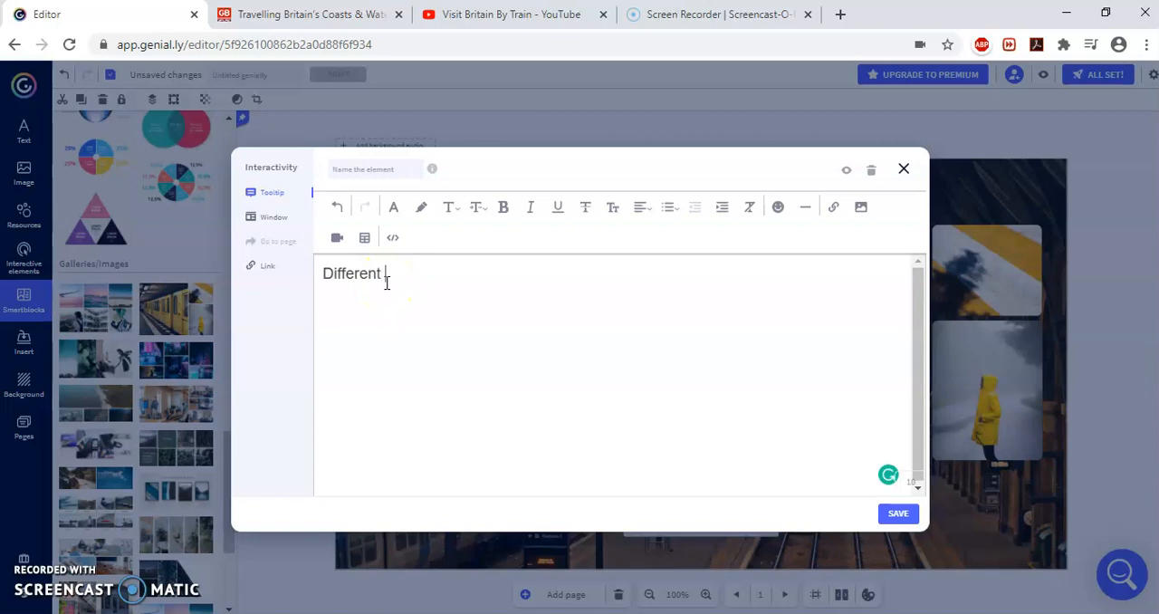
{"action": "type", "text": "ways of getting aroun"}
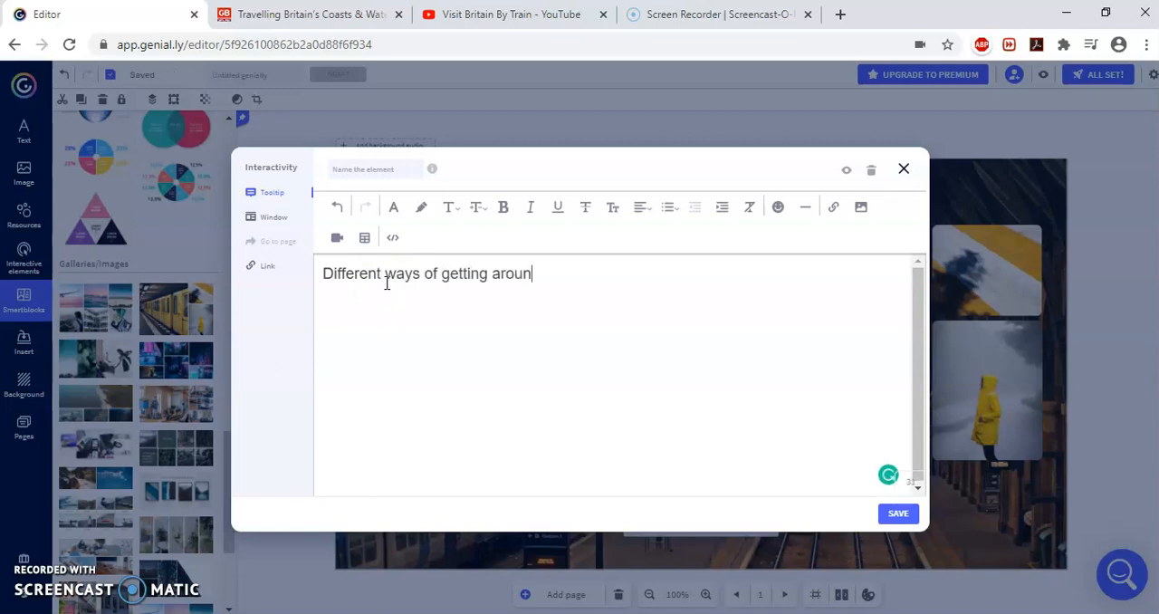
{"action": "type", "text": "d Brita"}
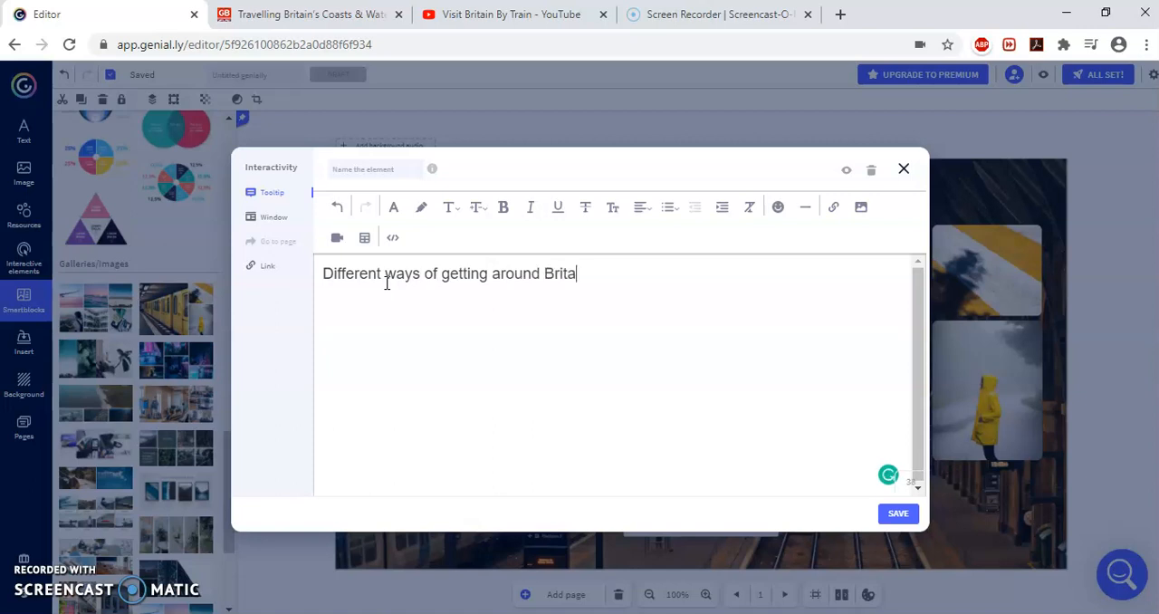
{"action": "type", "text": "in."}
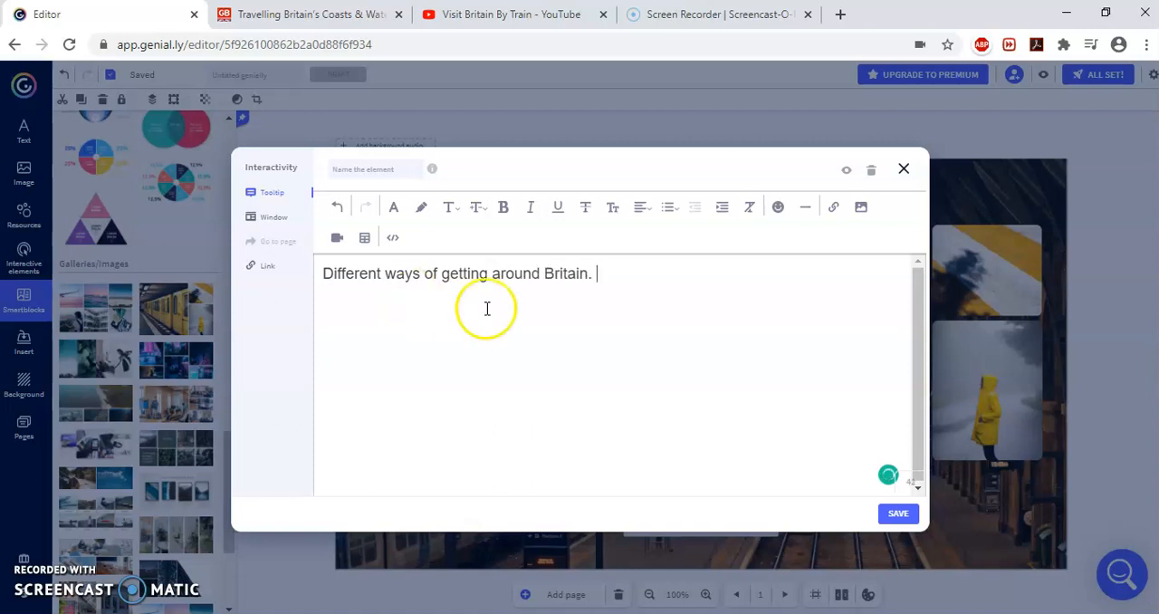
{"action": "mouse_move", "coordinate": [616, 326]}
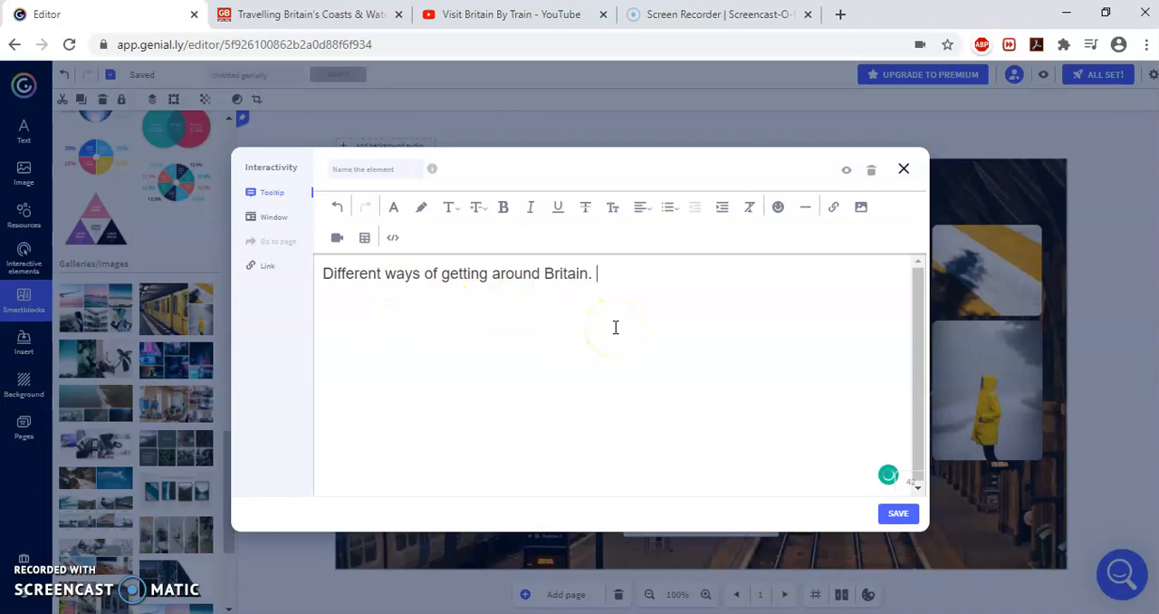
Step: Colour the word "getting" red and add a grinning emoji after the sentence
{"action": "triple_click", "coordinate": [467, 273]}
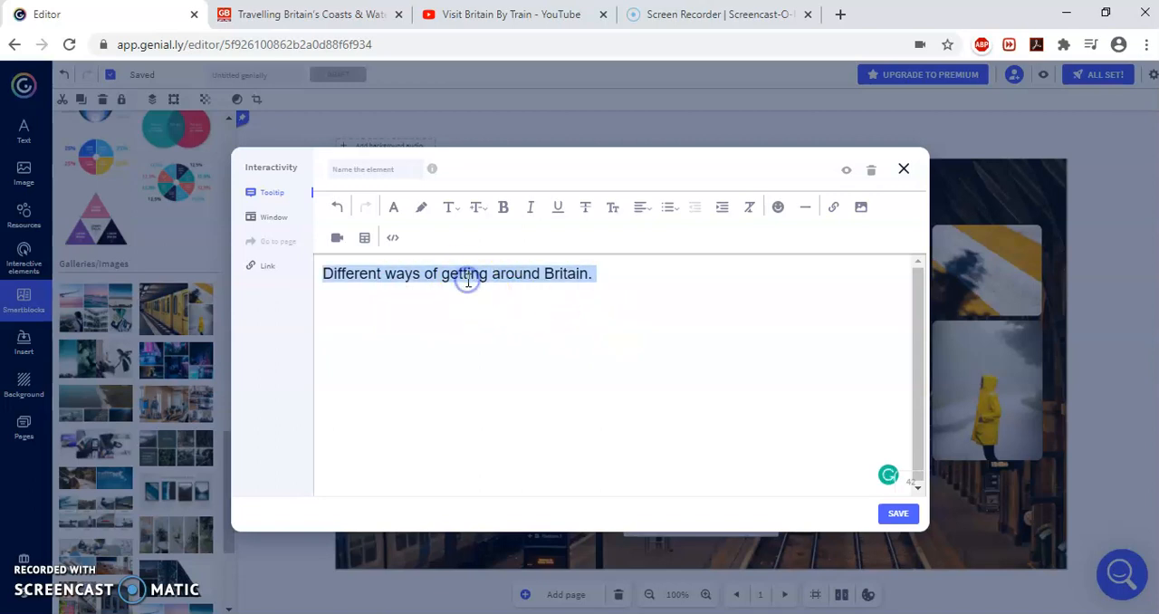
{"action": "left_click", "coordinate": [393, 206]}
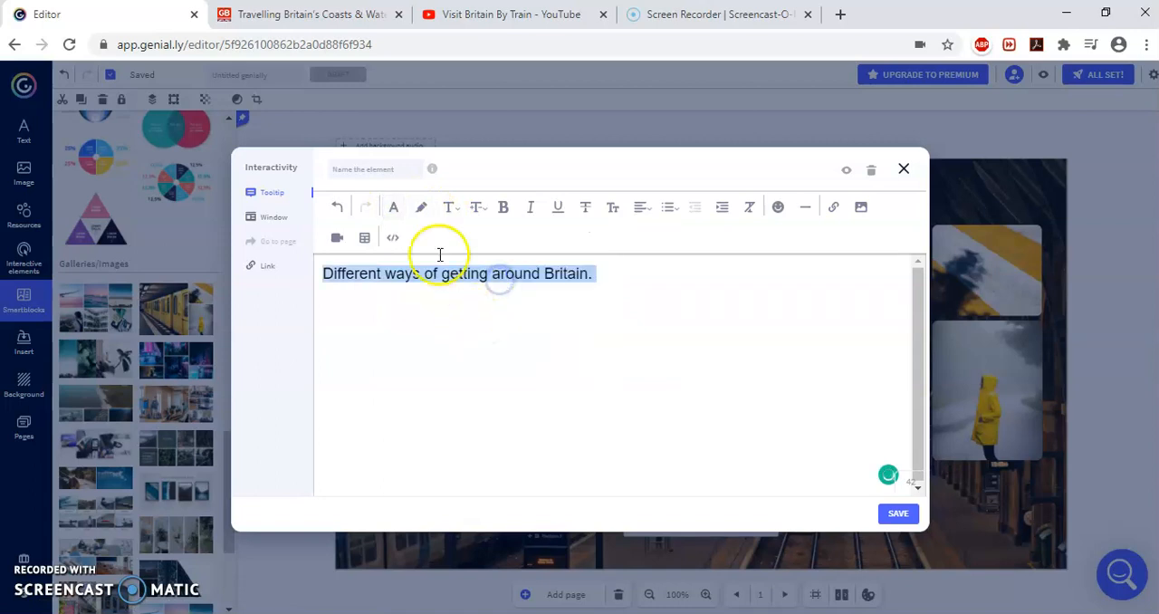
{"action": "left_click", "coordinate": [420, 207]}
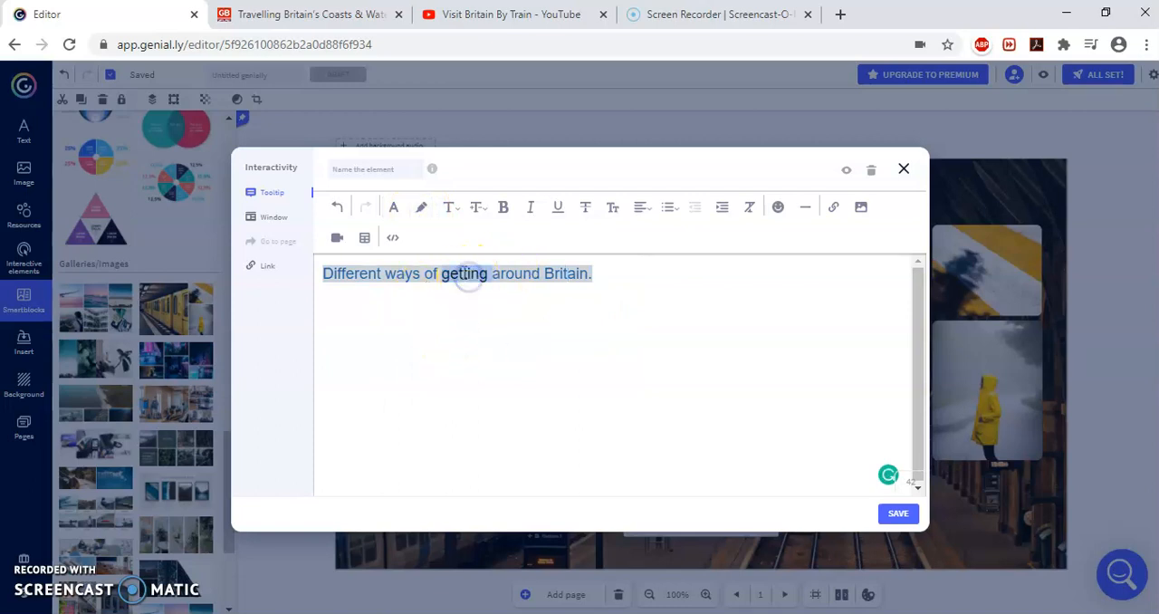
{"action": "left_click", "coordinate": [393, 207]}
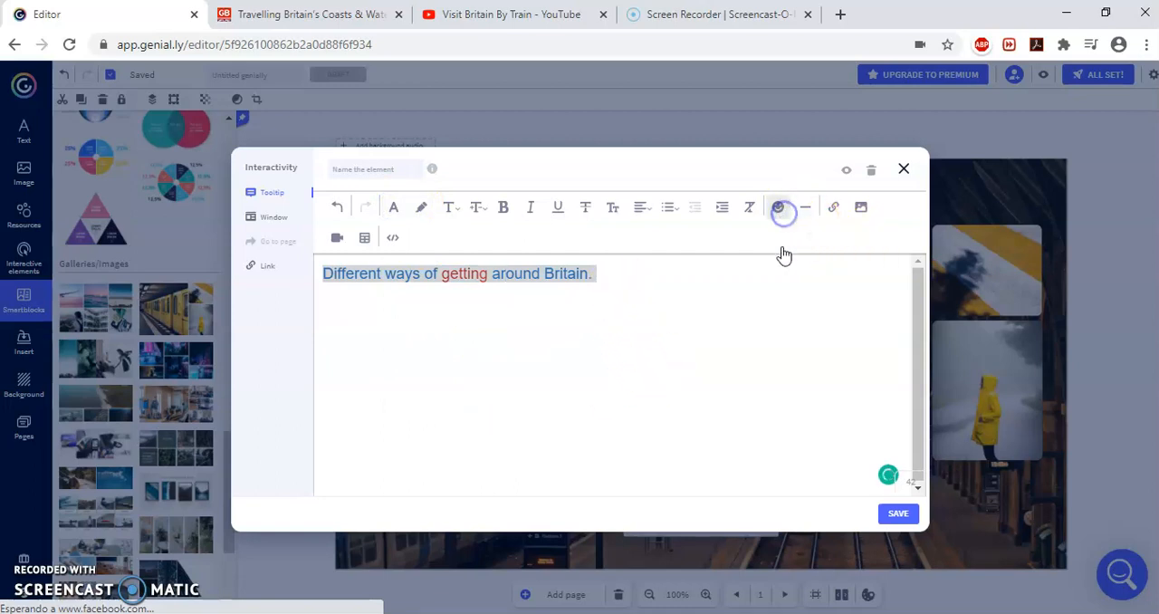
{"action": "left_click", "coordinate": [776, 206]}
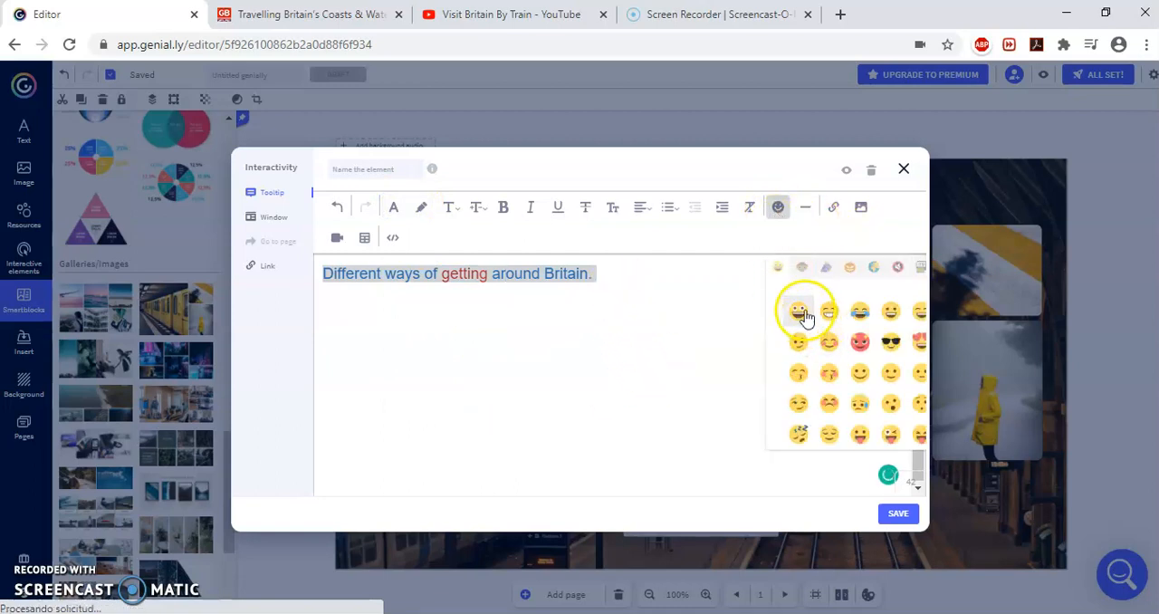
{"action": "left_click", "coordinate": [798, 311]}
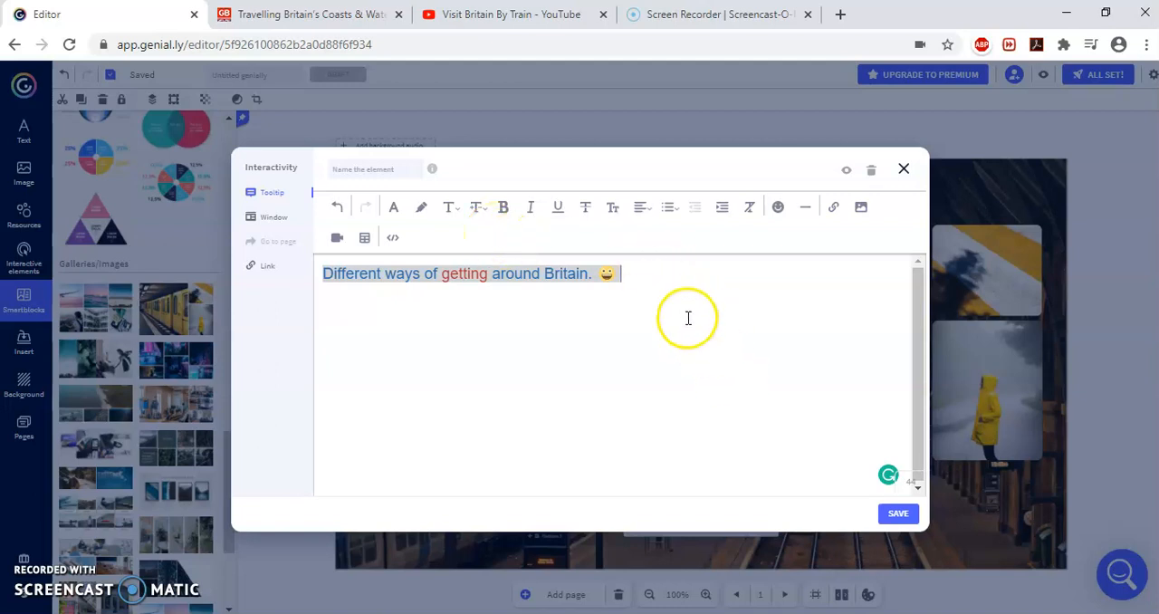
{"action": "mouse_move", "coordinate": [750, 268]}
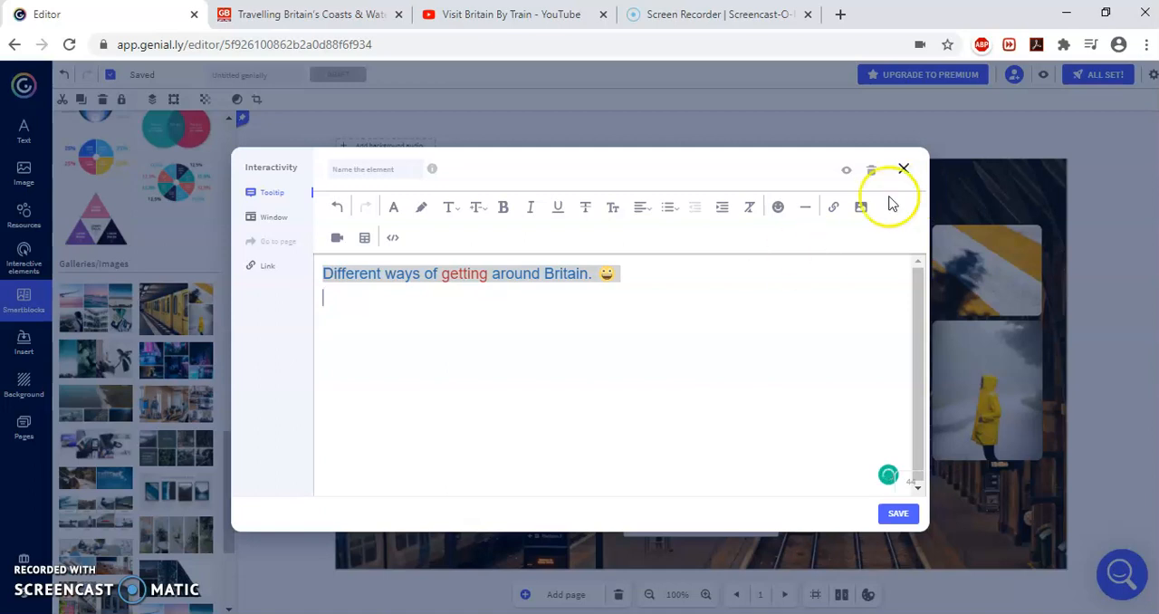
Step: Insert the model-railway-4764575_640.jpg photo below the tooltip text
{"action": "left_click", "coordinate": [860, 207]}
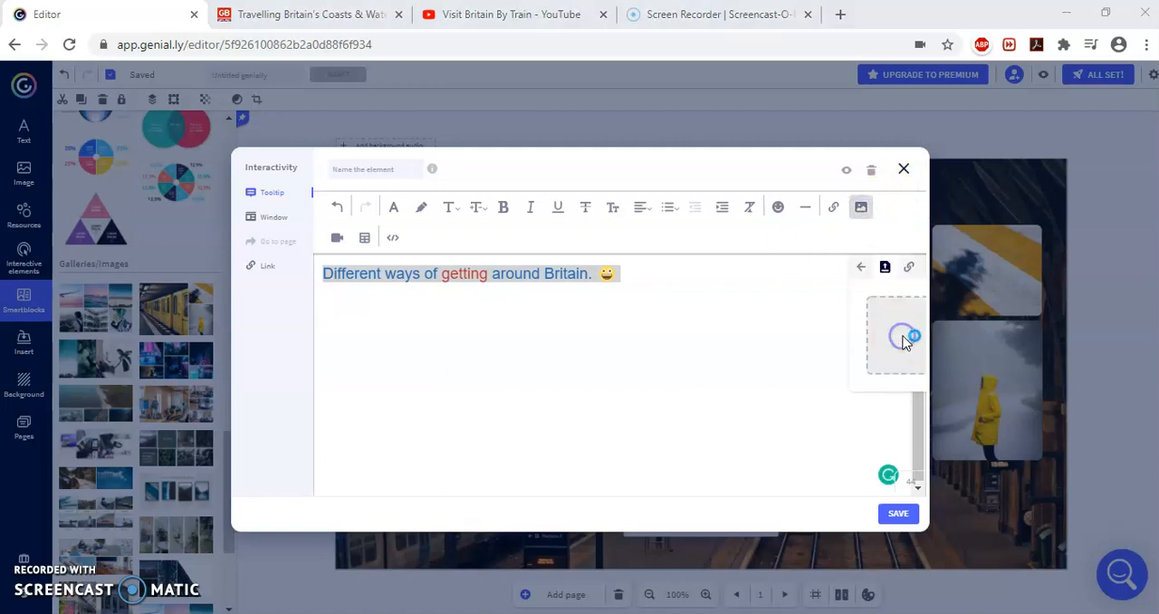
{"action": "left_click", "coordinate": [860, 207]}
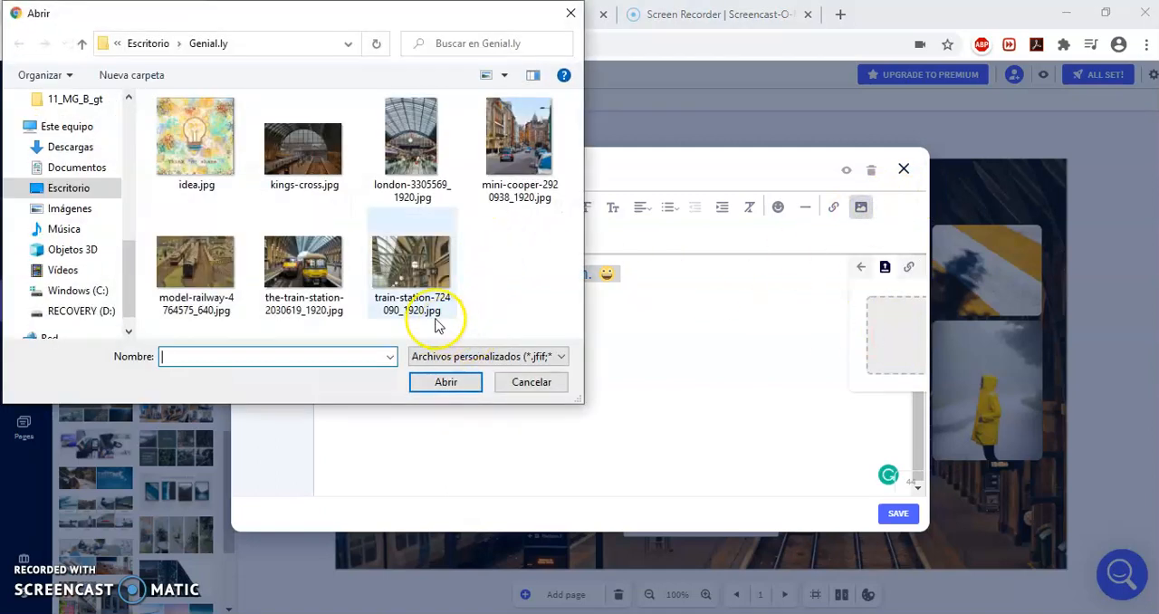
{"action": "left_click", "coordinate": [196, 263]}
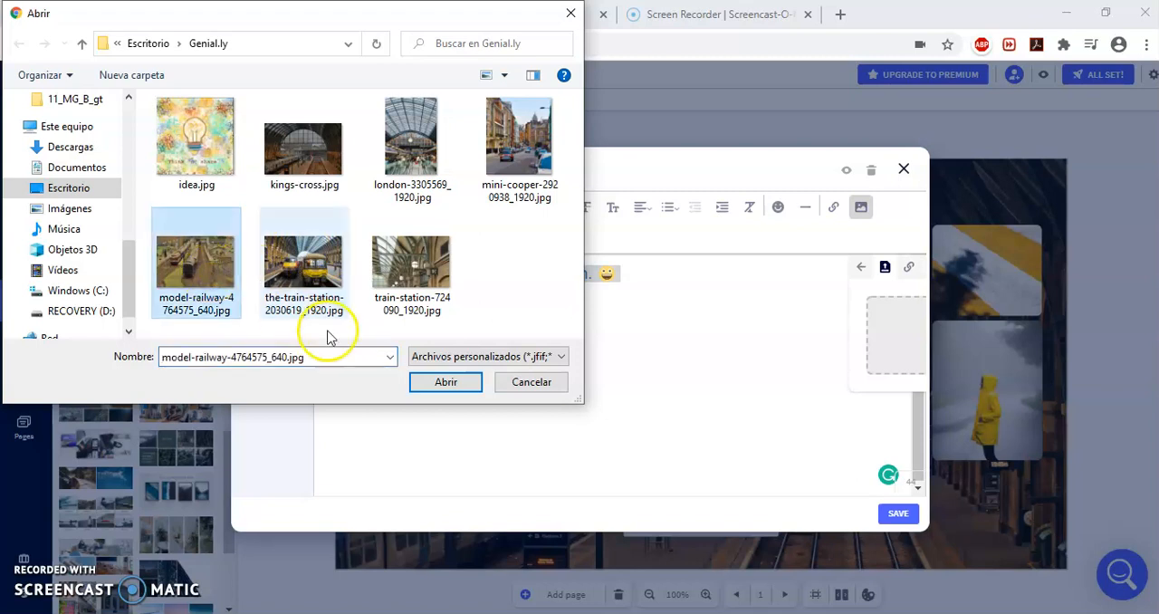
{"action": "left_click", "coordinate": [446, 380]}
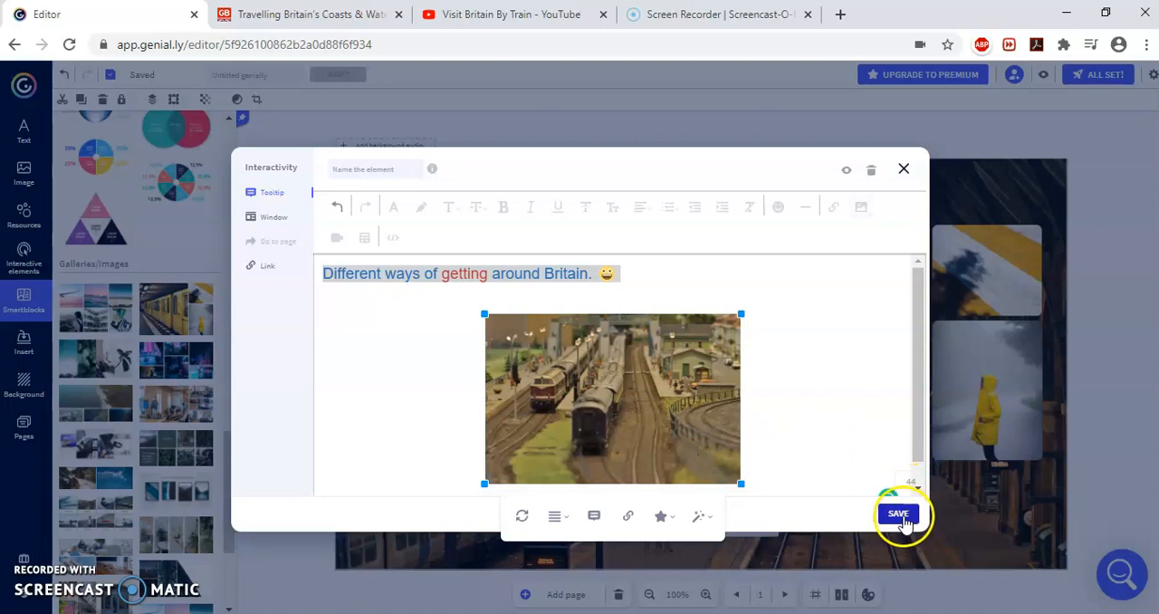
Step: Save the tooltip and give the gallery a mouse-hover animation effect
{"action": "left_click", "coordinate": [898, 515]}
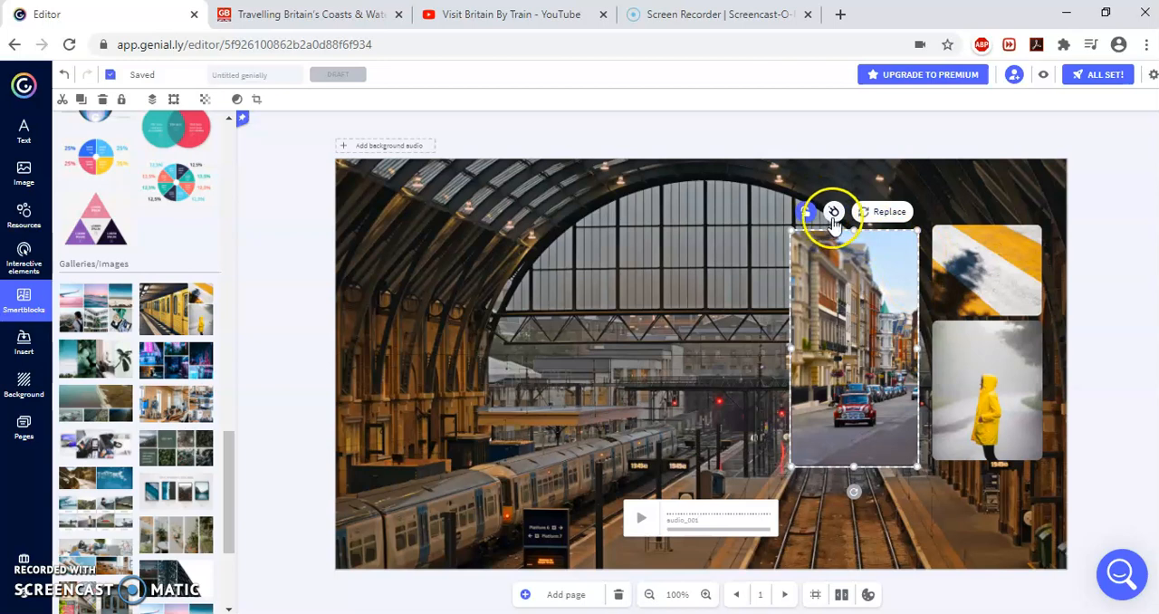
{"action": "left_click", "coordinate": [832, 210]}
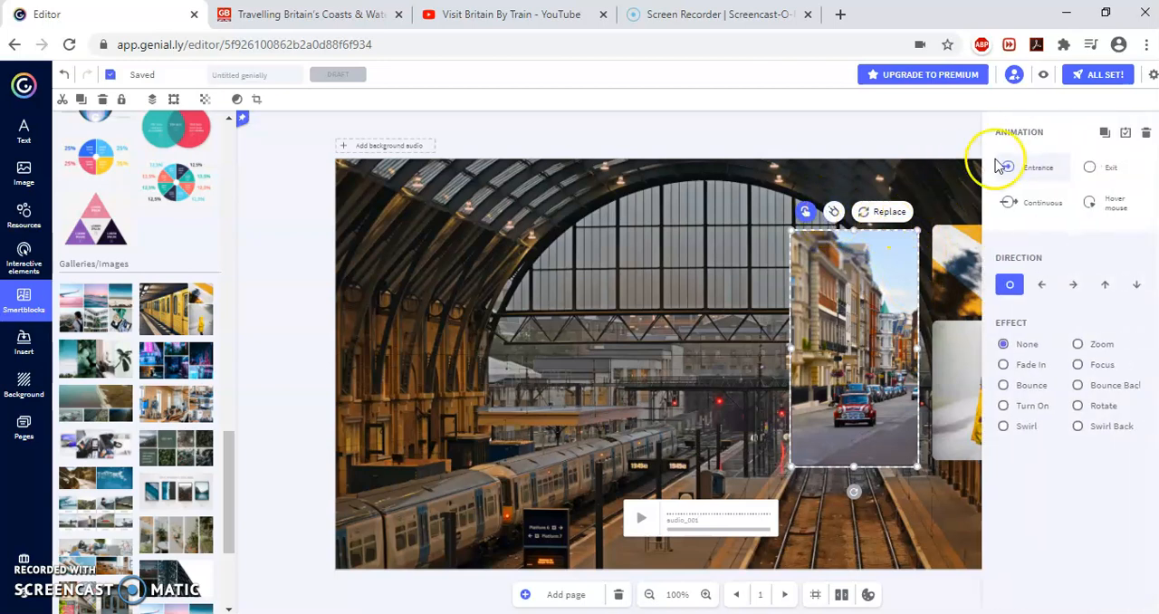
{"action": "left_click", "coordinate": [1115, 201]}
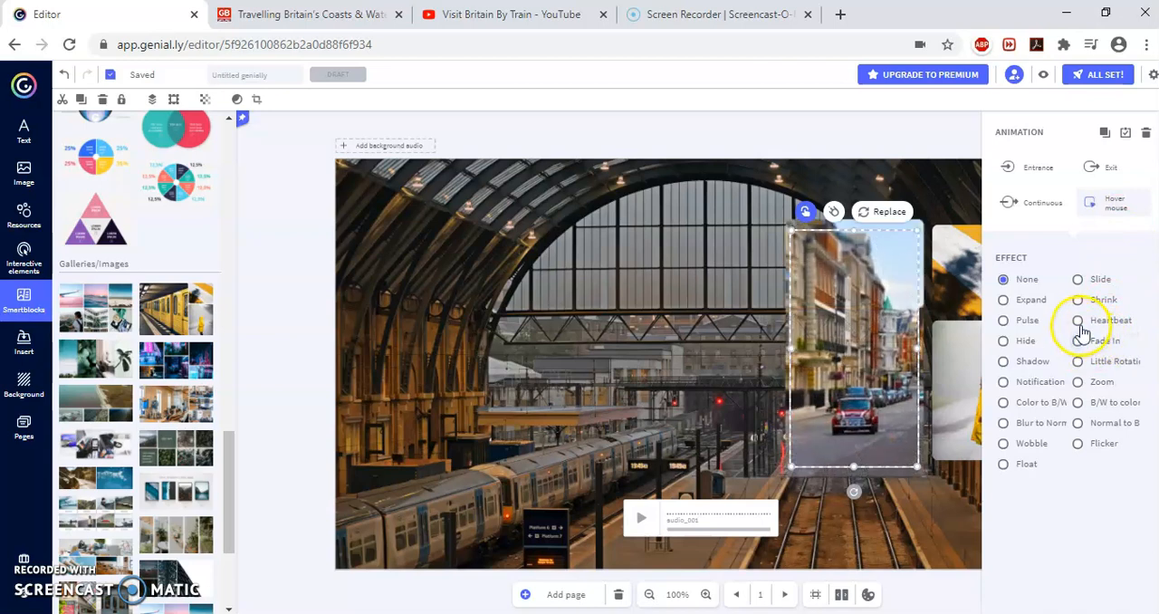
{"action": "left_click", "coordinate": [1077, 318]}
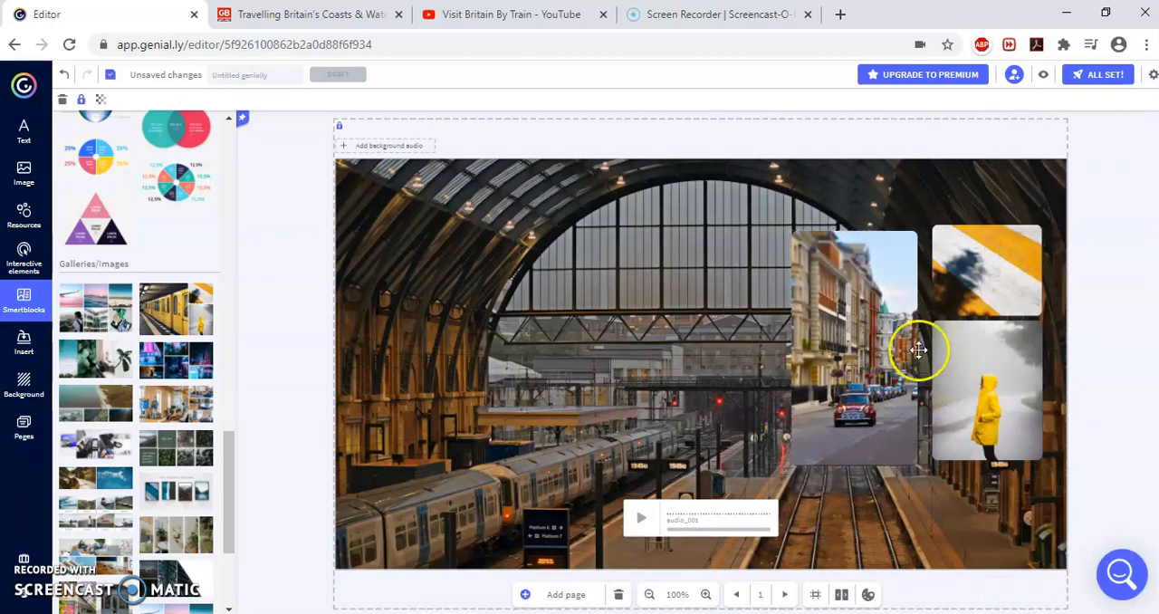
Step: Move the photo gallery to the right edge of the slide
{"action": "left_click", "coordinate": [985, 389]}
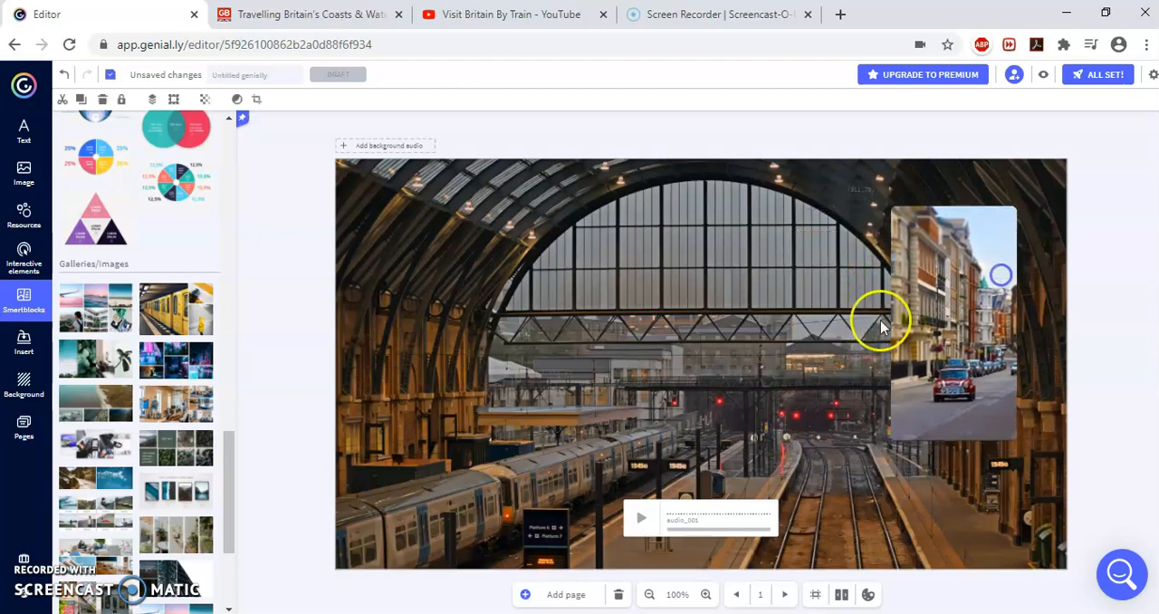
{"action": "left_click", "coordinate": [952, 322]}
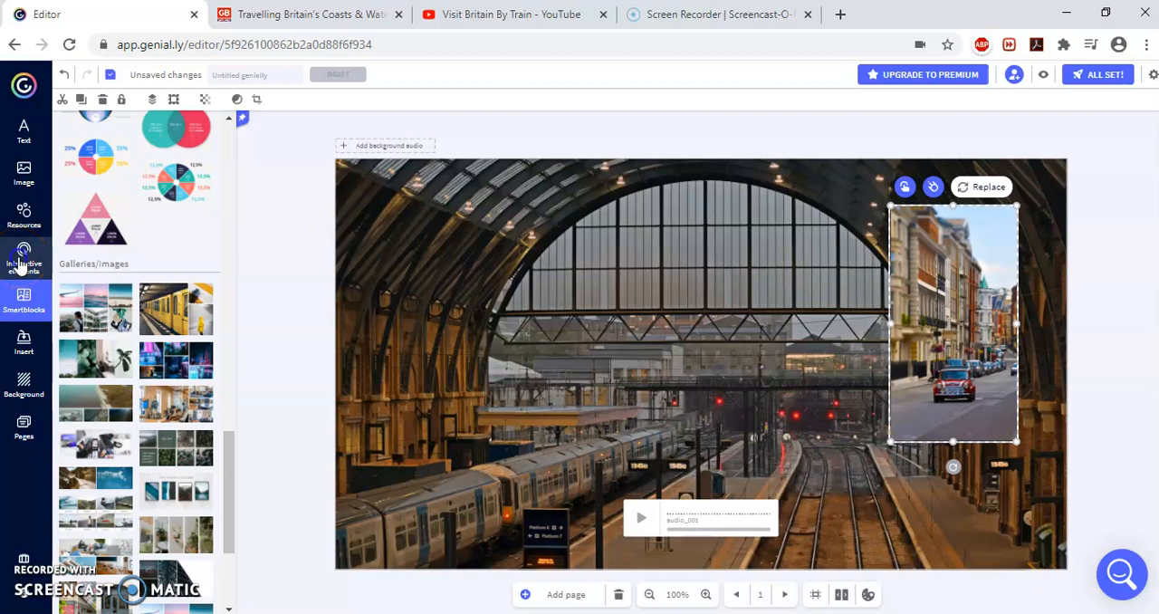
Step: Browse the Interactive elements library down to the Social networks icons
{"action": "left_click", "coordinate": [23, 257]}
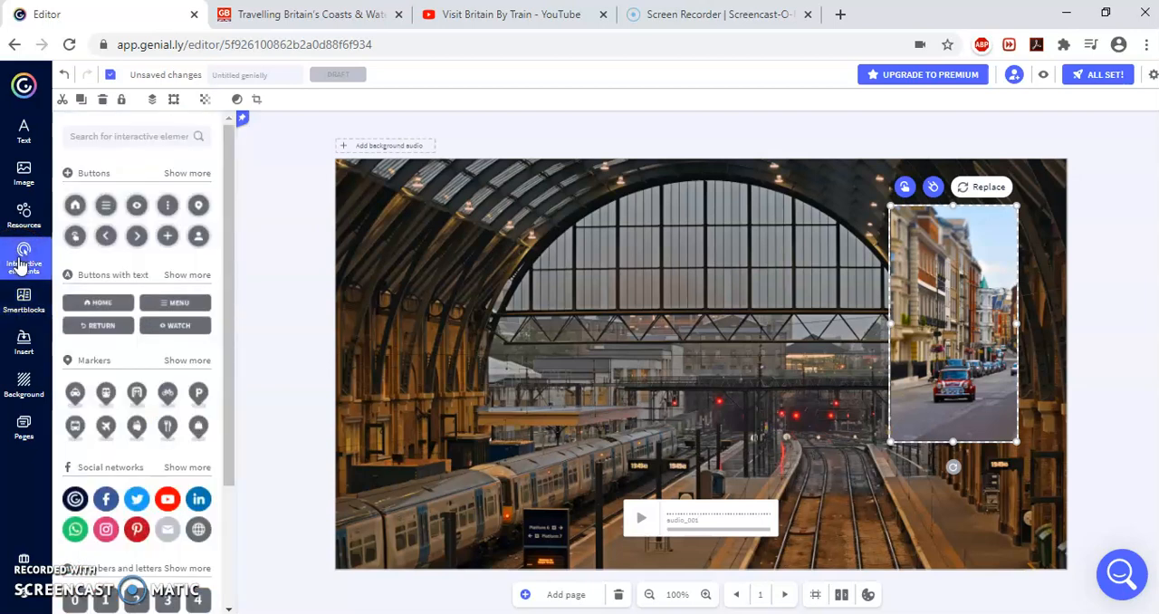
{"action": "scroll", "scroll_direction": "down", "scroll_amount": 3}
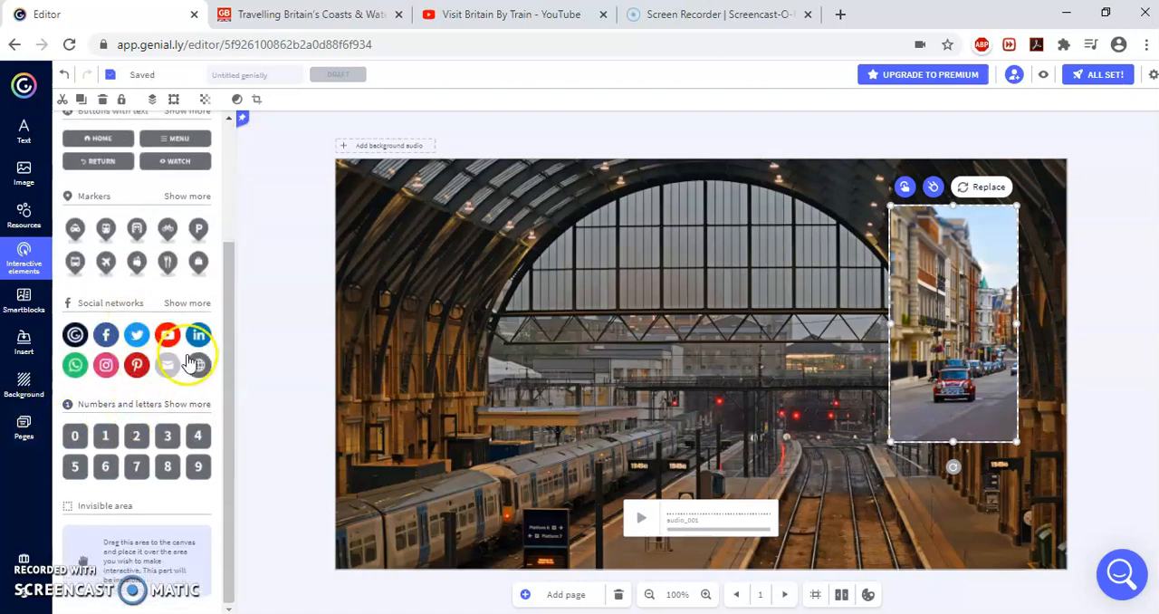
{"action": "mouse_move", "coordinate": [191, 362]}
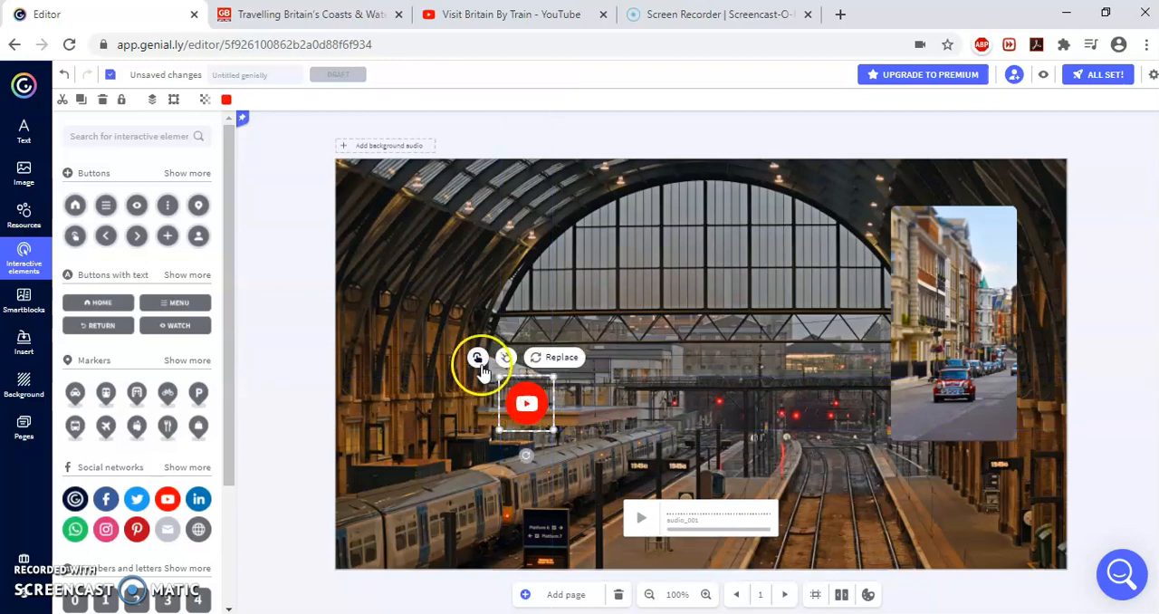
{"action": "left_click", "coordinate": [478, 357]}
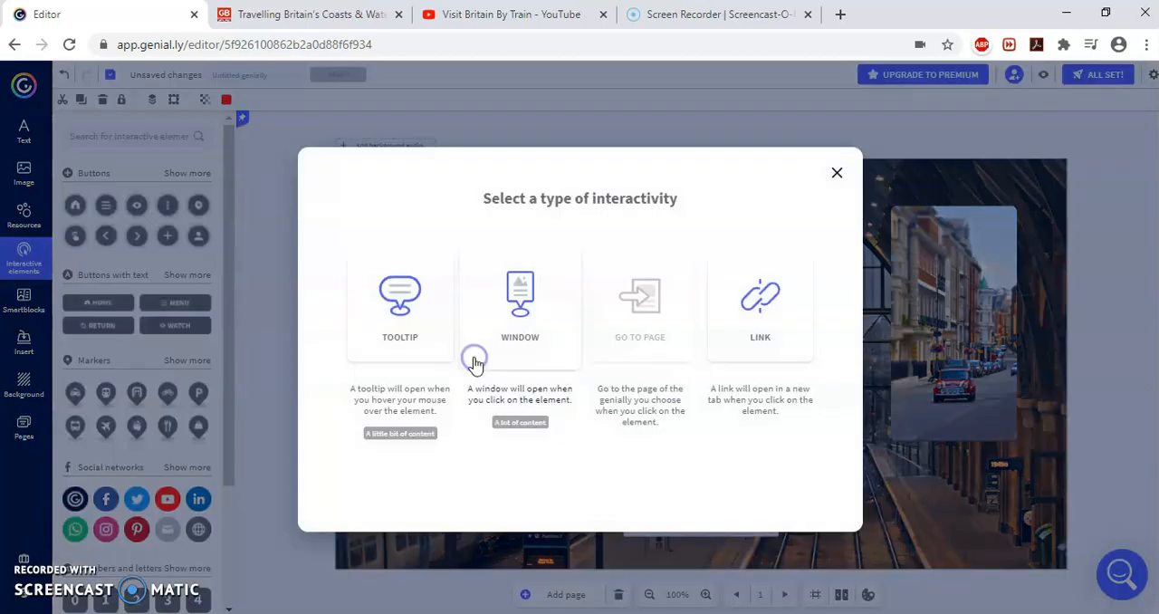
{"action": "left_click", "coordinate": [761, 308]}
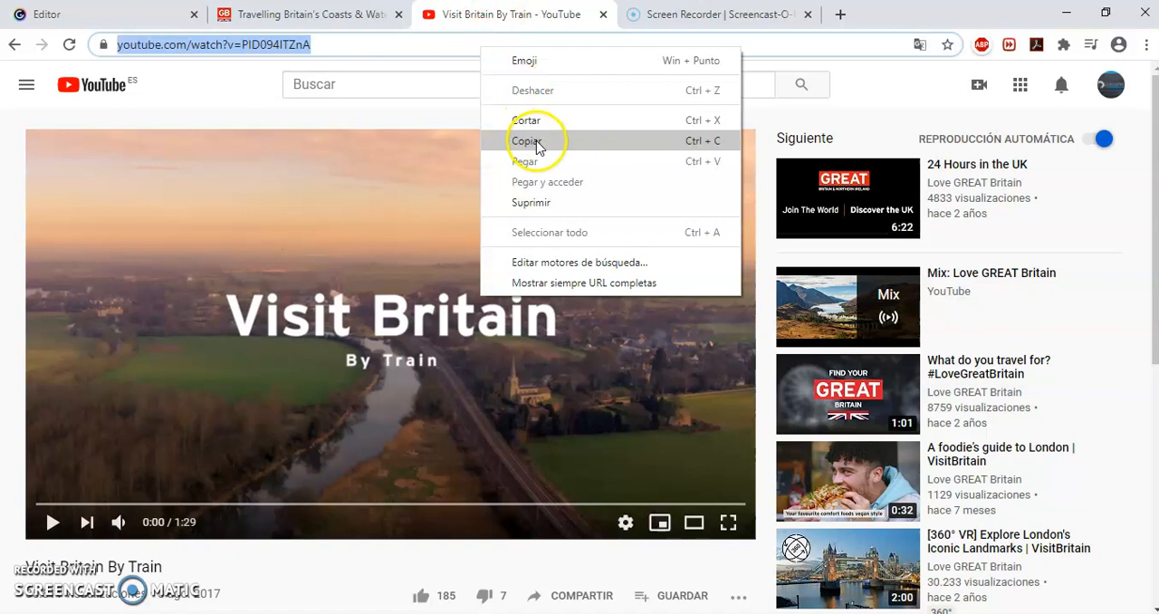
{"action": "left_click", "coordinate": [527, 141]}
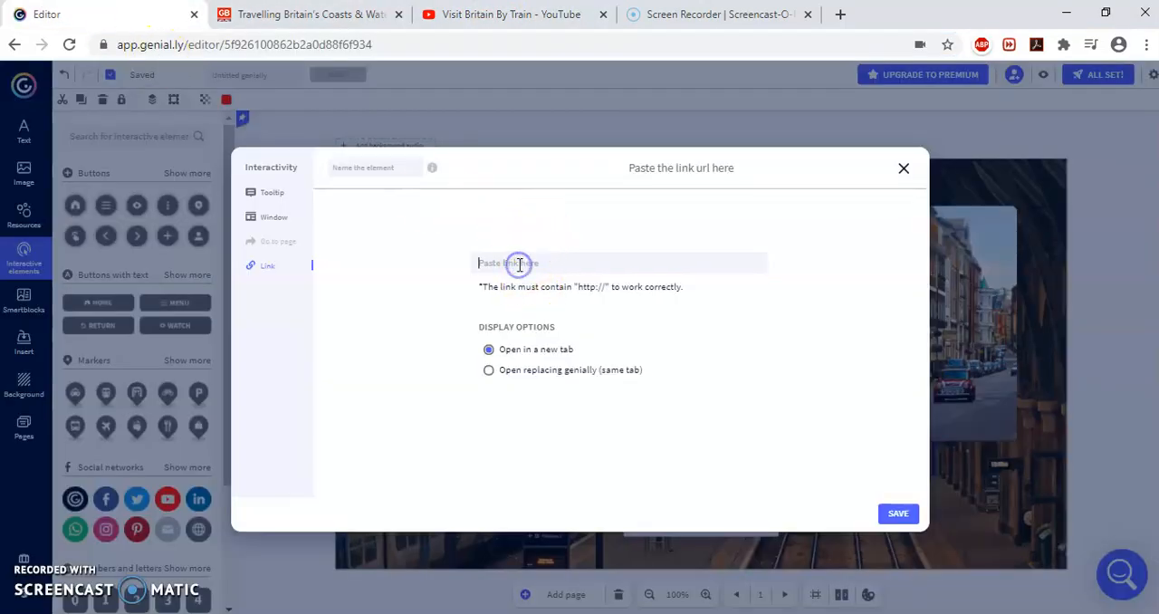
{"action": "type", "text": "https://www.youtube.com/watch?v=PID094ITZnA"}
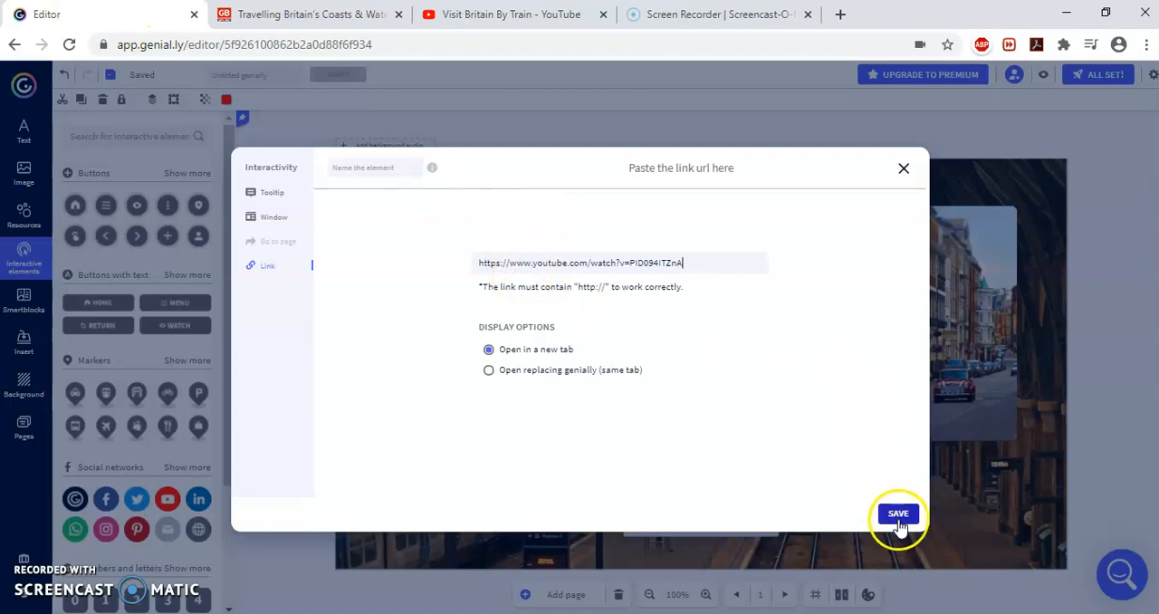
{"action": "left_click", "coordinate": [898, 515]}
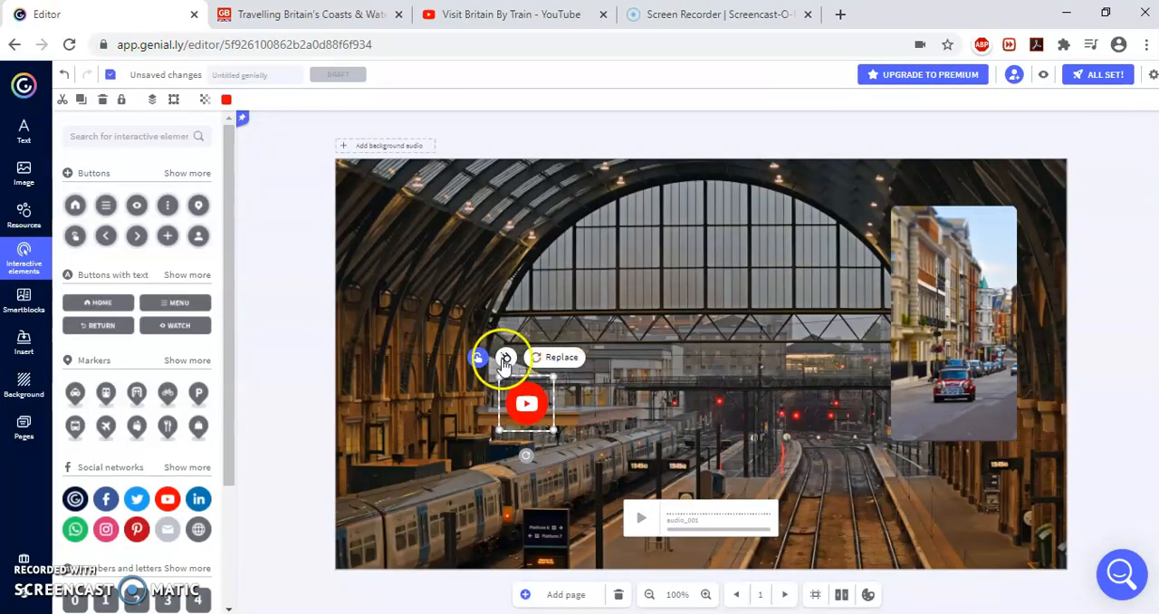
Step: Give the YouTube button a Zoom hover animation and move it to the slide centre
{"action": "left_click", "coordinate": [505, 357]}
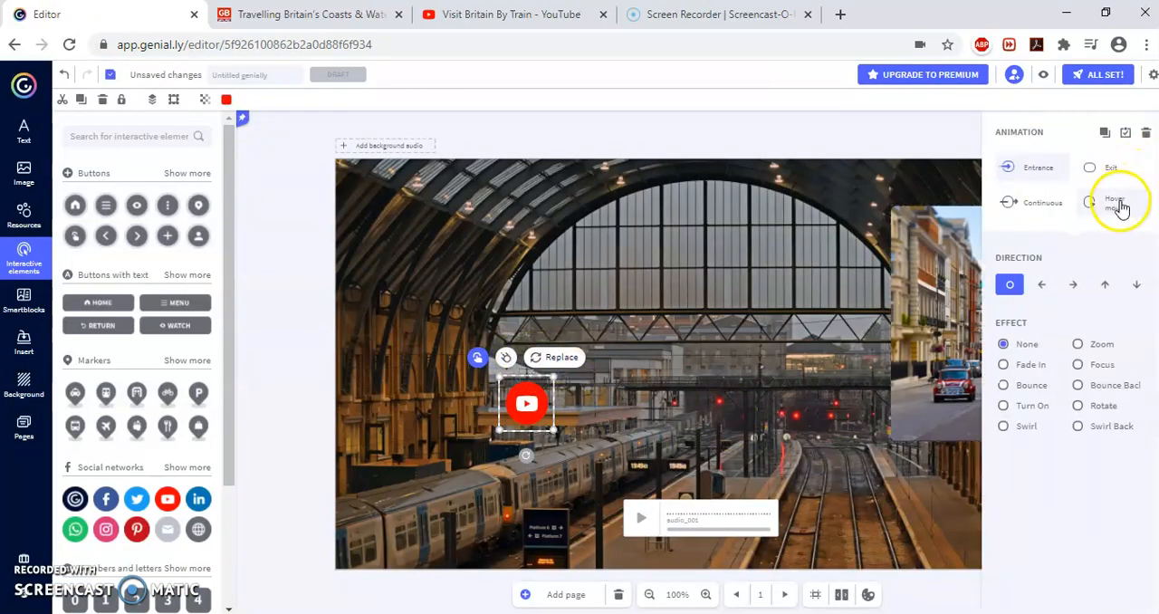
{"action": "left_click", "coordinate": [1114, 201]}
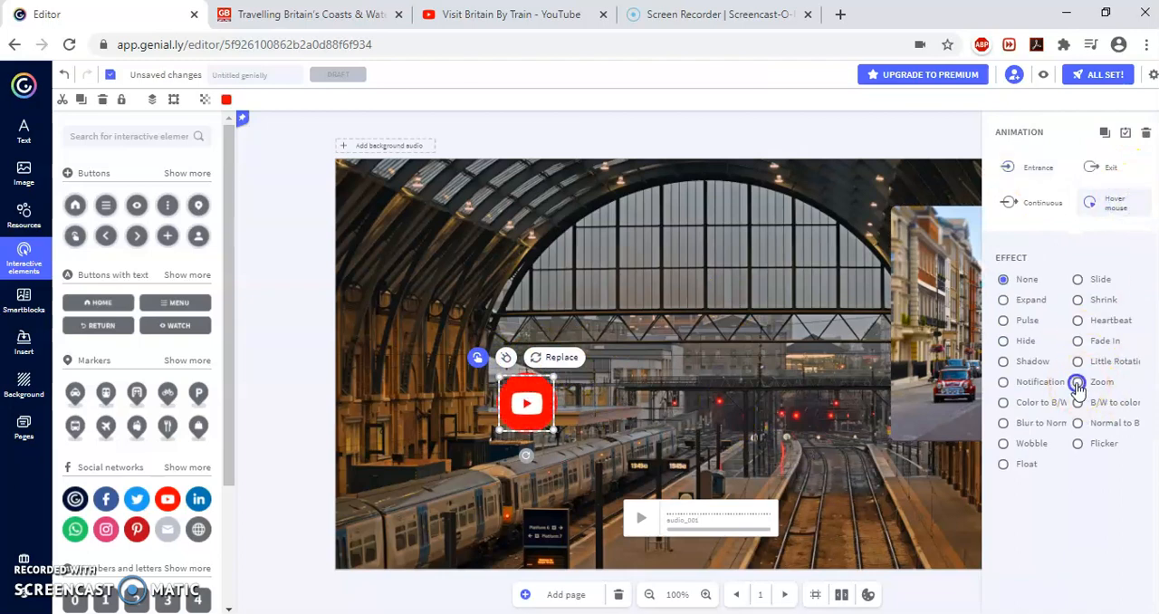
{"action": "left_click", "coordinate": [1075, 381]}
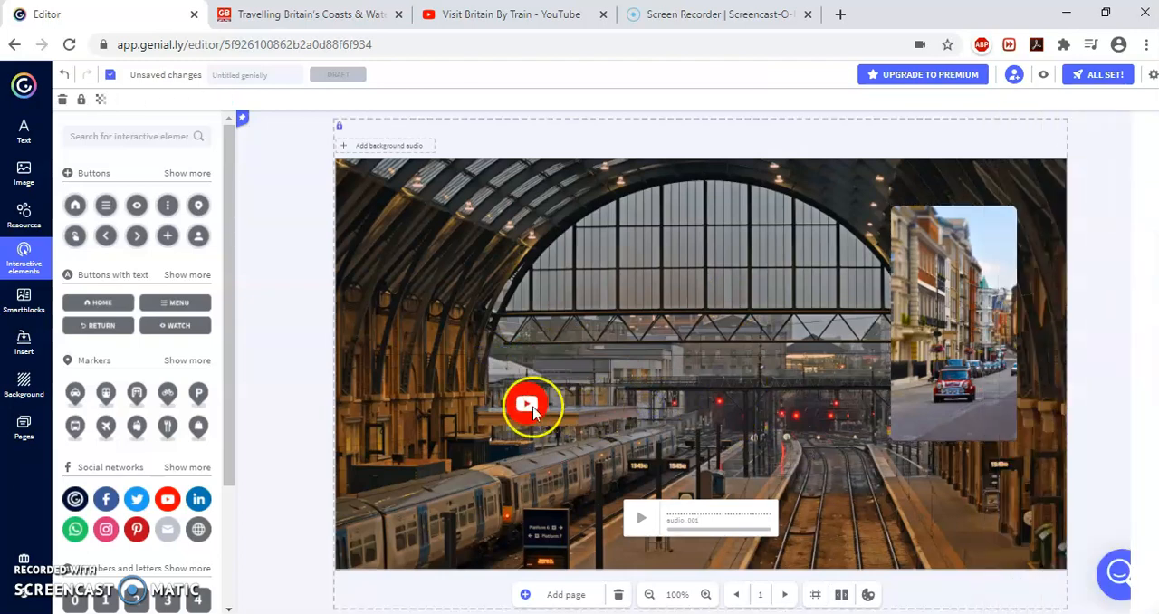
{"action": "left_click_drag", "start_coordinate": [533, 405], "coordinate": [703, 366]}
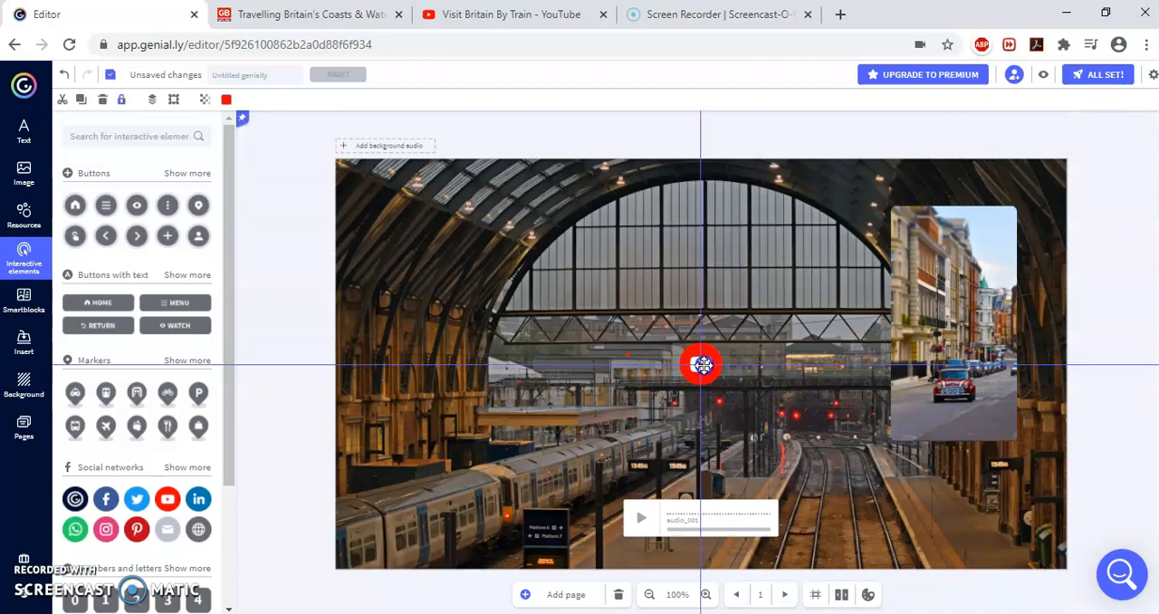
{"action": "left_click", "coordinate": [698, 364]}
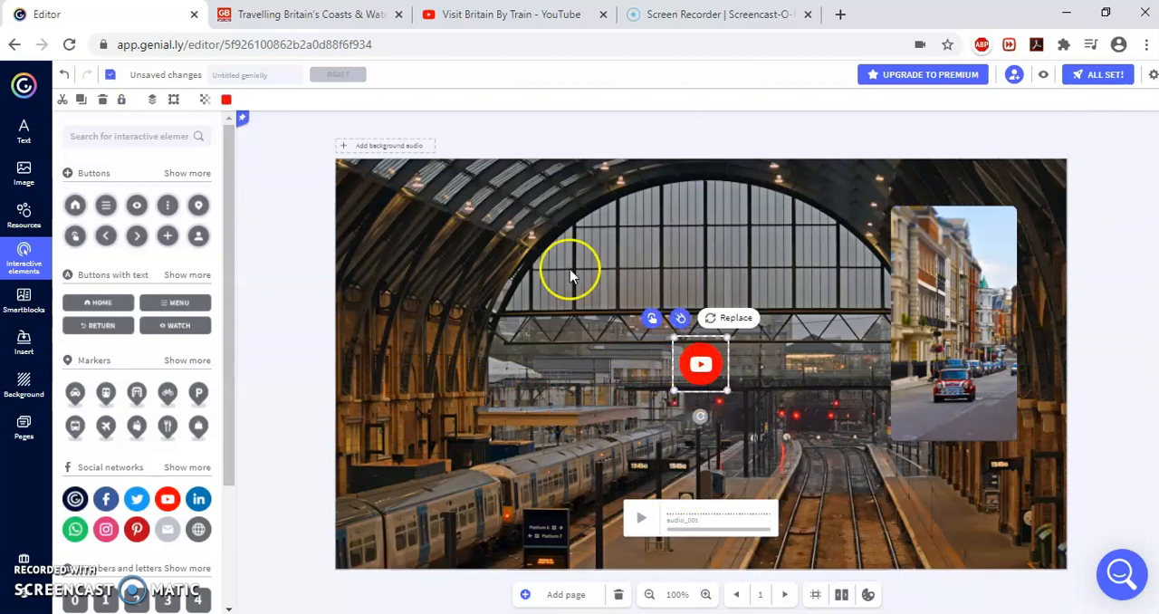
Step: Check the linked Visit Britain By Train video and return to the editor
{"action": "left_click", "coordinate": [510, 15]}
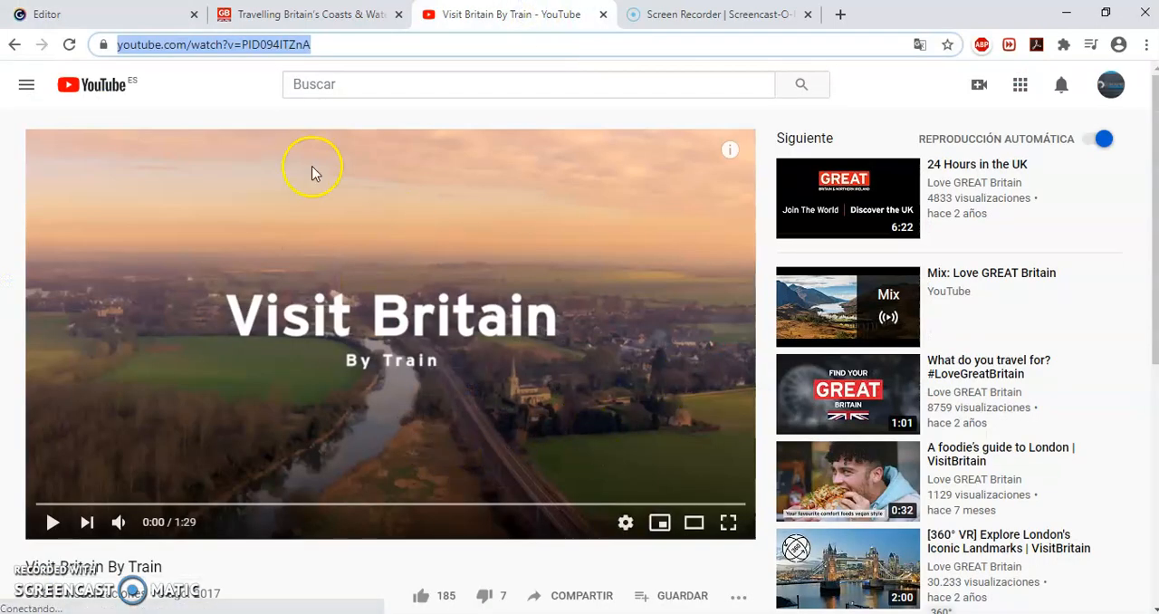
{"action": "left_click", "coordinate": [100, 15]}
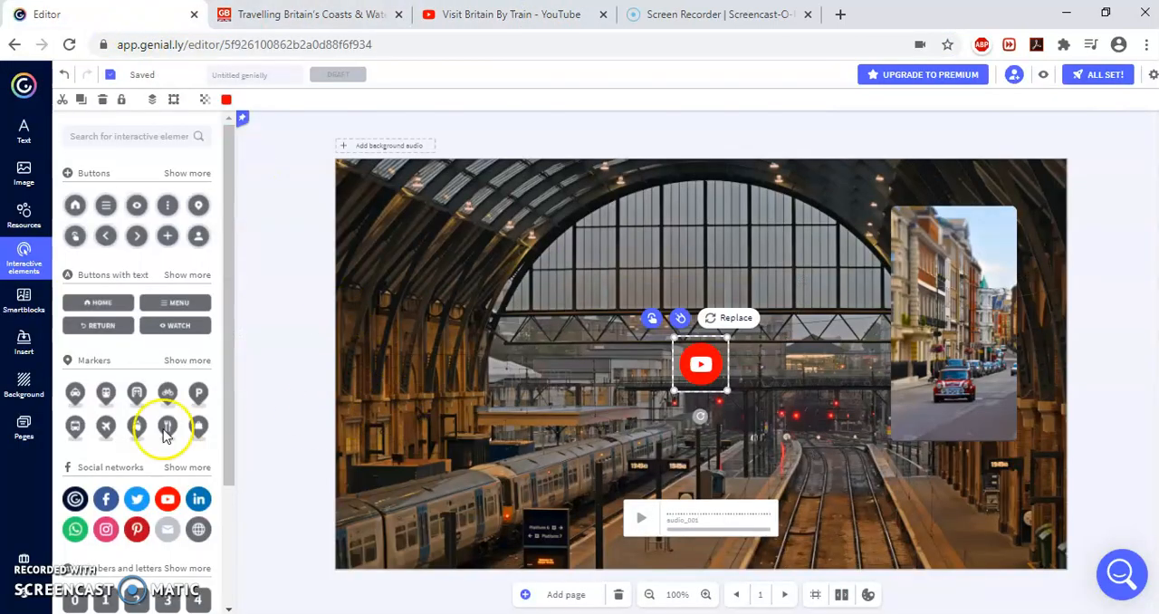
Step: Give the globe icon a tooltip reading "Read and discover how to you can travel around England." with the Visit Britain address, and save
{"action": "scroll", "scroll_direction": "down", "scroll_amount": 3}
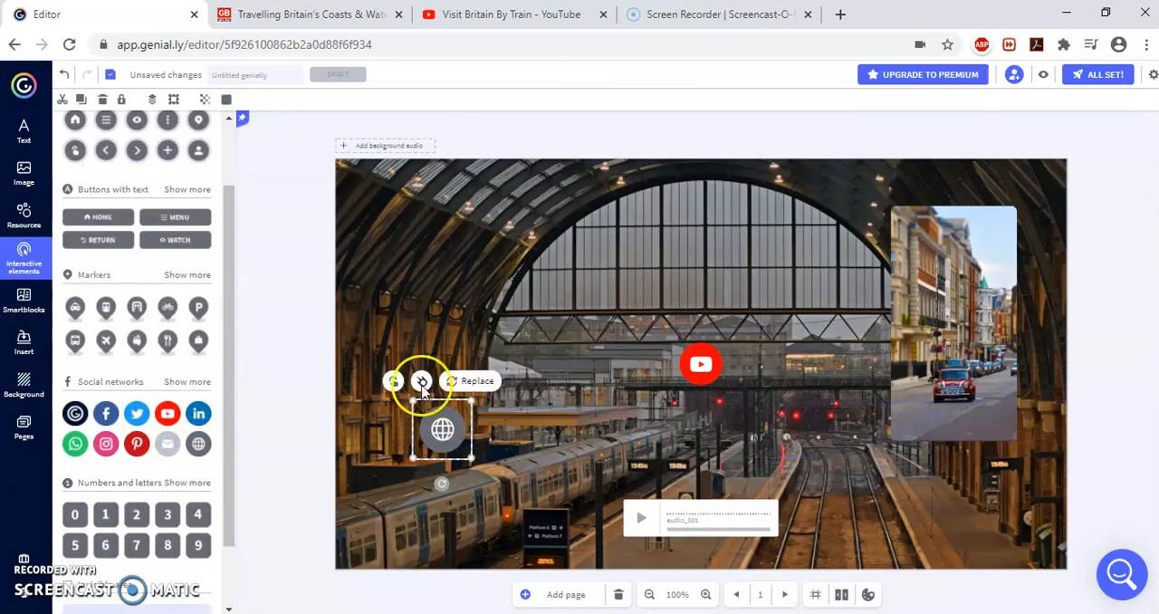
{"action": "left_click", "coordinate": [422, 380]}
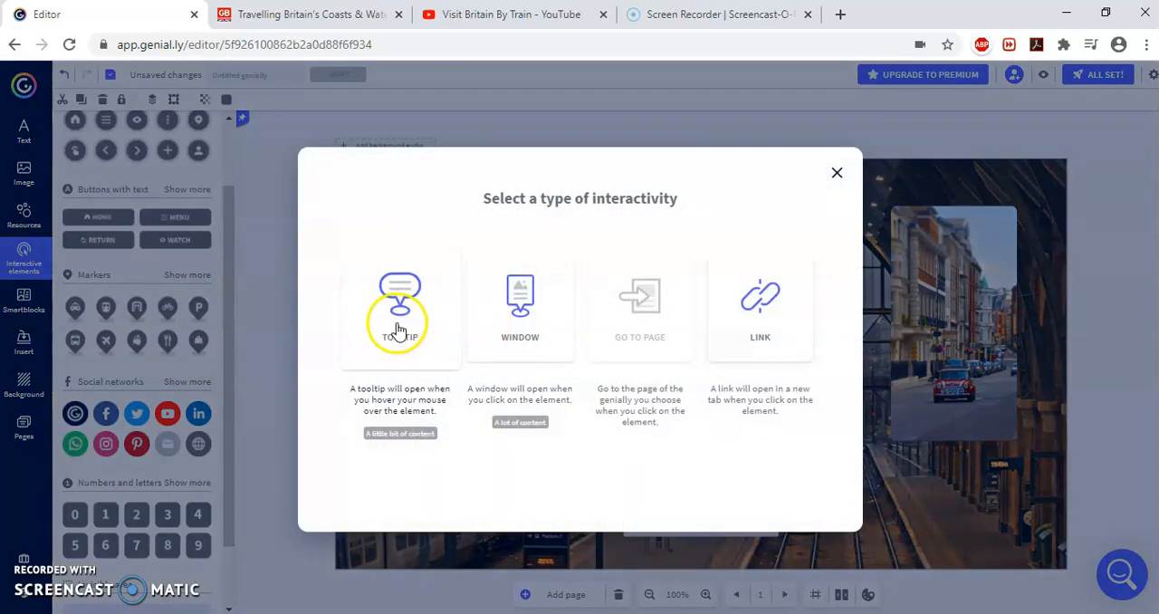
{"action": "left_click", "coordinate": [398, 312]}
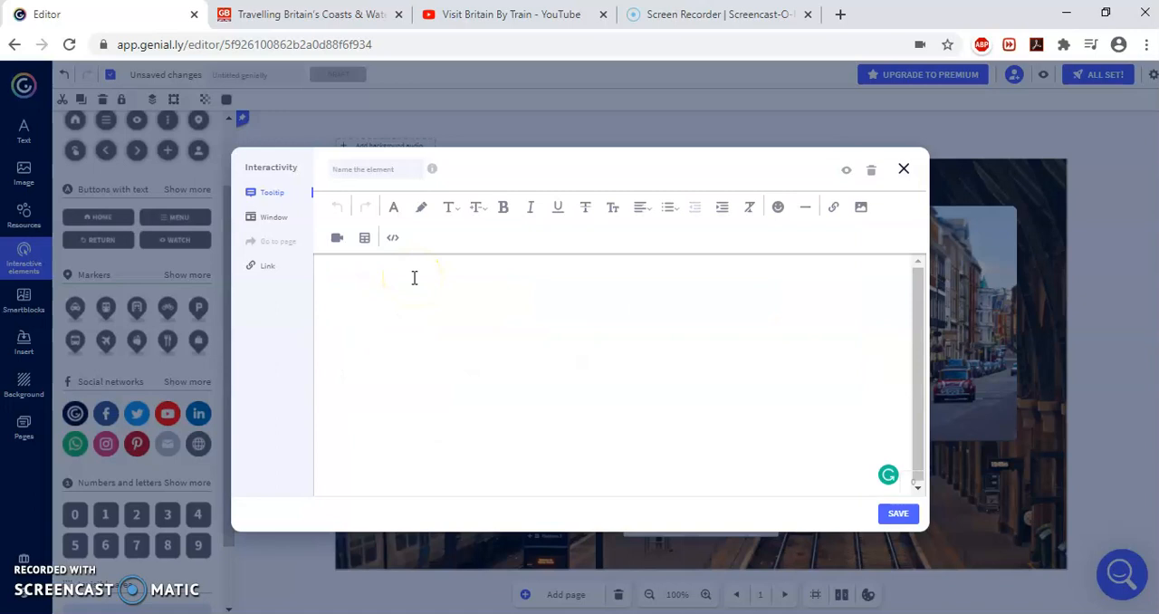
{"action": "type", "text": "REa"}
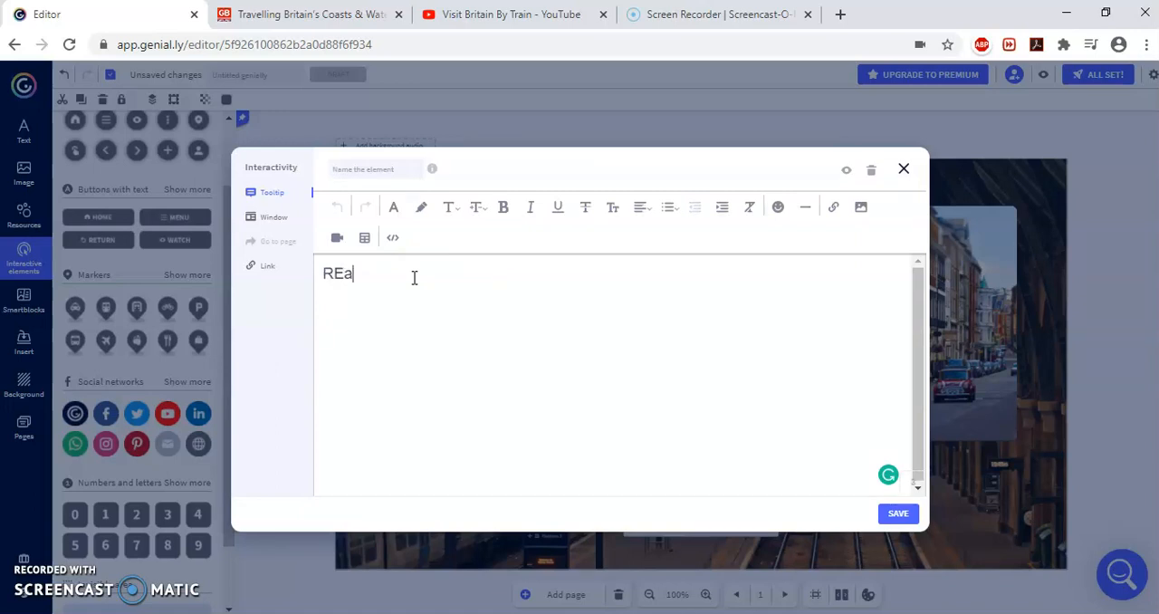
{"action": "type", "text": "Read and disp"}
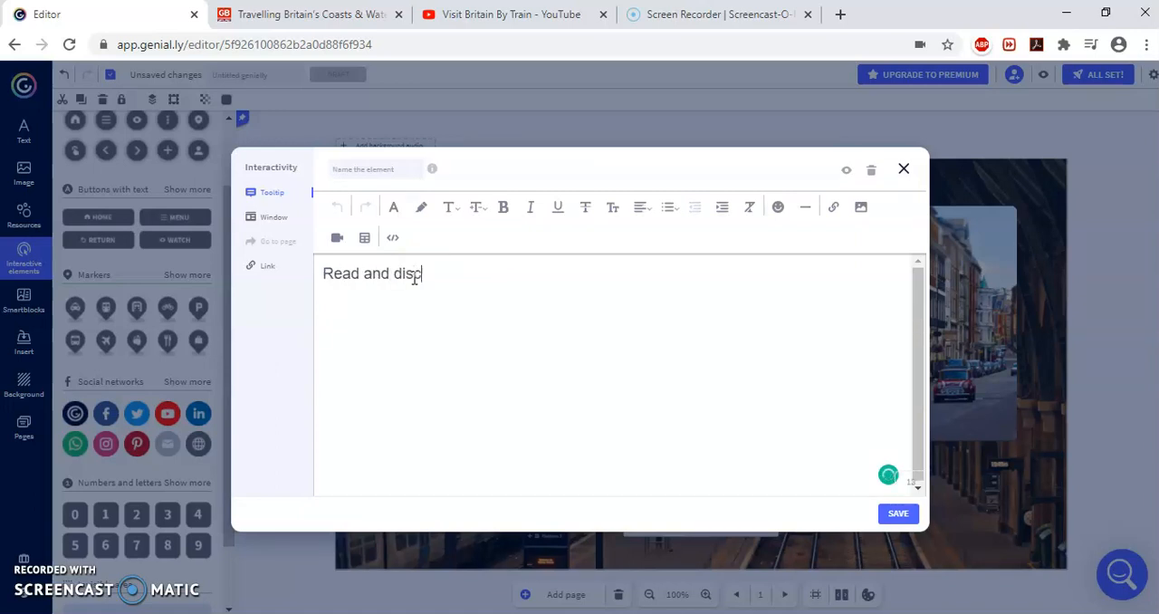
{"action": "type", "text": "over how"}
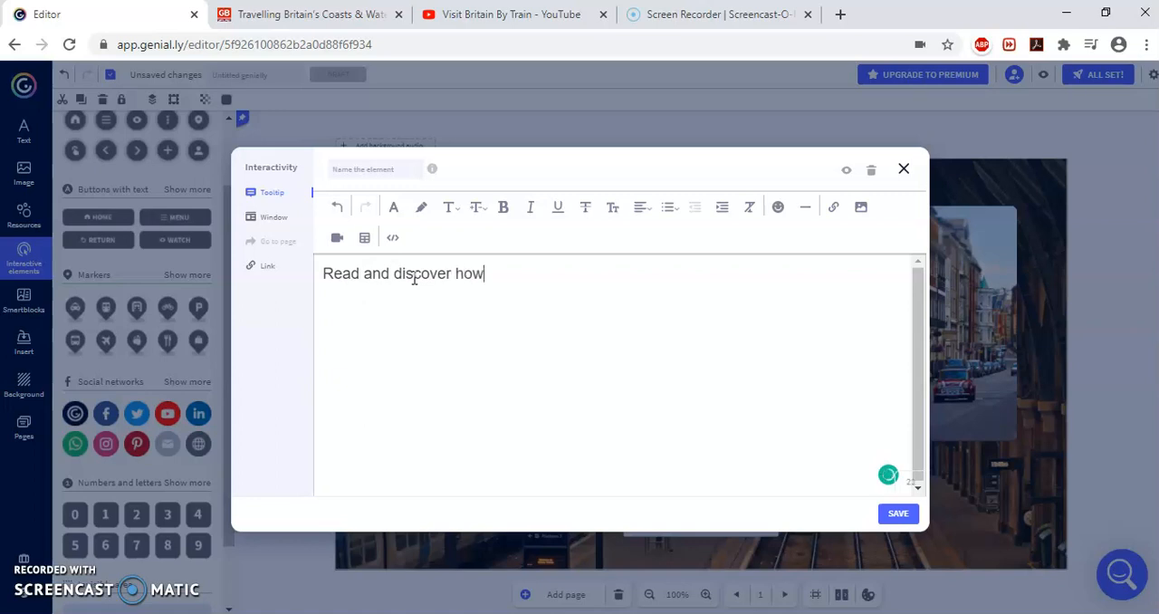
{"action": "type", "text": "to you can travel a"}
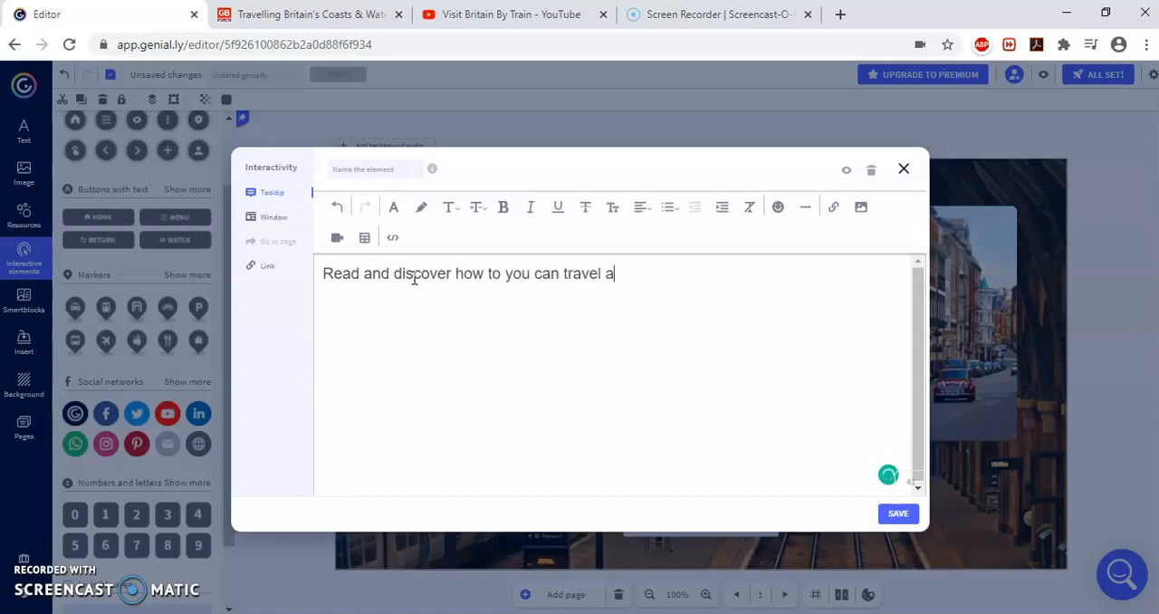
{"action": "type", "text": "round England."}
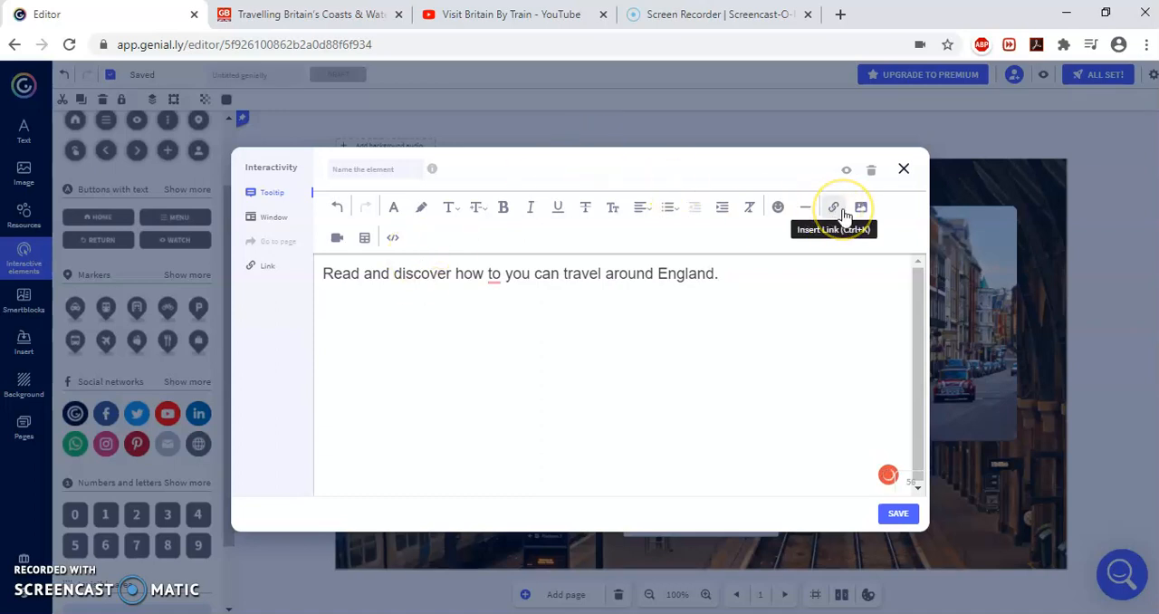
{"action": "mouse_move", "coordinate": [860, 207]}
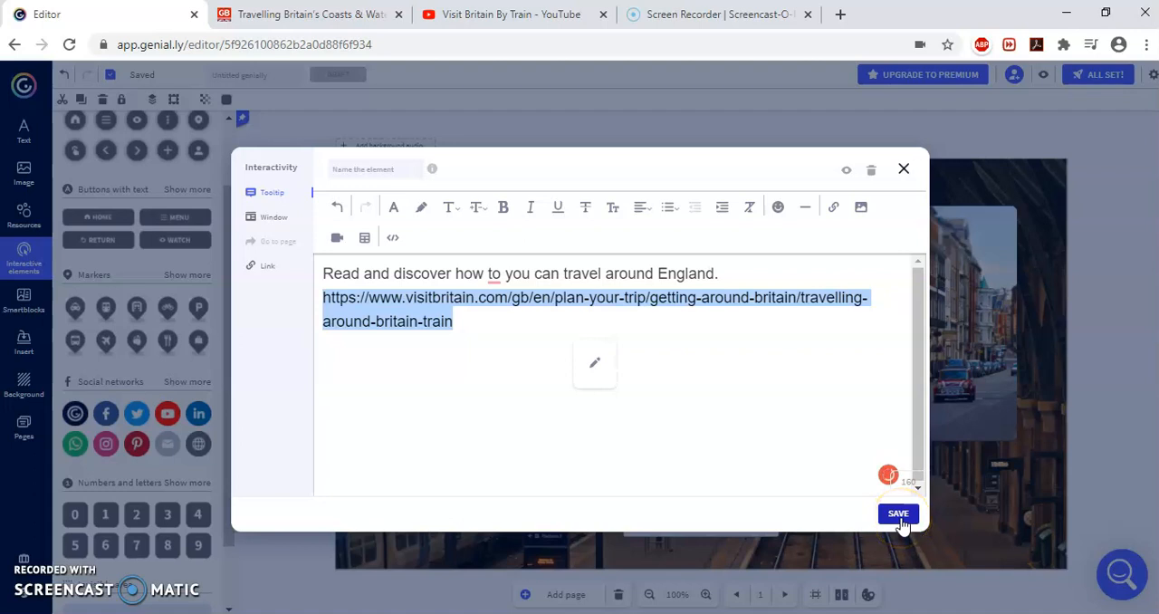
{"action": "left_click", "coordinate": [898, 514]}
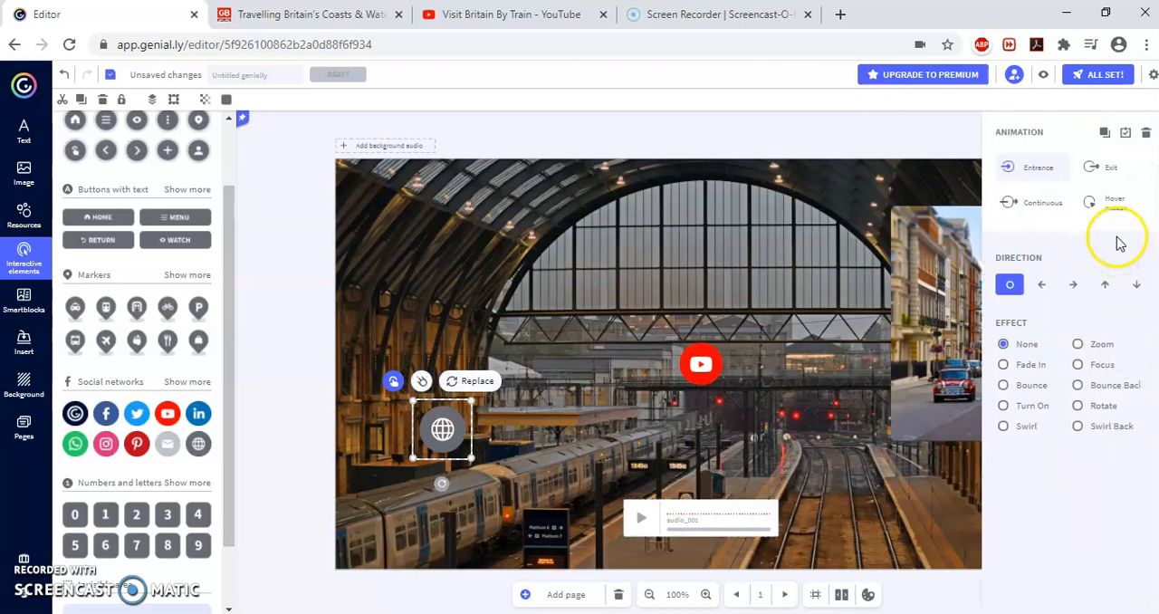
Step: Give the globe icon a hover animation and place it left of the YouTube button
{"action": "left_click", "coordinate": [1115, 201]}
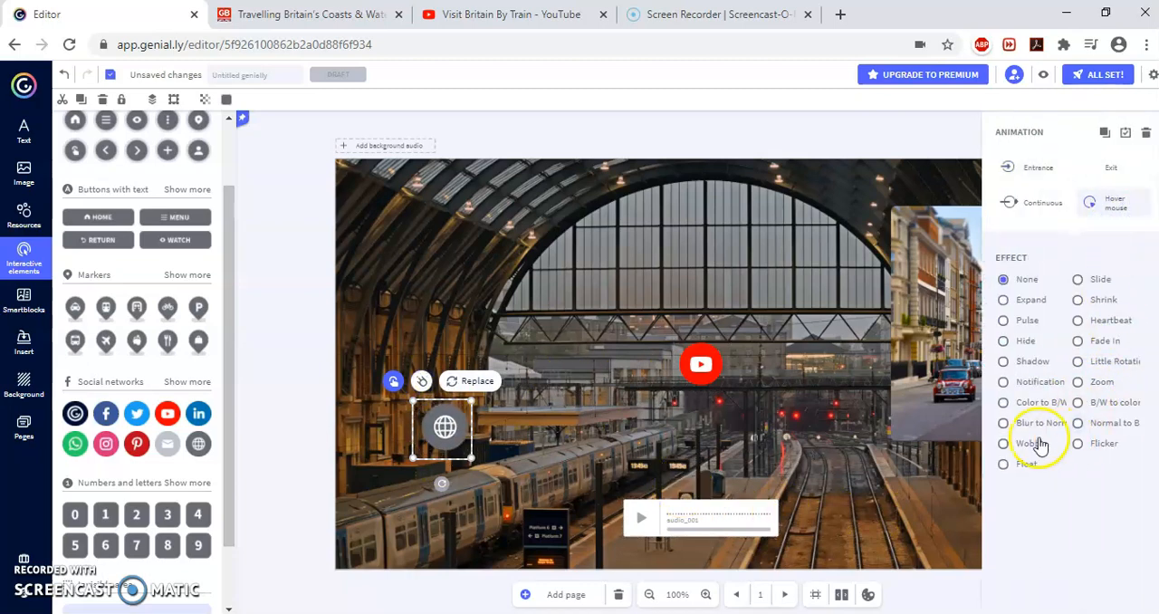
{"action": "left_click", "coordinate": [1003, 442]}
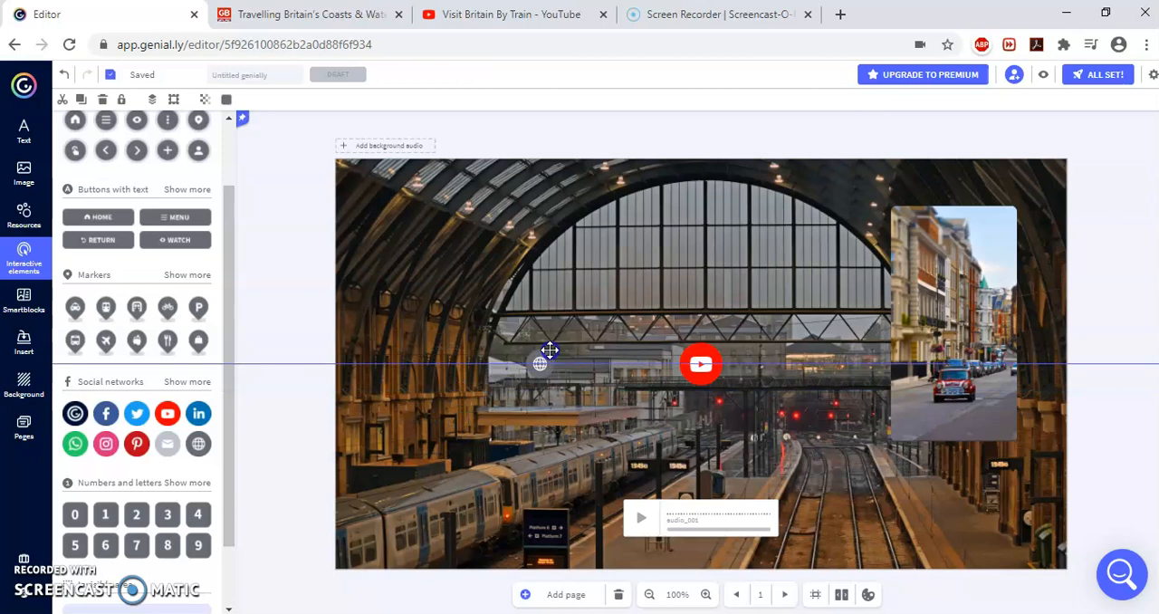
{"action": "left_click", "coordinate": [540, 363]}
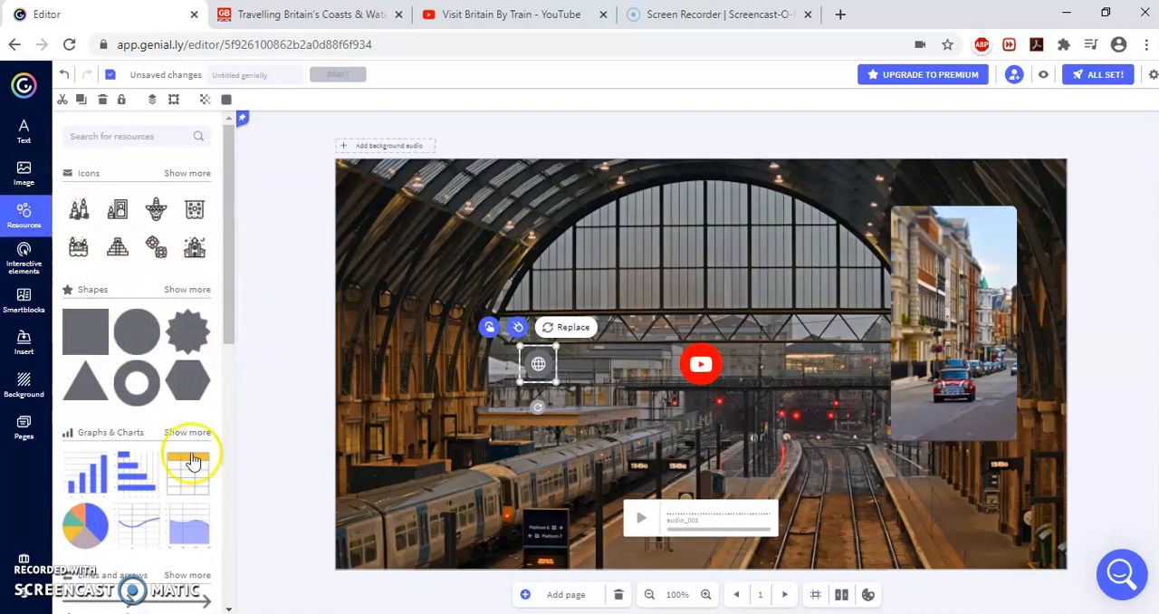
Step: Add a Title 1 text reading Trains and select it for styling
{"action": "left_click", "coordinate": [24, 172]}
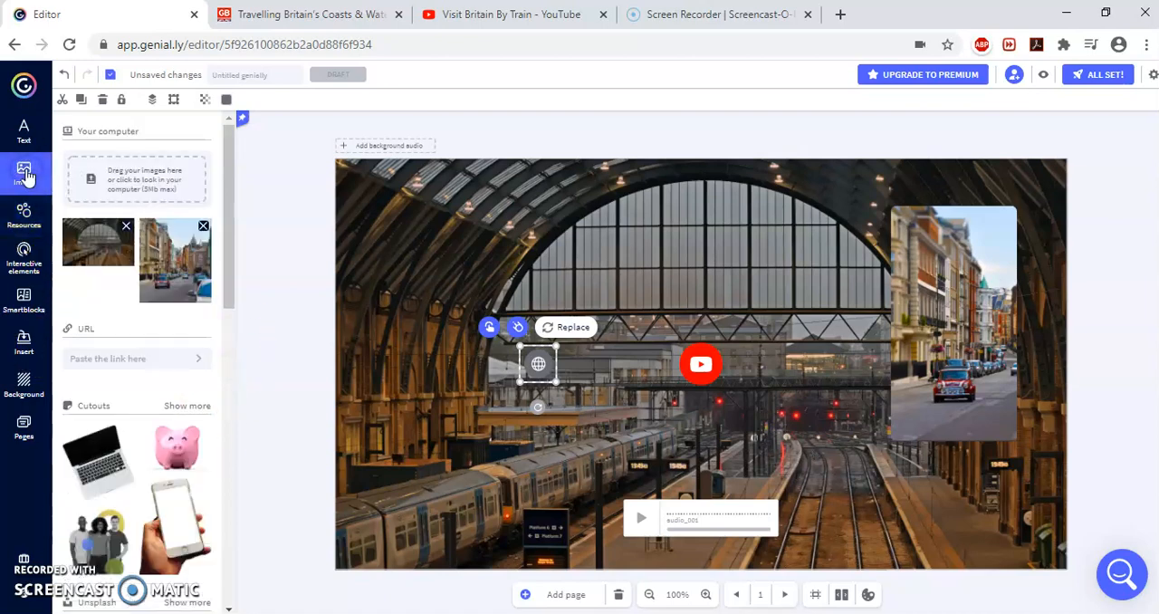
{"action": "left_click", "coordinate": [23, 130]}
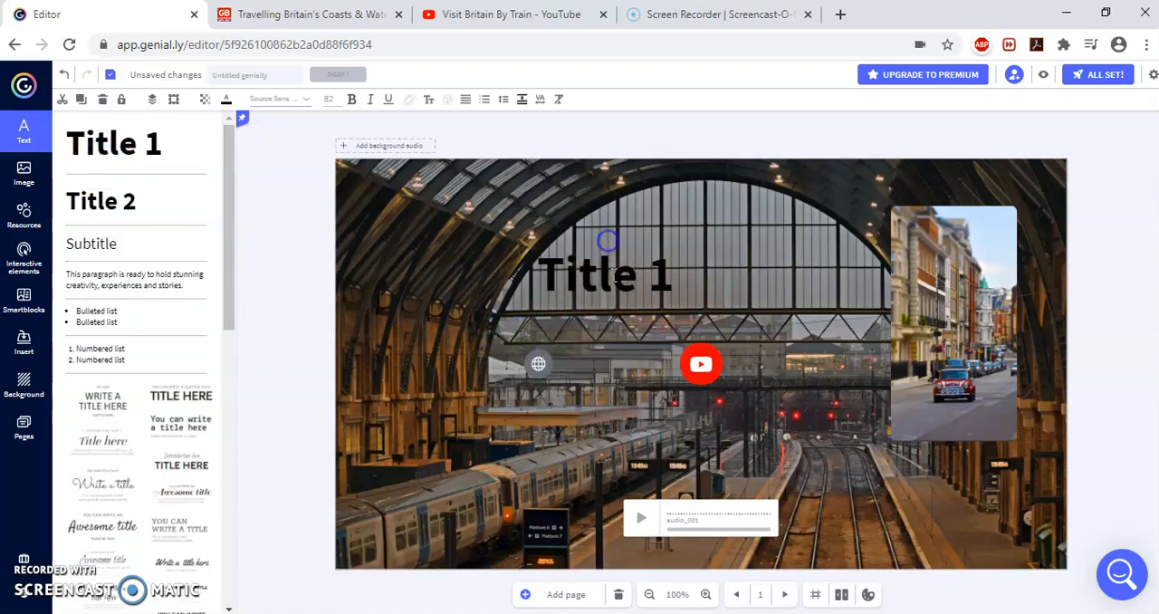
{"action": "type", "text": "TRain"}
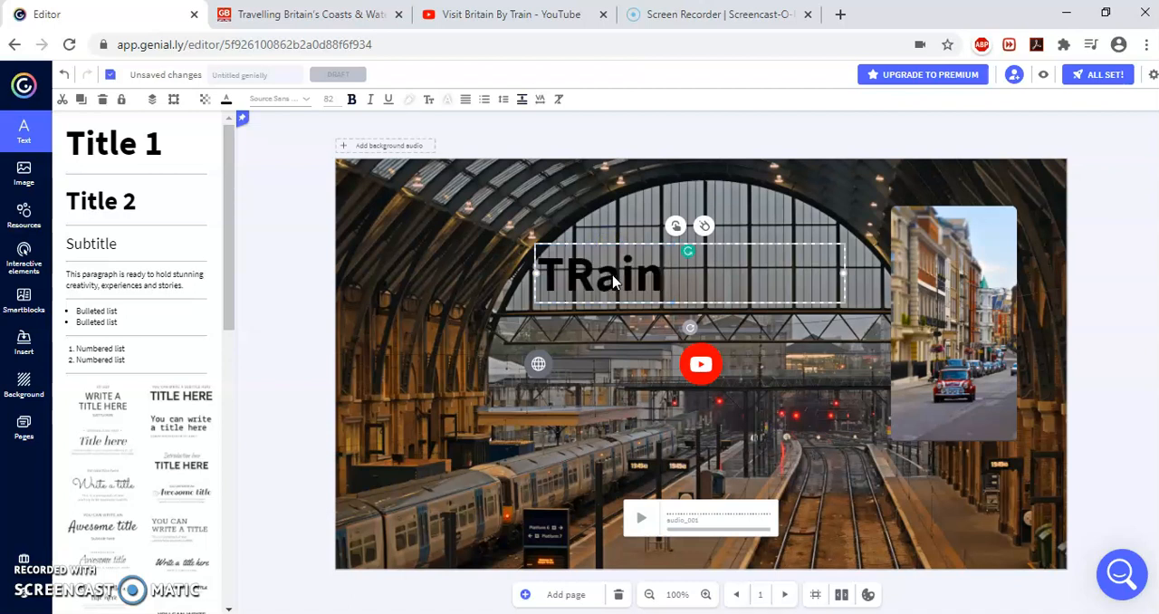
{"action": "type", "text": "rains"}
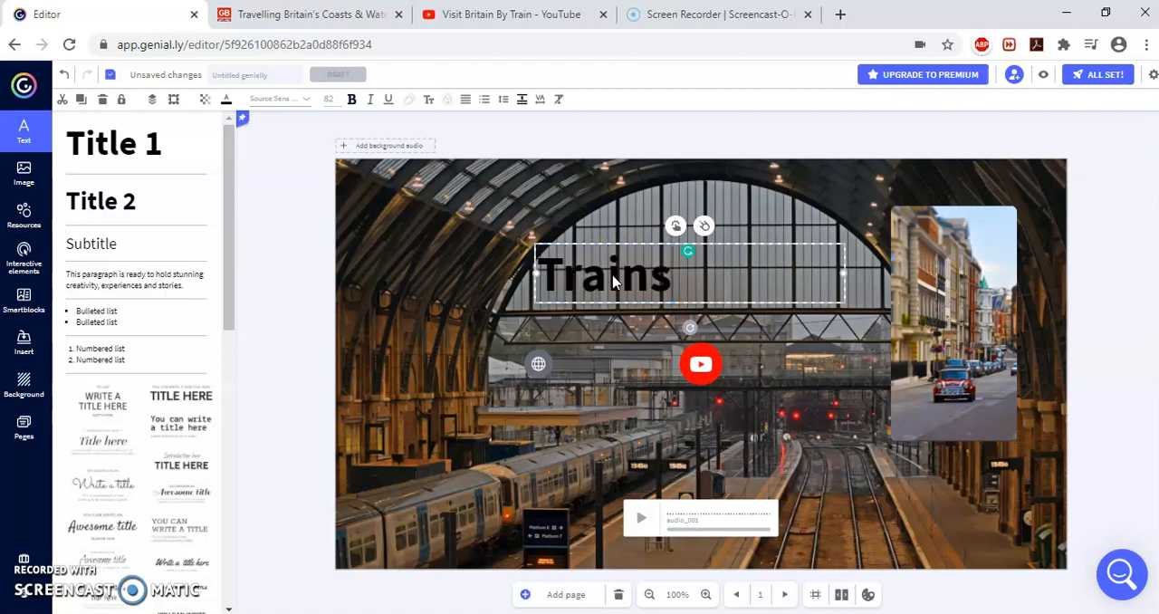
{"action": "double_click", "coordinate": [601, 275]}
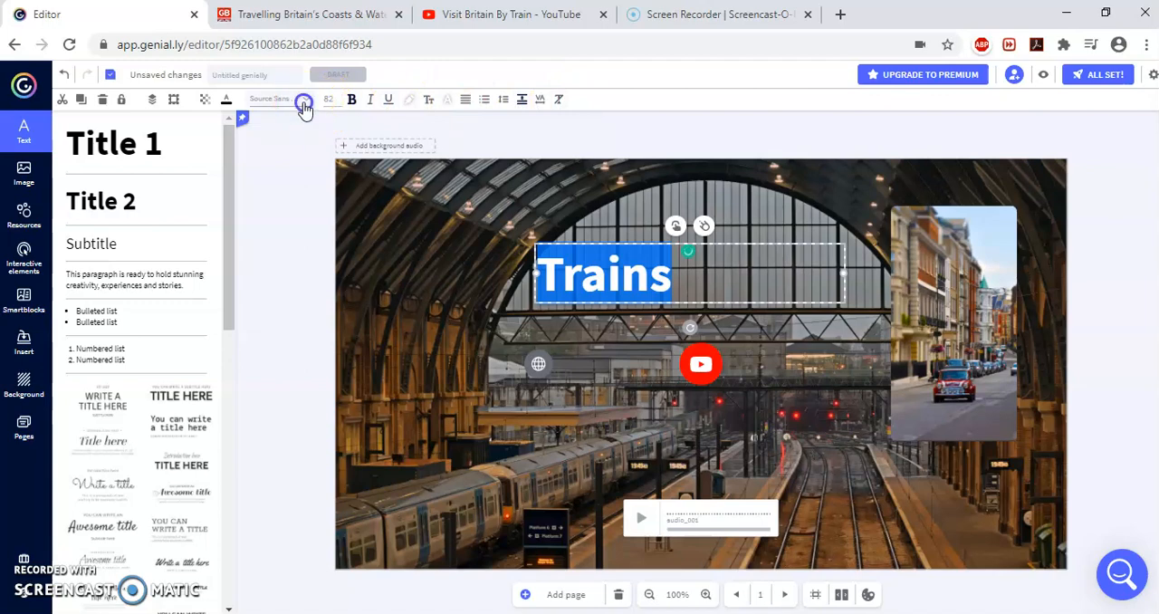
Step: Style the title in the Bangers font, white, centre-aligned
{"action": "left_click", "coordinate": [304, 97]}
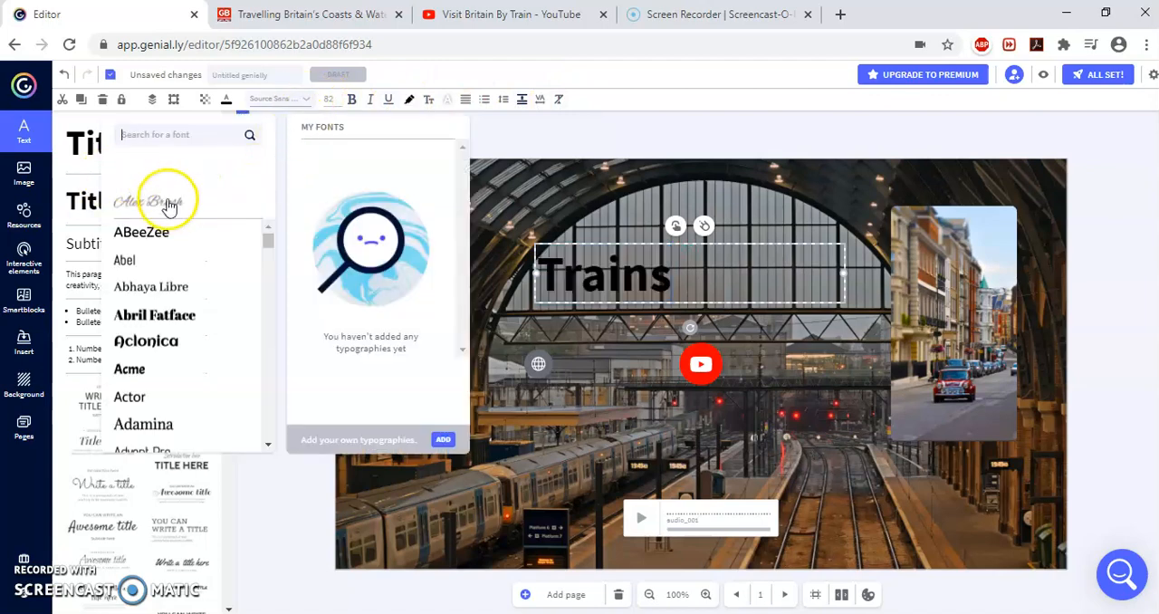
{"action": "left_click", "coordinate": [160, 203]}
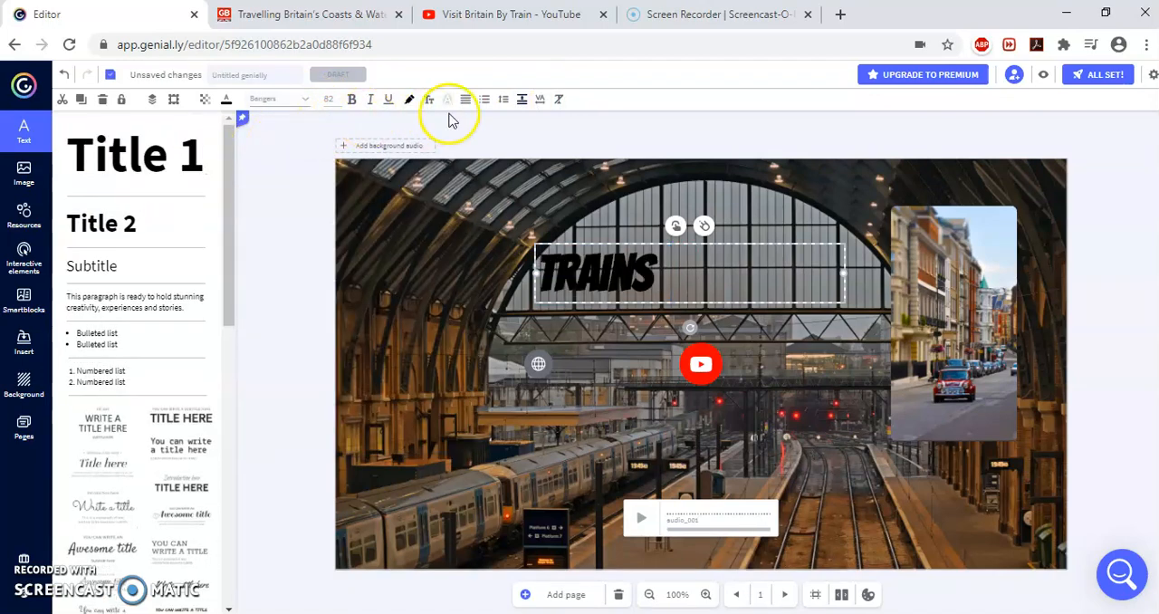
{"action": "left_click", "coordinate": [225, 99]}
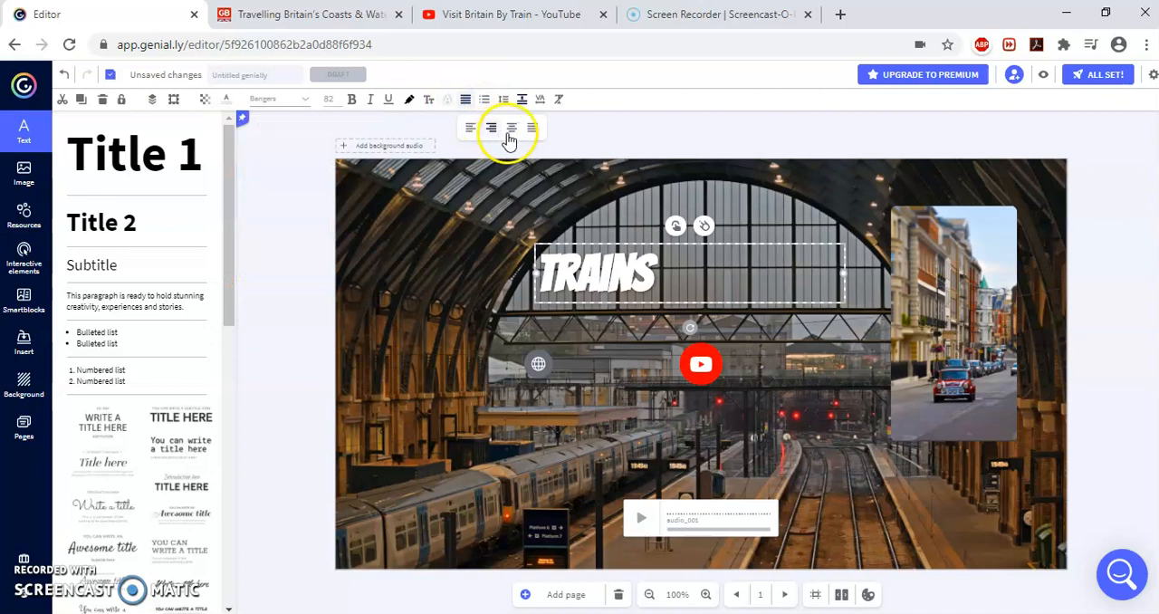
{"action": "left_click", "coordinate": [490, 127]}
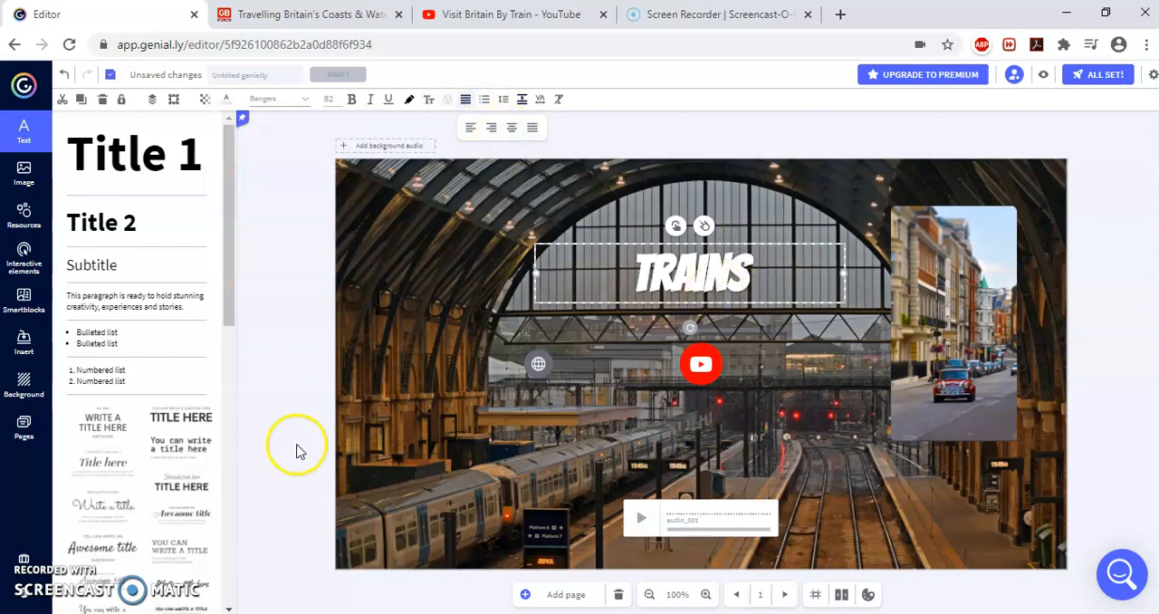
{"action": "left_click", "coordinate": [294, 449]}
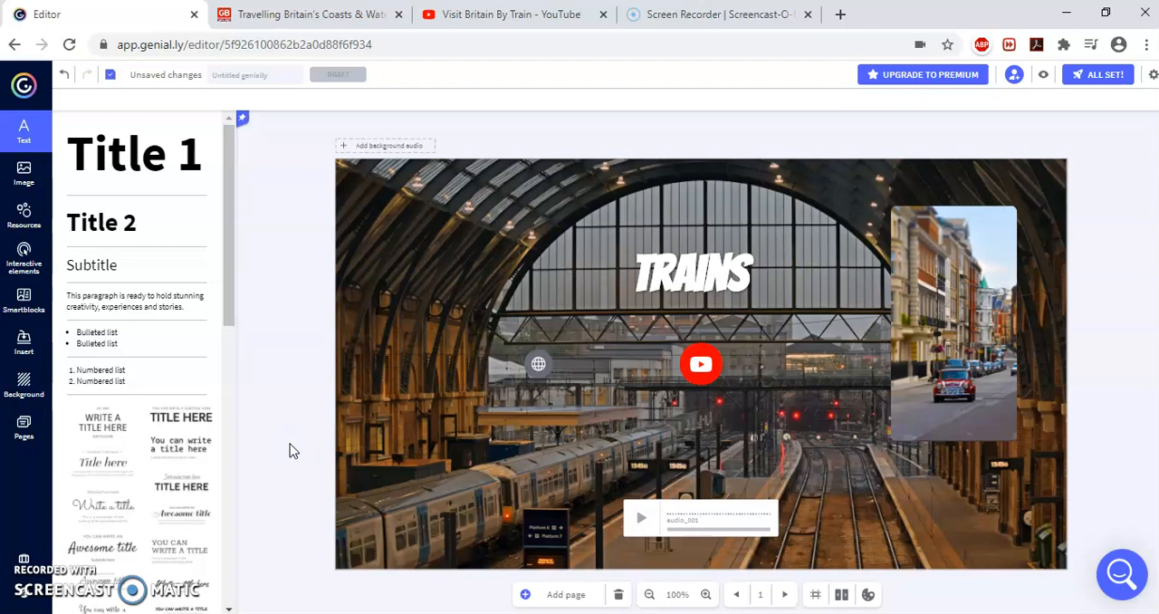
{"action": "mouse_move", "coordinate": [1043, 74]}
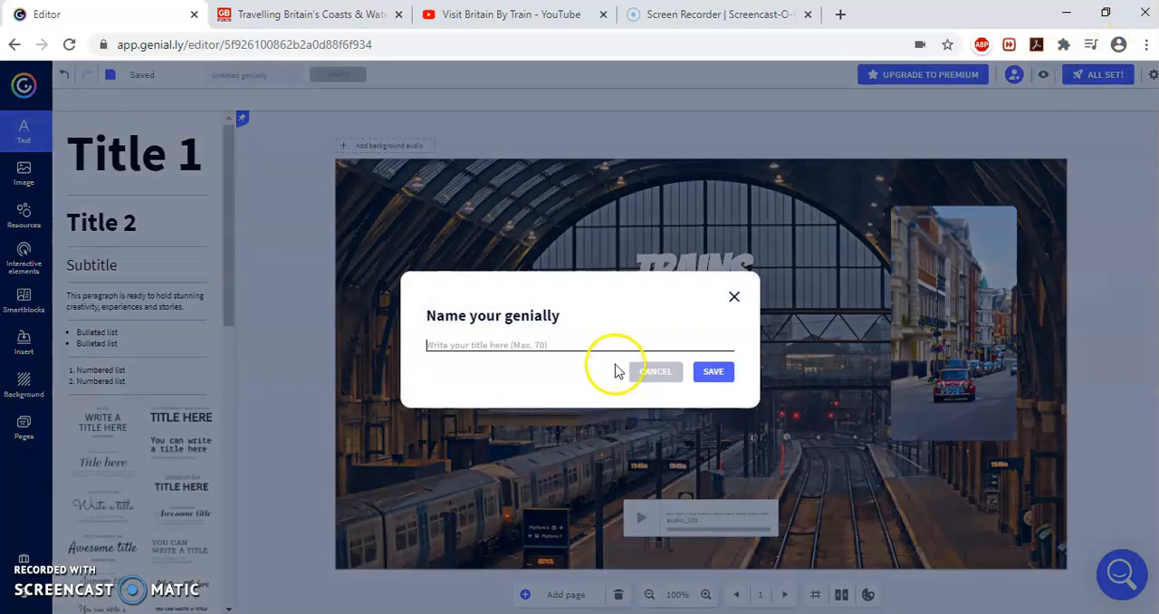
Step: Name the genially Trains, preview the slide and return to editing
{"action": "type", "text": "Trai"}
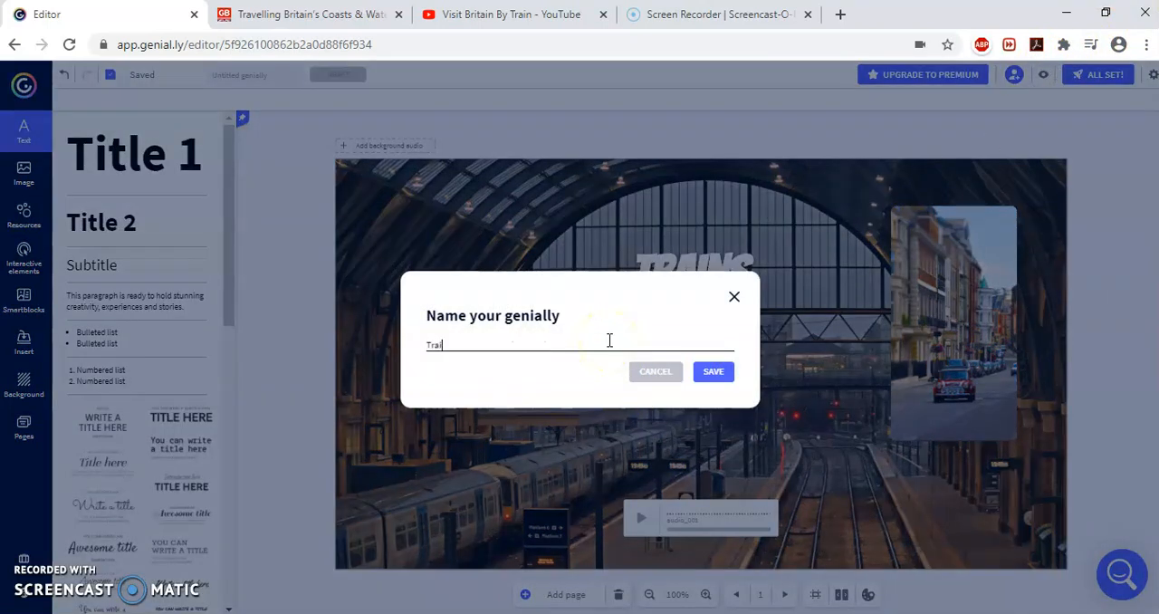
{"action": "left_click", "coordinate": [714, 371]}
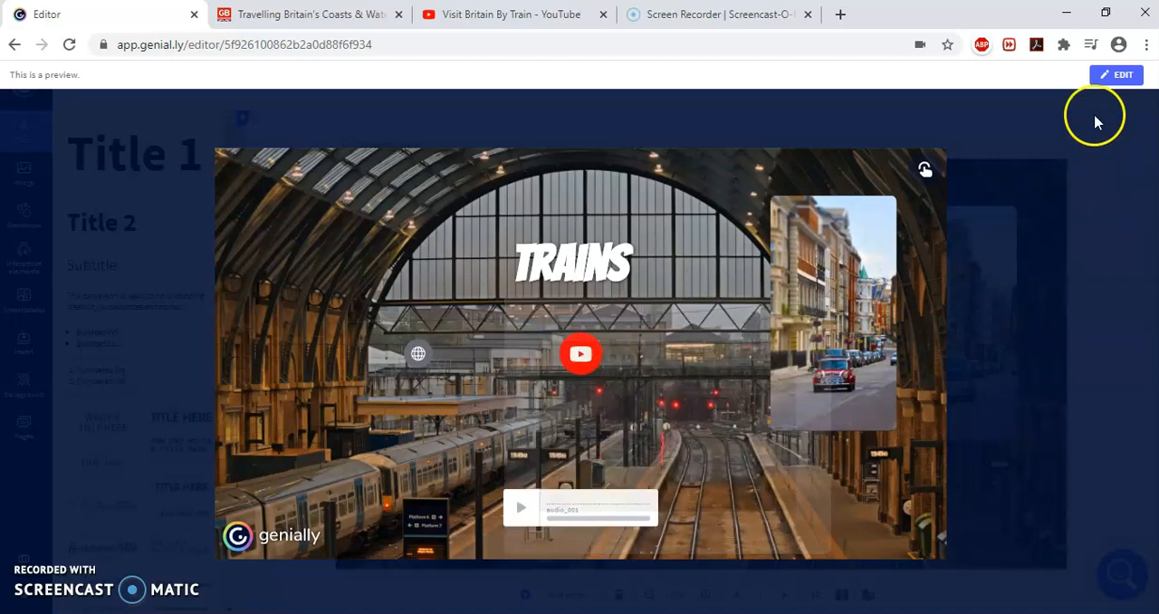
{"action": "left_click", "coordinate": [1116, 74]}
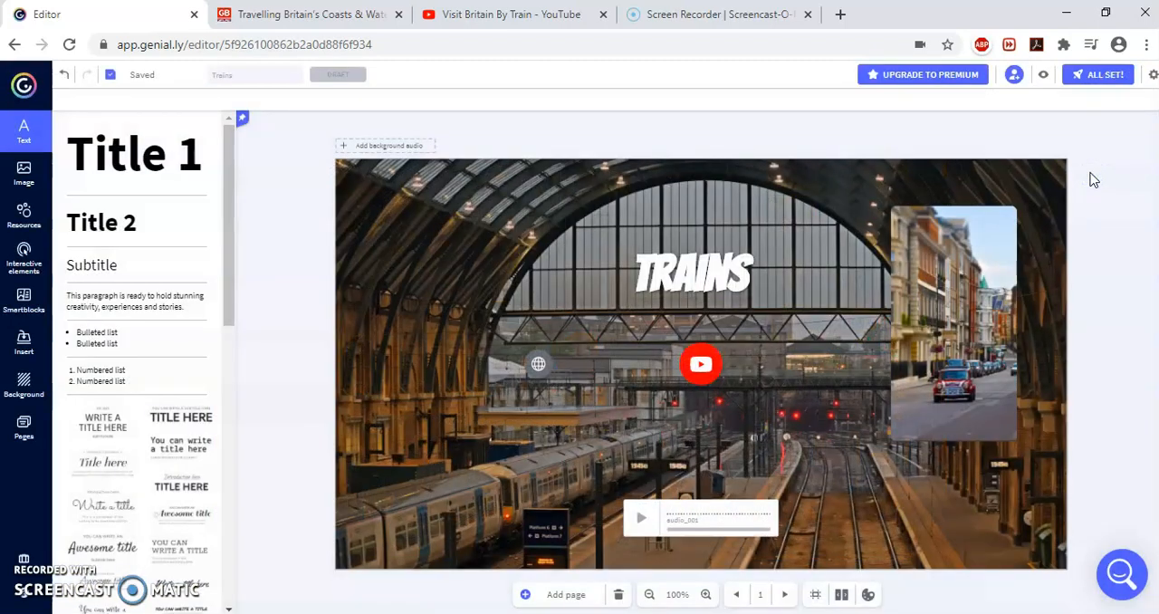
{"action": "mouse_move", "coordinate": [1093, 119]}
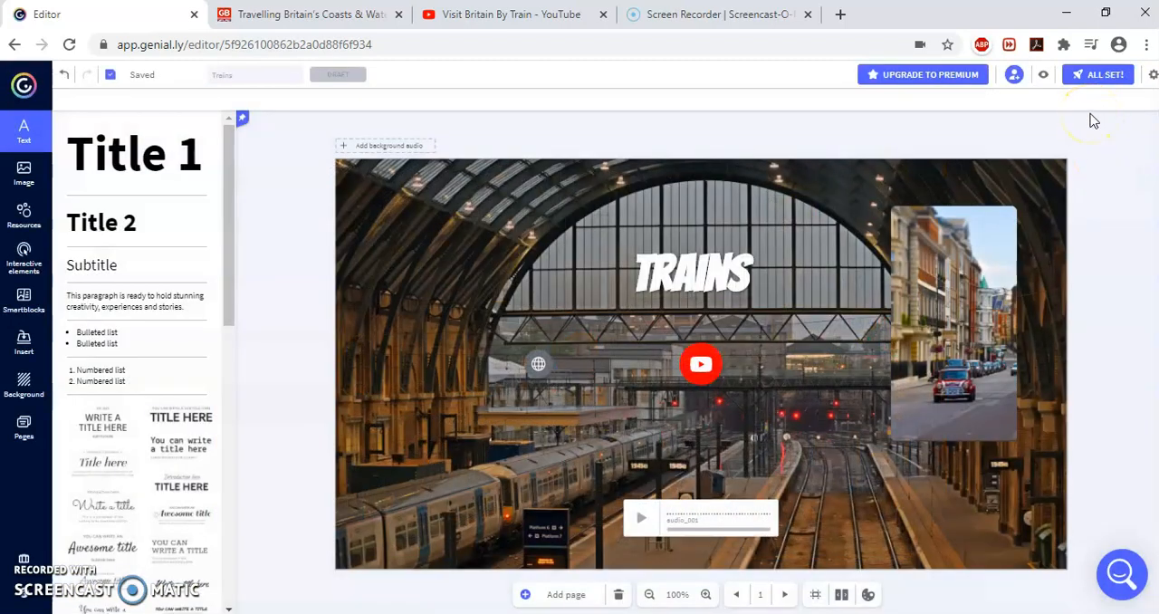
Step: Publish the Trains project as Public online and copy its share link
{"action": "left_click", "coordinate": [1097, 74]}
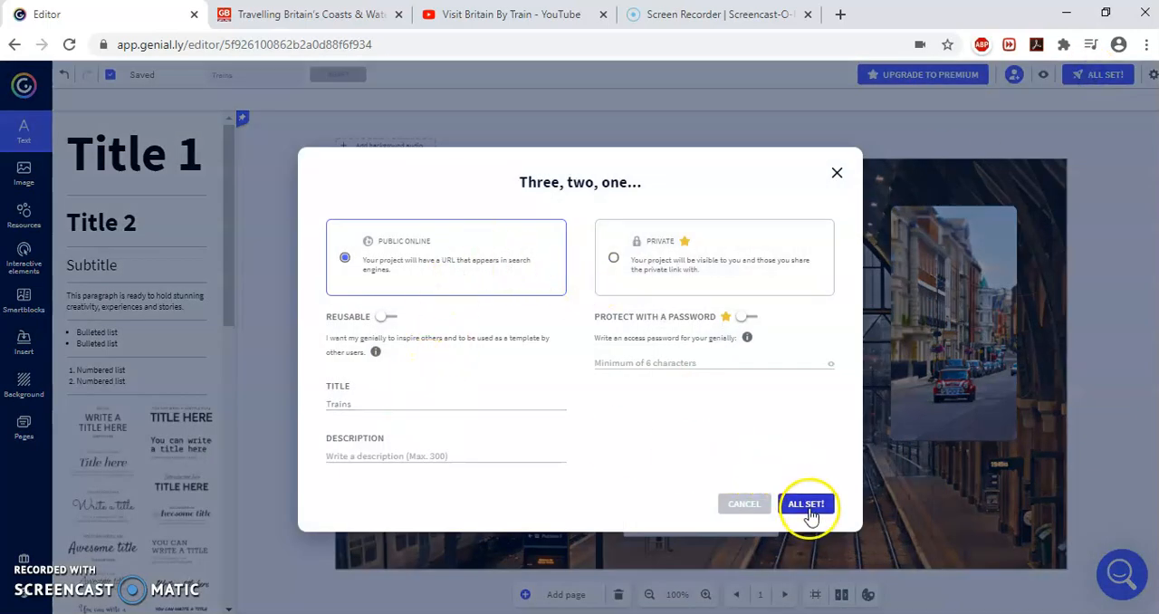
{"action": "mouse_move", "coordinate": [355, 461]}
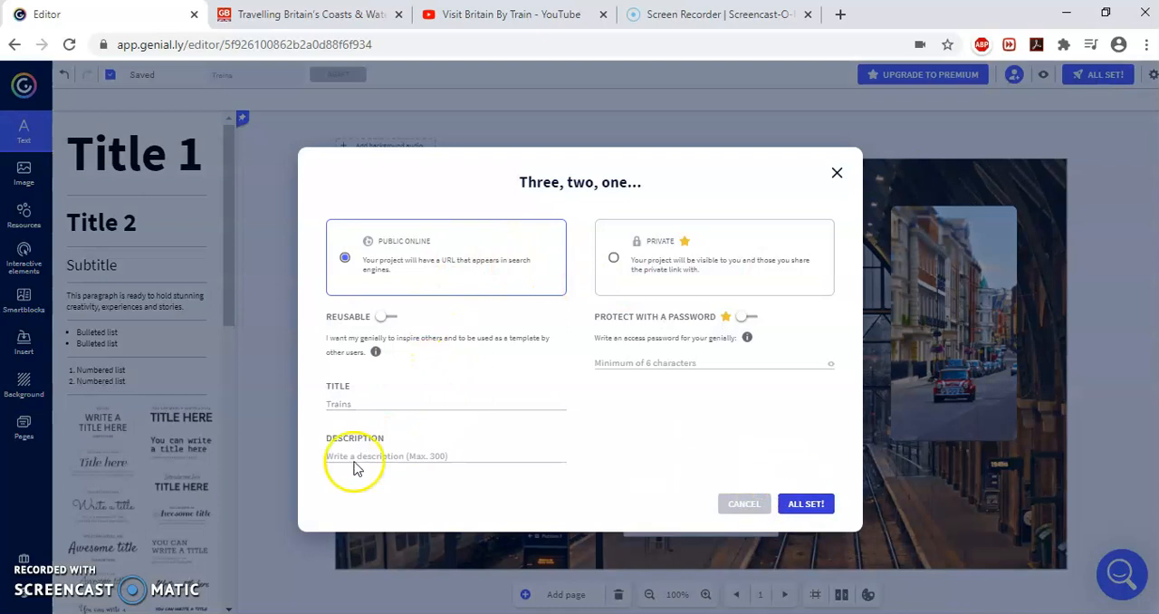
{"action": "left_click", "coordinate": [803, 503]}
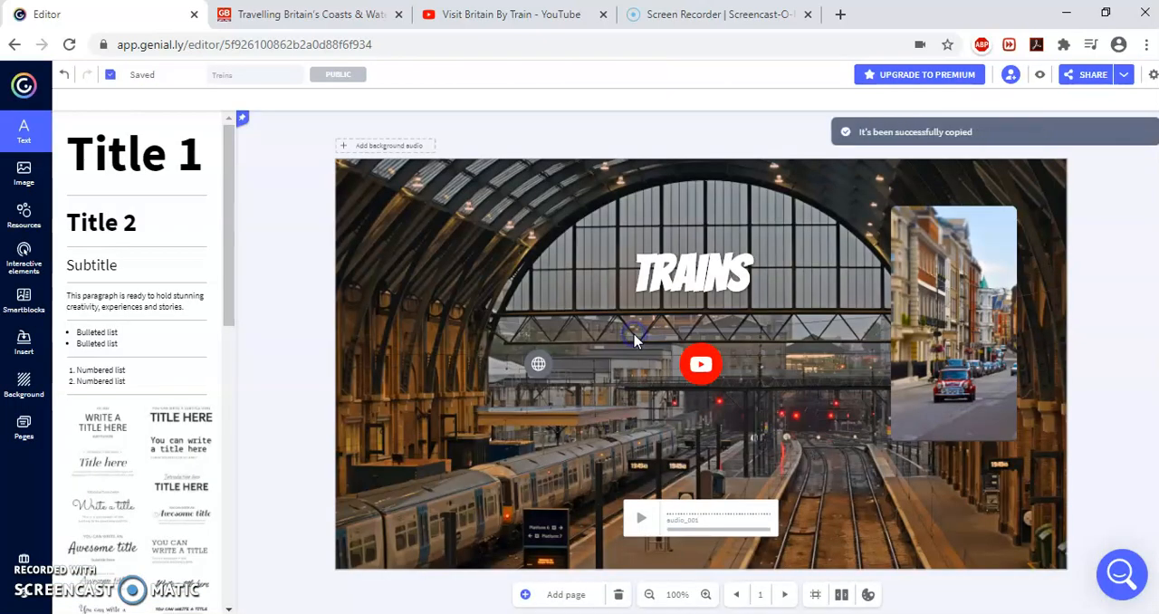
{"action": "mouse_move", "coordinate": [583, 498]}
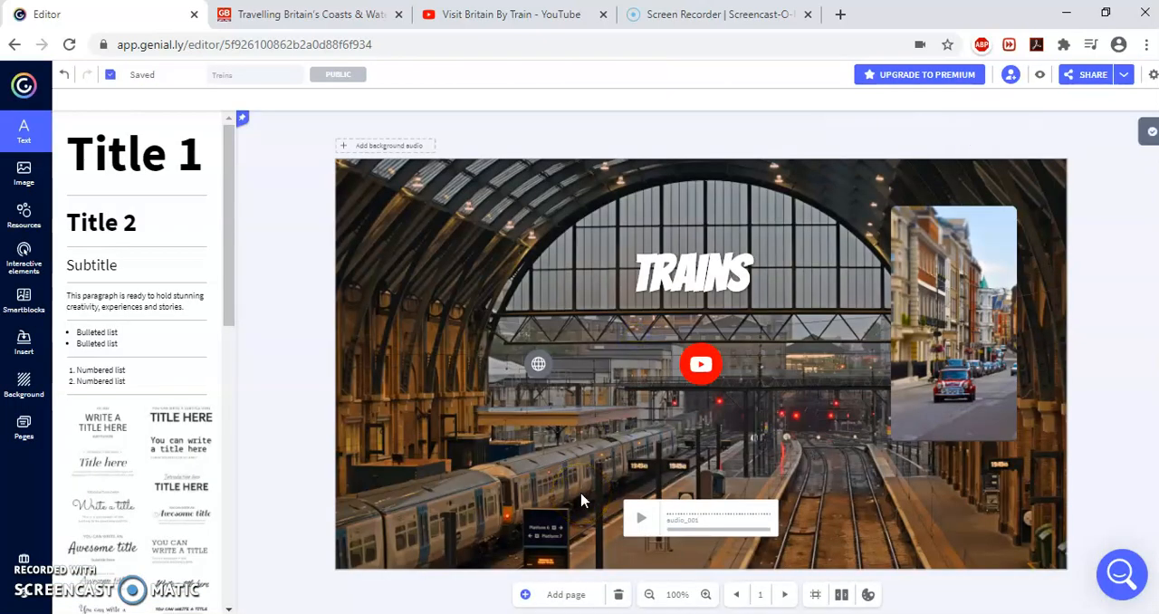